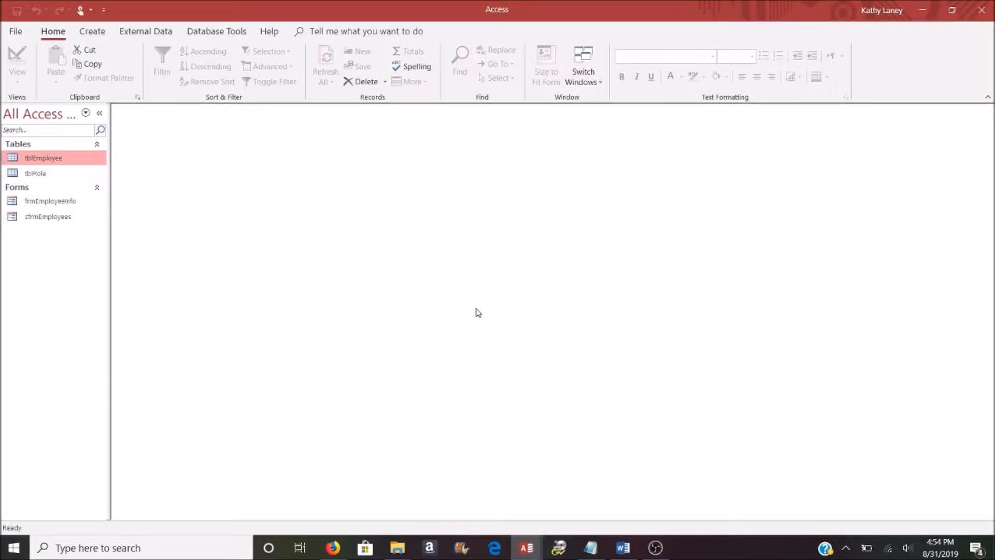
{"action": "mouse_move", "coordinate": [440, 307]}
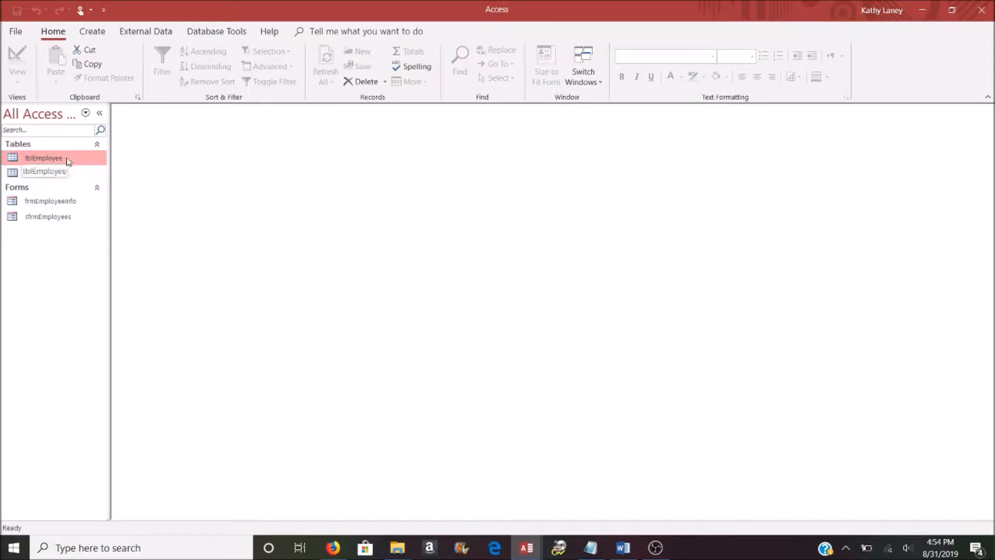
Step: Review the records in tblEmployee and tblRole, closing each table afterwards
{"action": "double_click", "coordinate": [44, 157]}
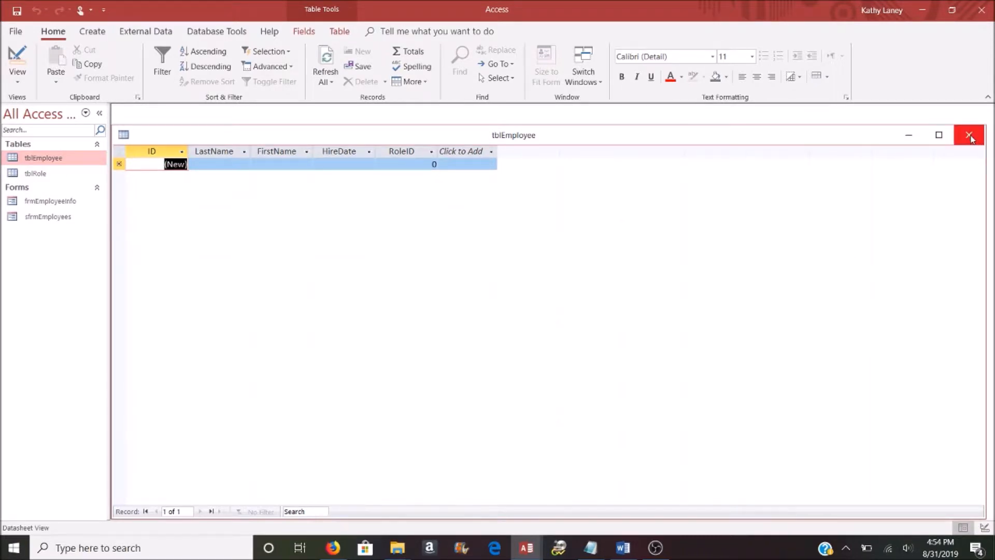
{"action": "left_click", "coordinate": [970, 134]}
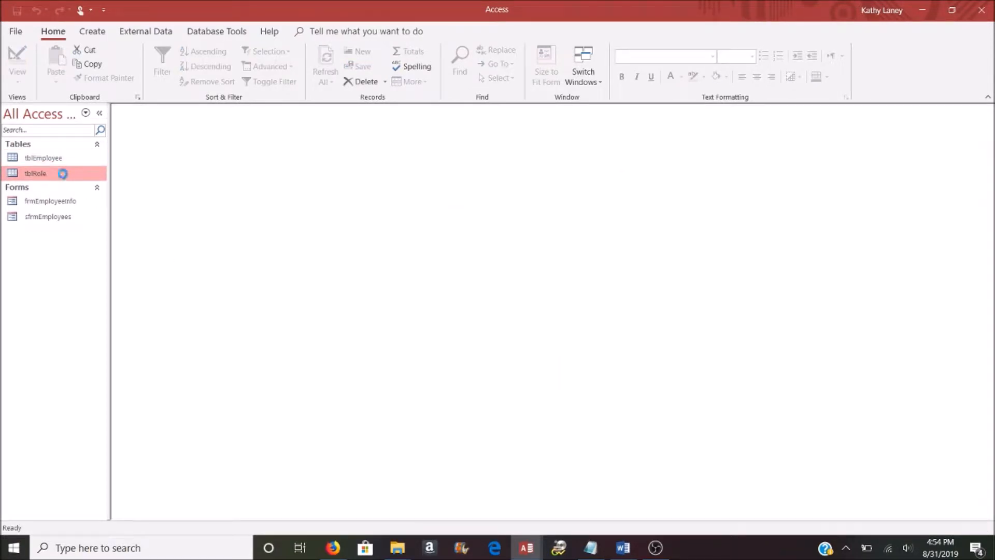
{"action": "double_click", "coordinate": [35, 173]}
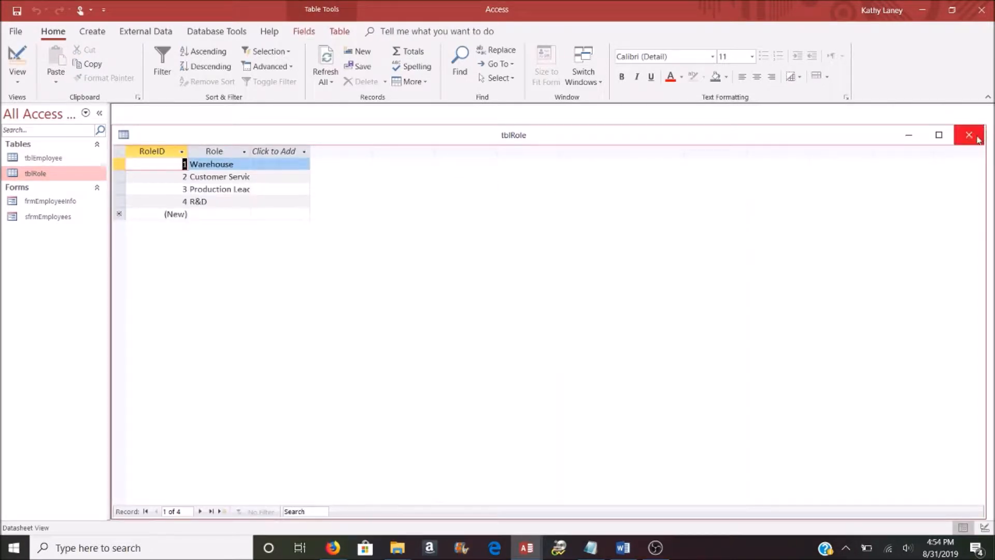
{"action": "left_click", "coordinate": [969, 135]}
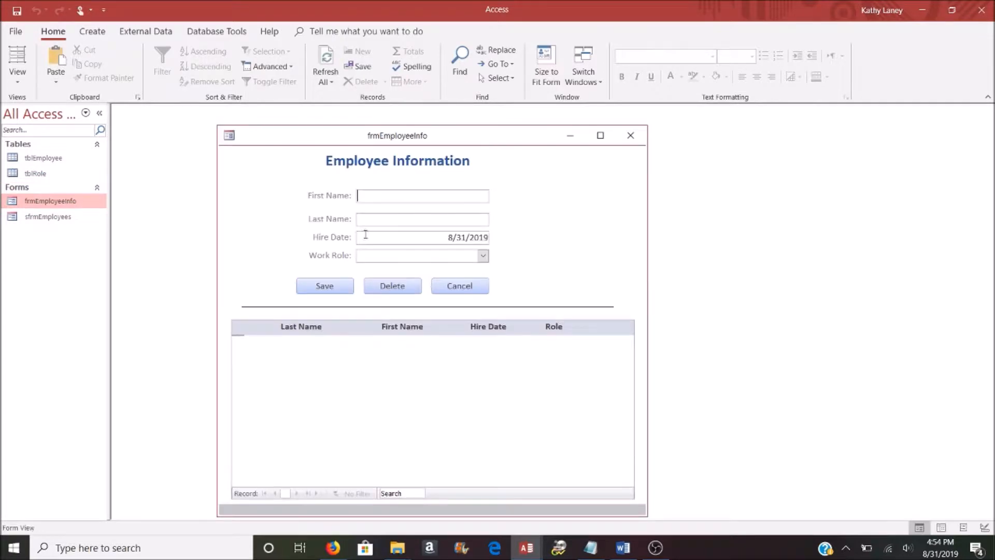
{"action": "mouse_move", "coordinate": [437, 383]}
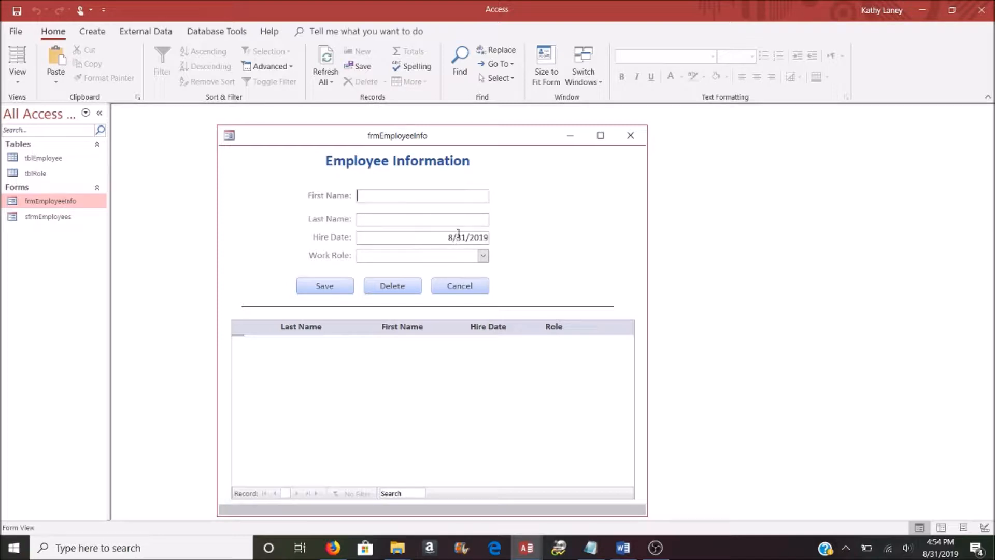
{"action": "left_click", "coordinate": [483, 255]}
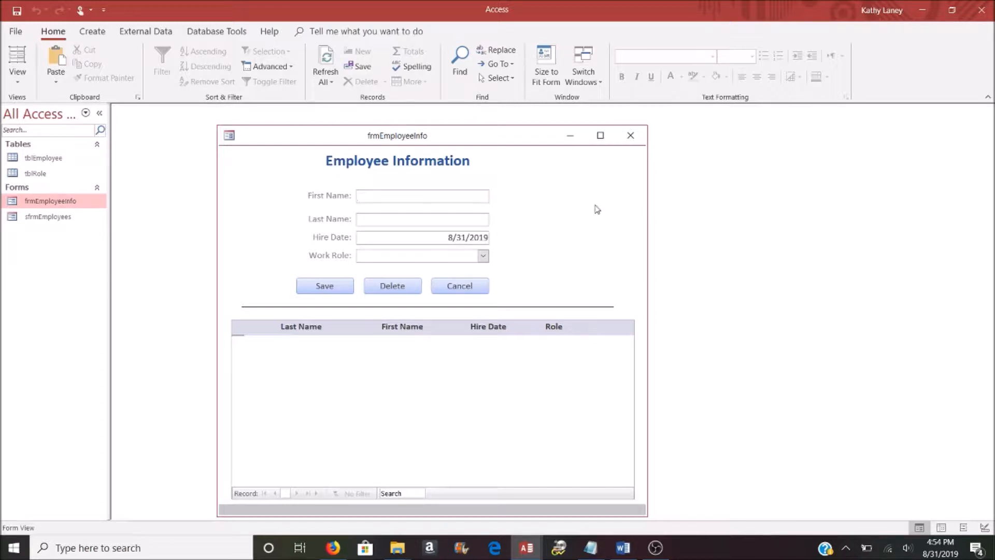
{"action": "type", "text": "Ruiz"}
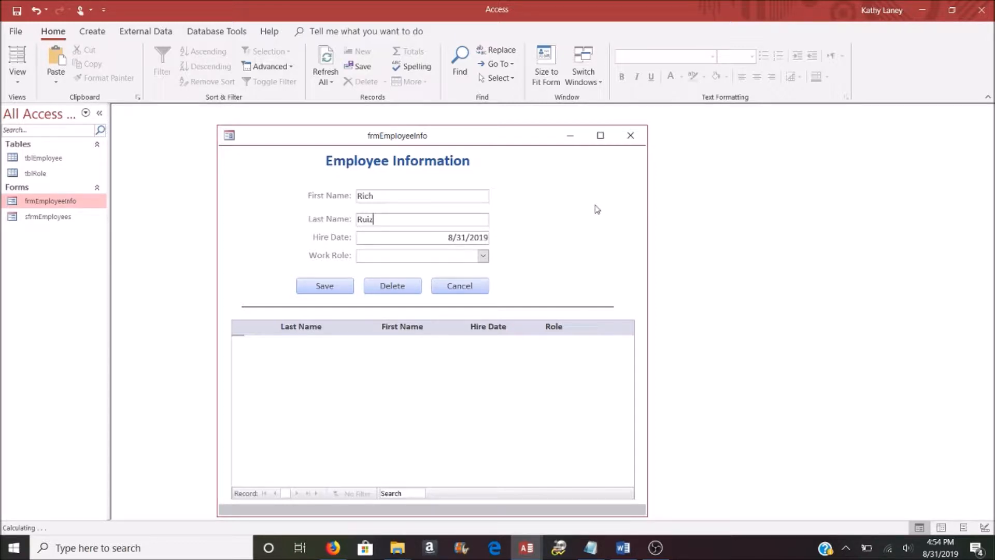
{"action": "left_click", "coordinate": [421, 236]}
{"action": "type", "text": "2"}
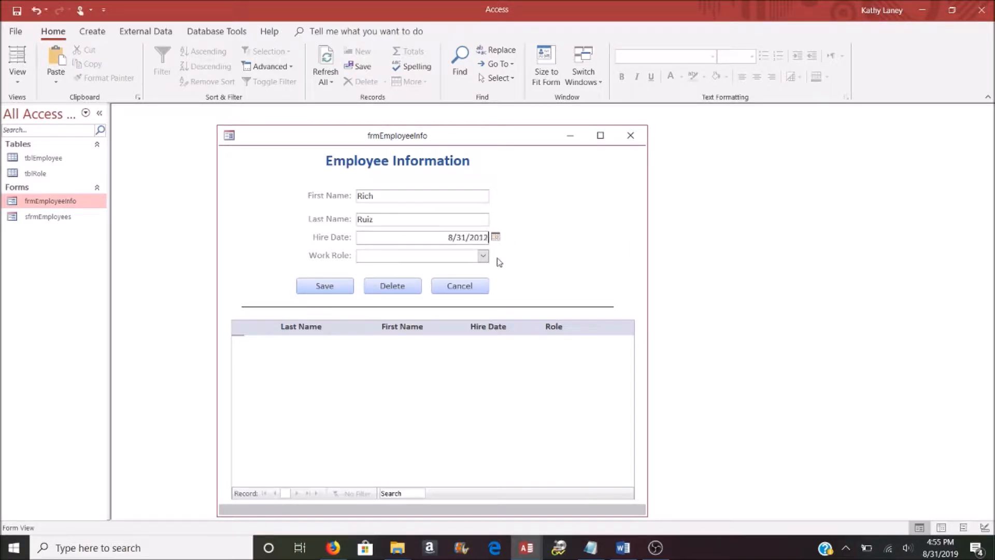
{"action": "left_click", "coordinate": [422, 255]}
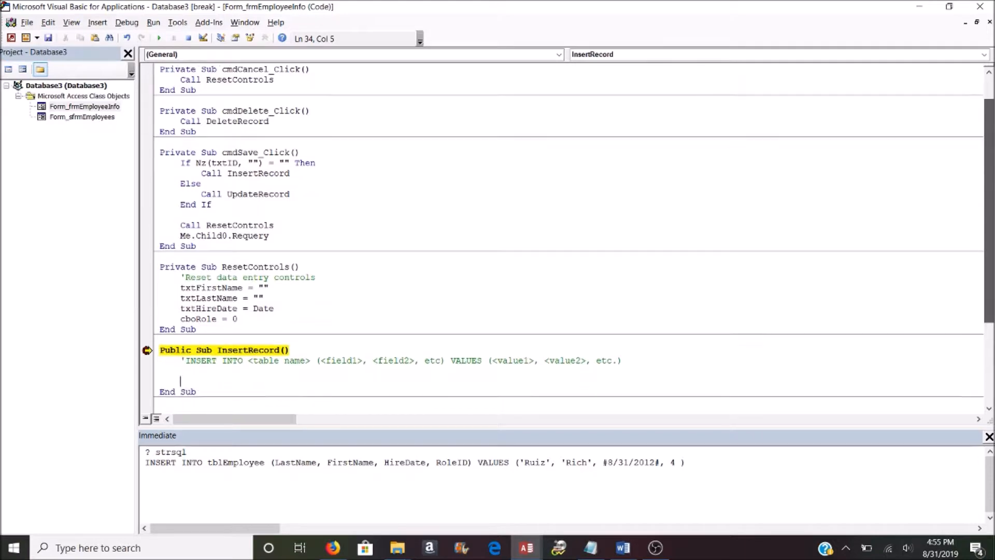
{"action": "scroll", "scroll_direction": "down", "scroll_amount": 3}
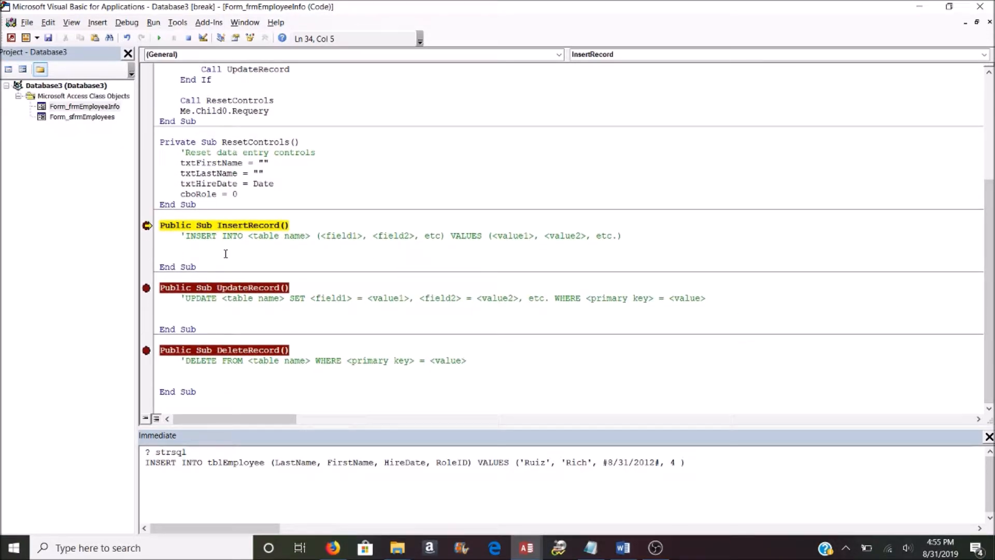
{"action": "left_click_drag", "start_coordinate": [185, 235], "coordinate": [533, 235]}
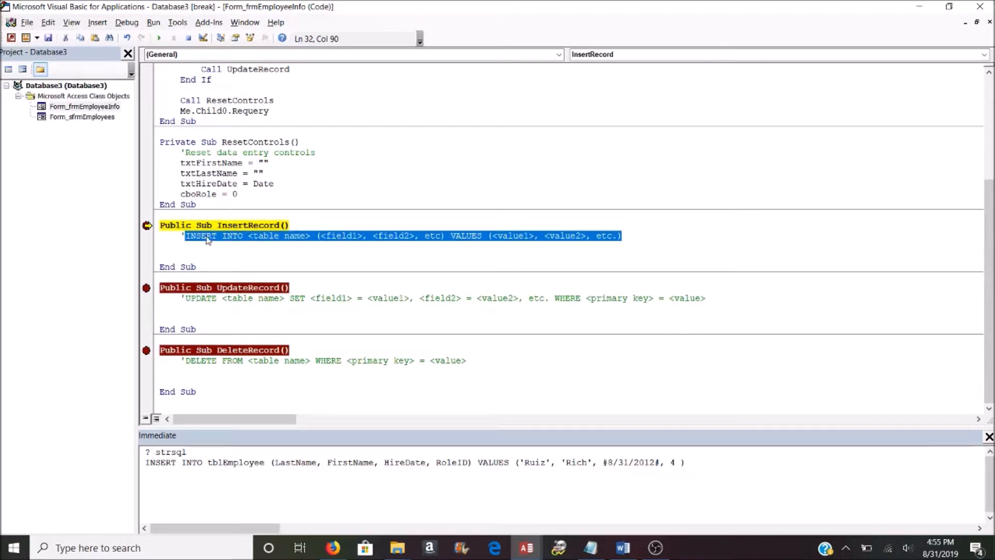
{"action": "mouse_move", "coordinate": [233, 242]}
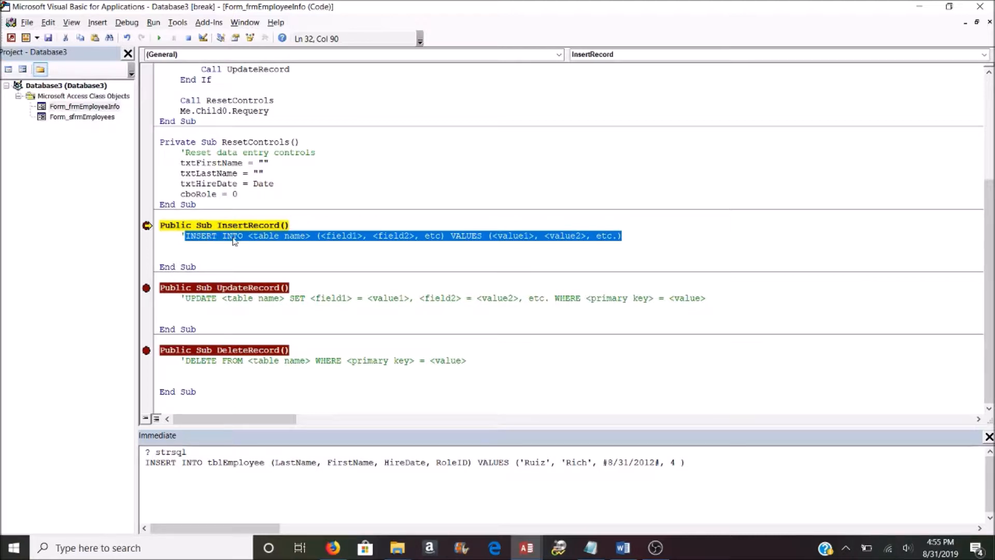
{"action": "mouse_move", "coordinate": [284, 245]}
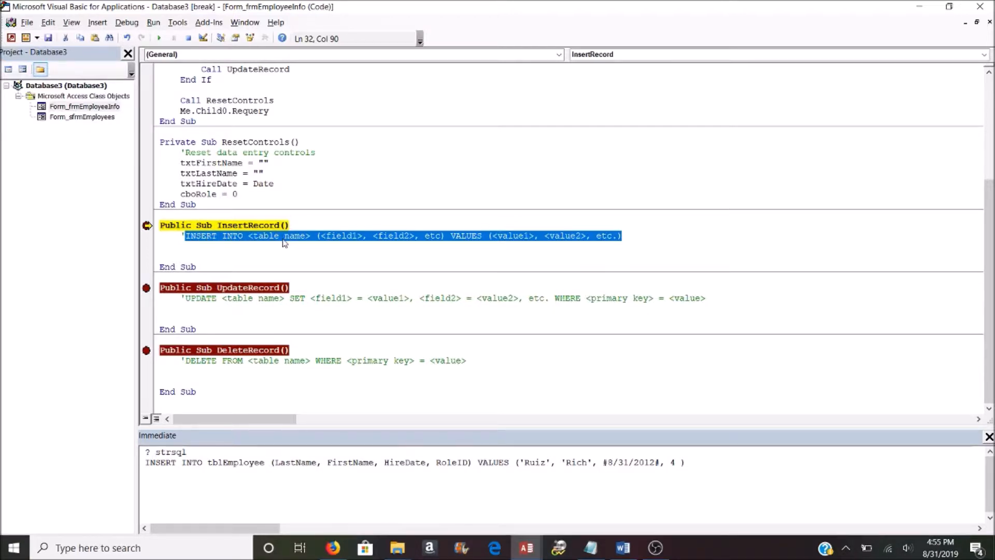
{"action": "mouse_move", "coordinate": [343, 239]}
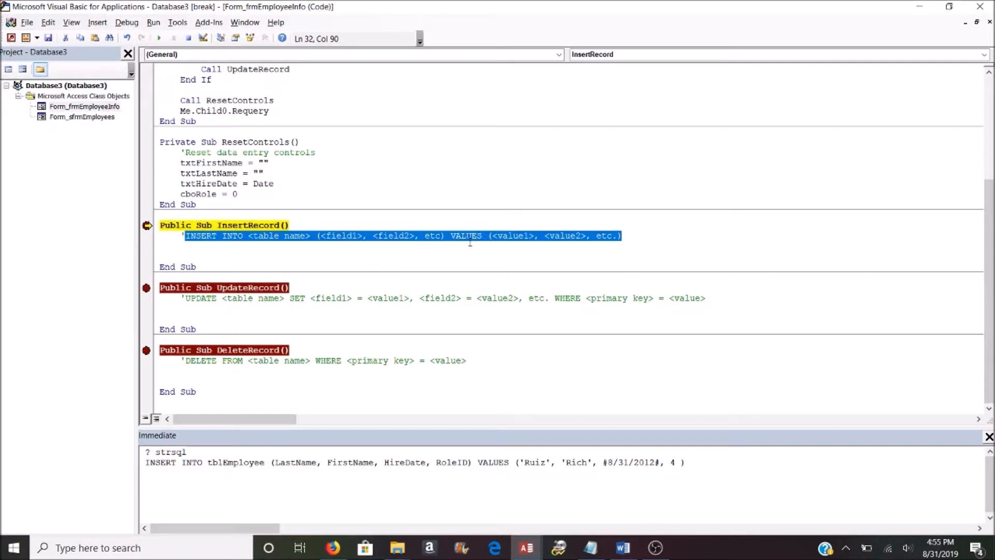
{"action": "mouse_move", "coordinate": [498, 239]}
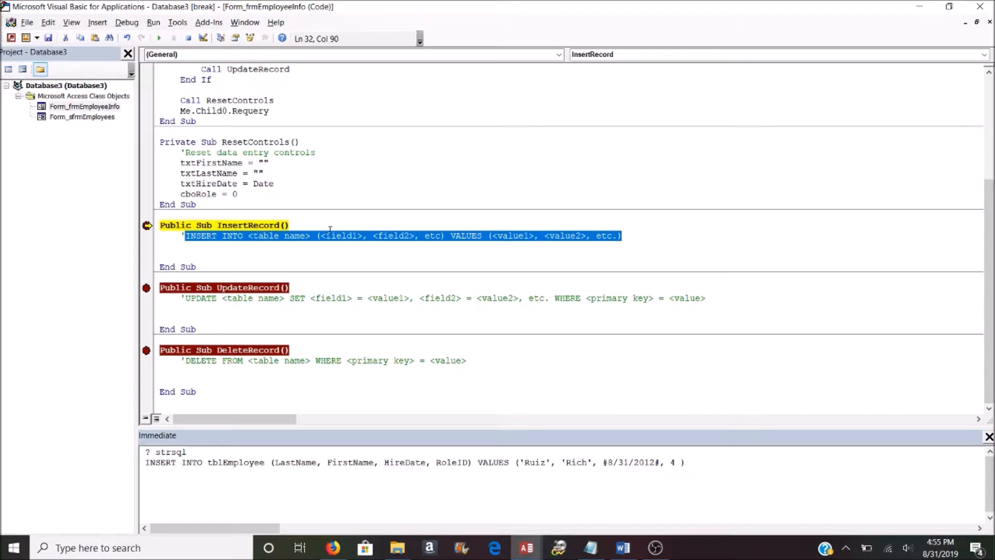
{"action": "double_click", "coordinate": [511, 235]}
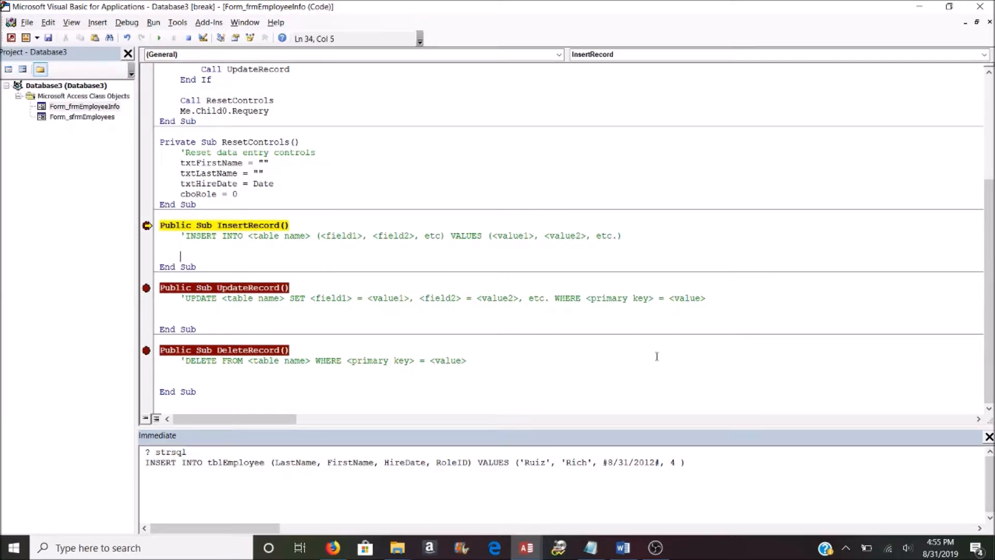
Step: Declare strSQL and begin it as "INSERT INTO tblEmployee"
{"action": "type", "text": "dim str"}
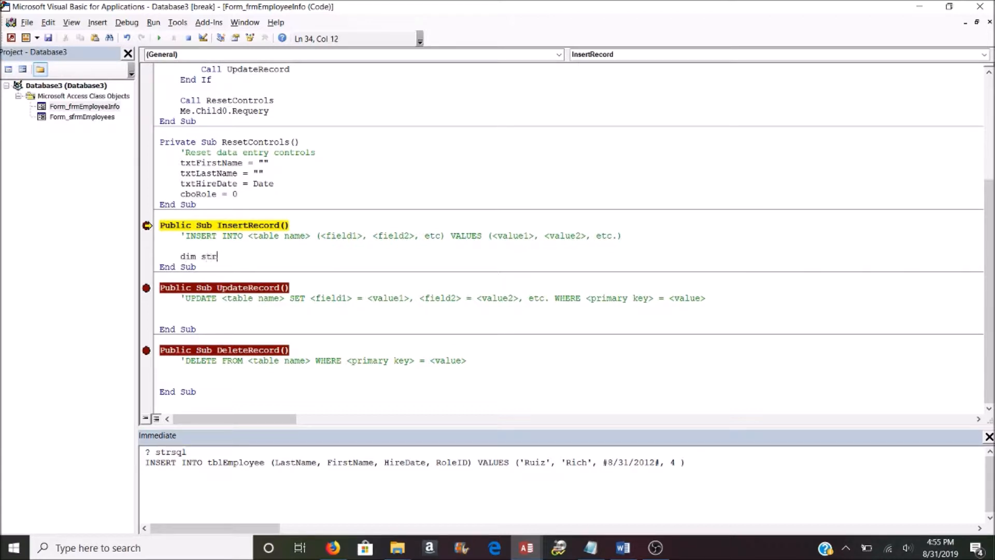
{"action": "type", "text": "SQL As String"}
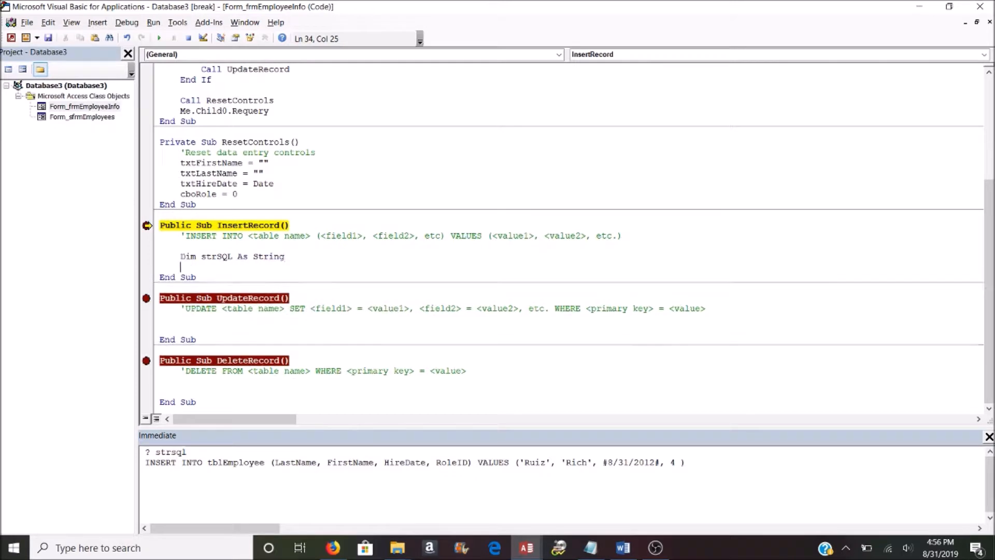
{"action": "type", "text": "strsql"}
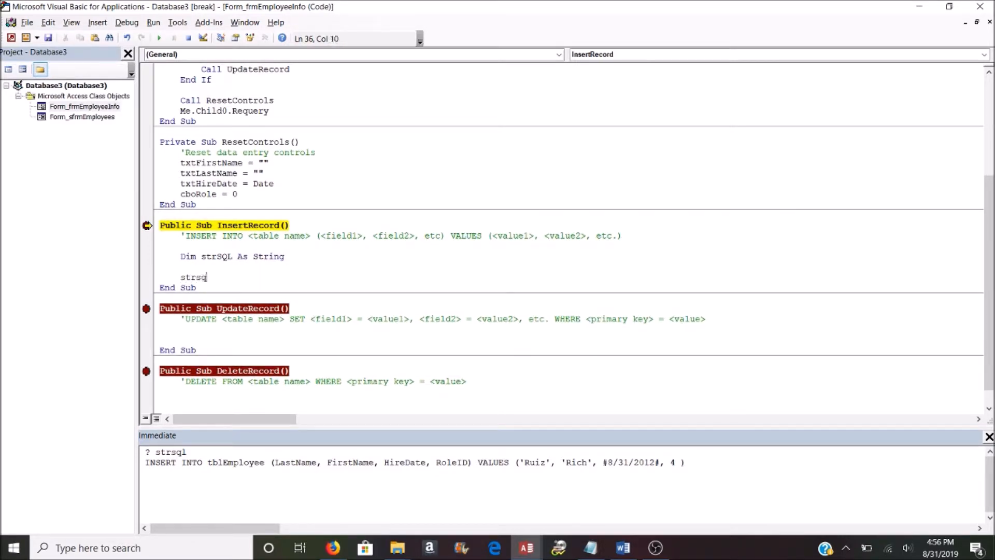
{"action": "type", "text": "l ="}
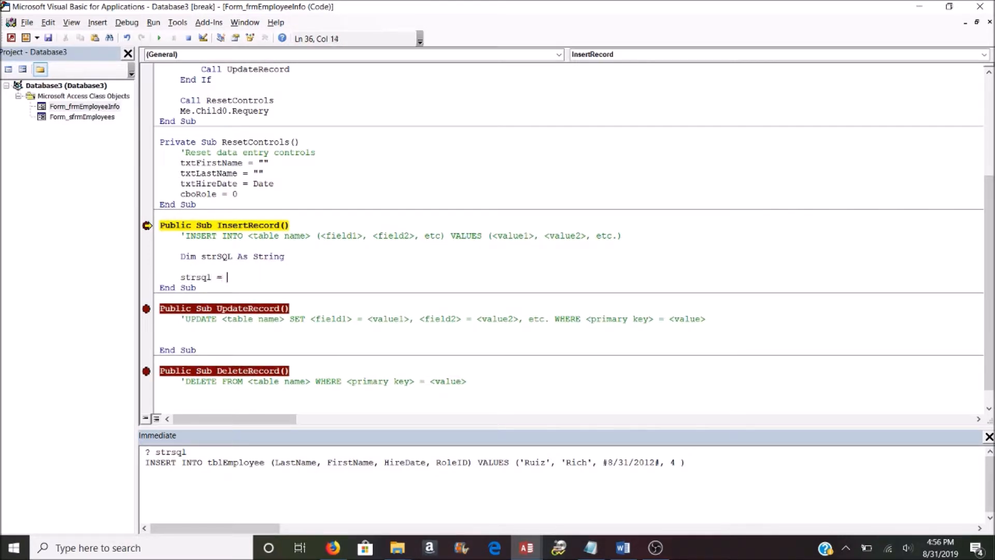
{"action": "type", "text": "\"INSERT INTO tblEmplo"}
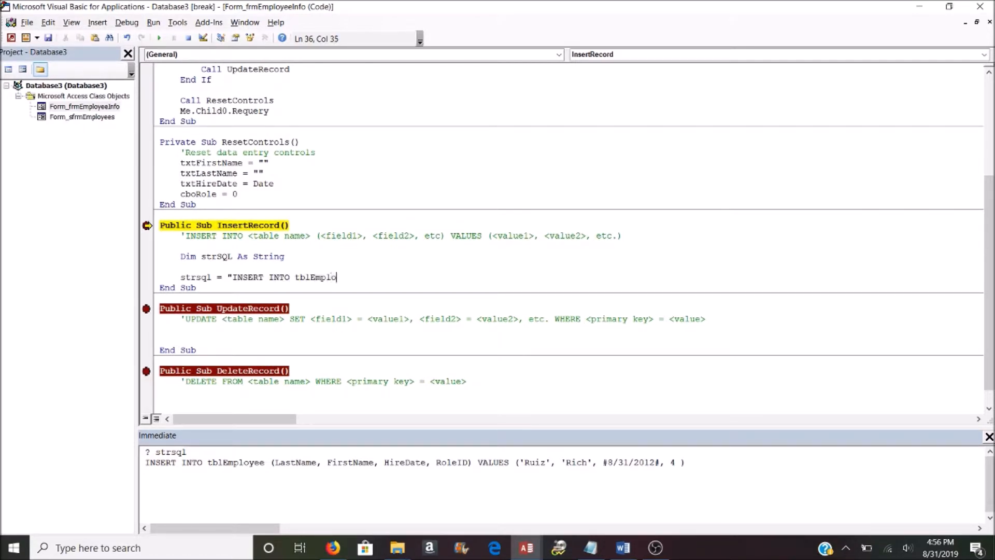
{"action": "type", "text": "yee"}
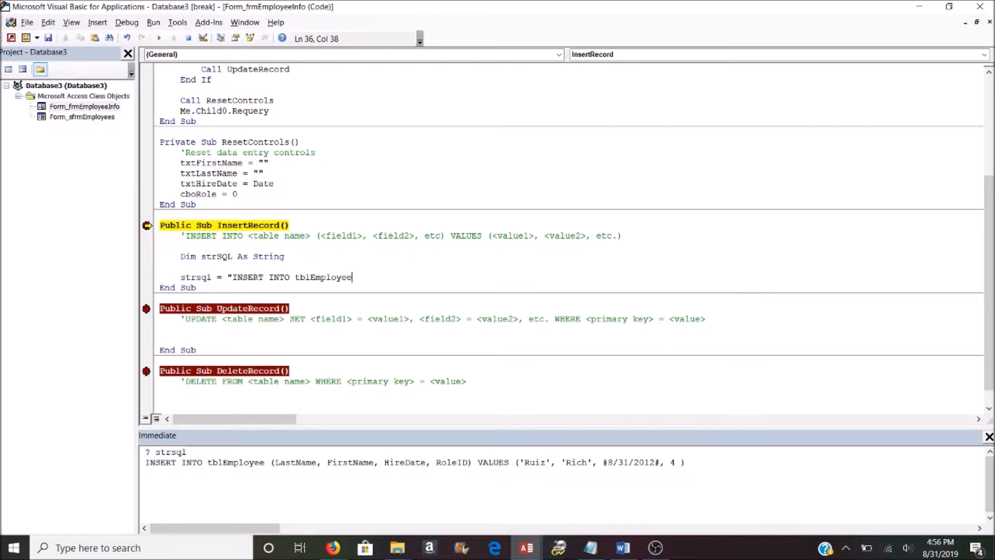
Step: List the columns (LastName, FirstName, HireDate, RoleID) in the INSERT statement
{"action": "type", "text": "(La"}
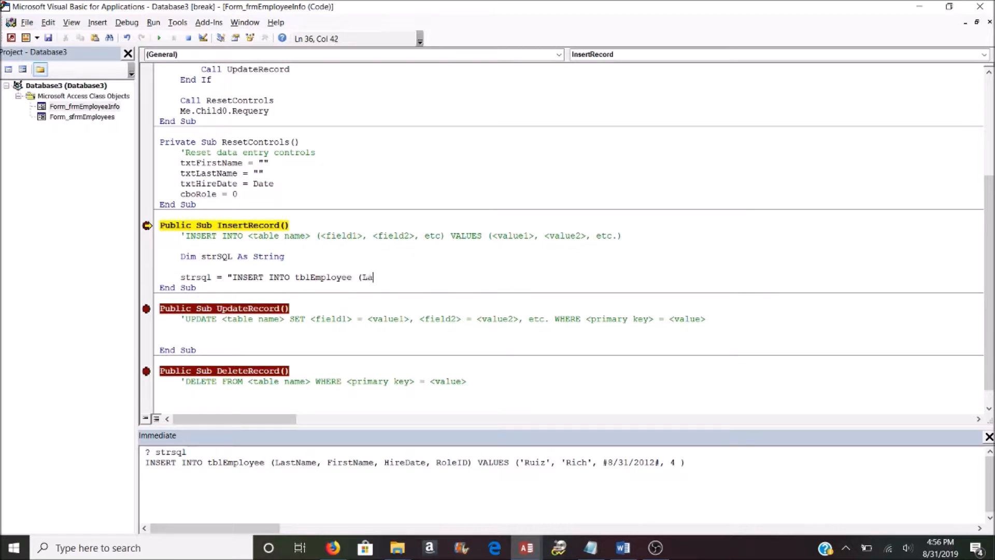
{"action": "type", "text": "stName"}
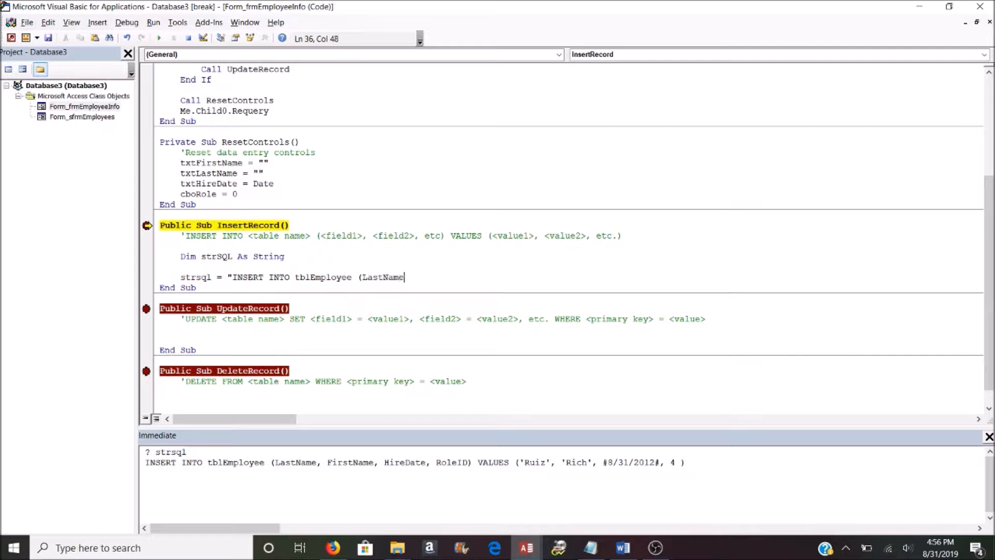
{"action": "type", "text": ","}
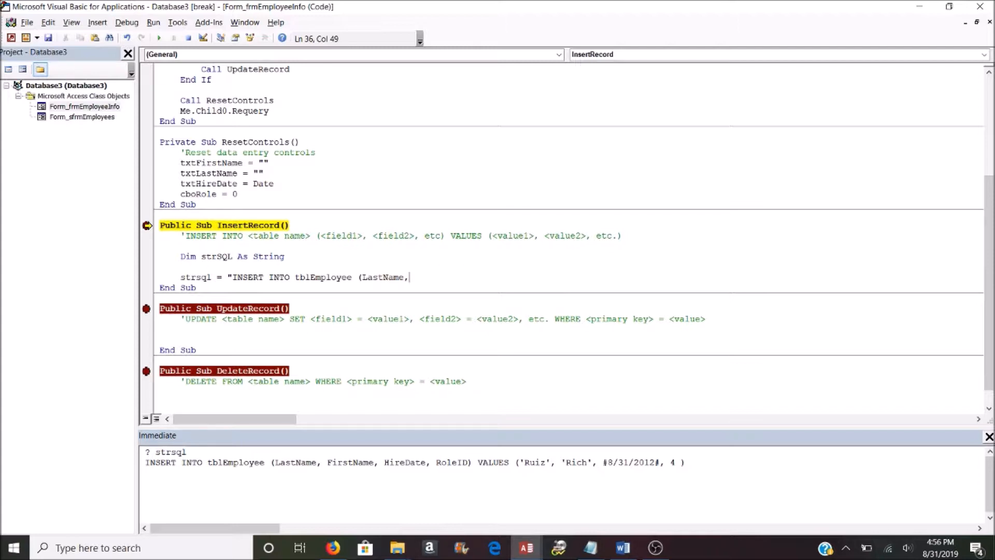
{"action": "type", "text": "Firs"}
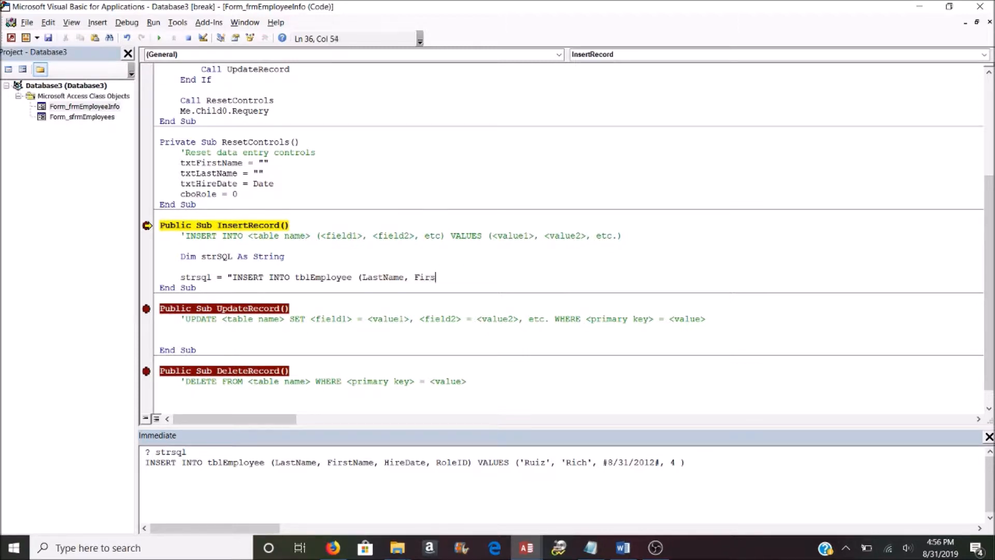
{"action": "type", "text": "tName, HIre"}
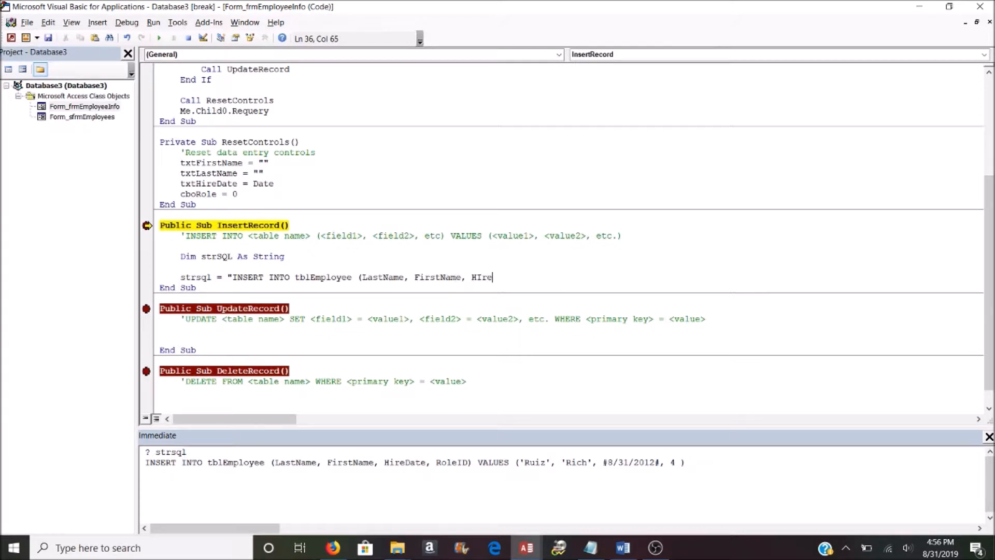
{"action": "type", "text": "Date,"}
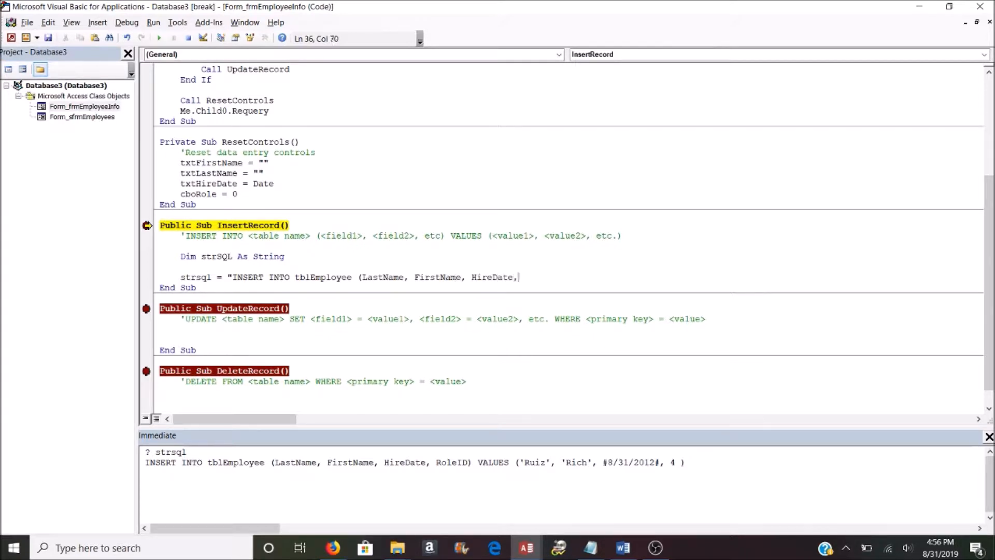
{"action": "type", "text": "RoleID)"}
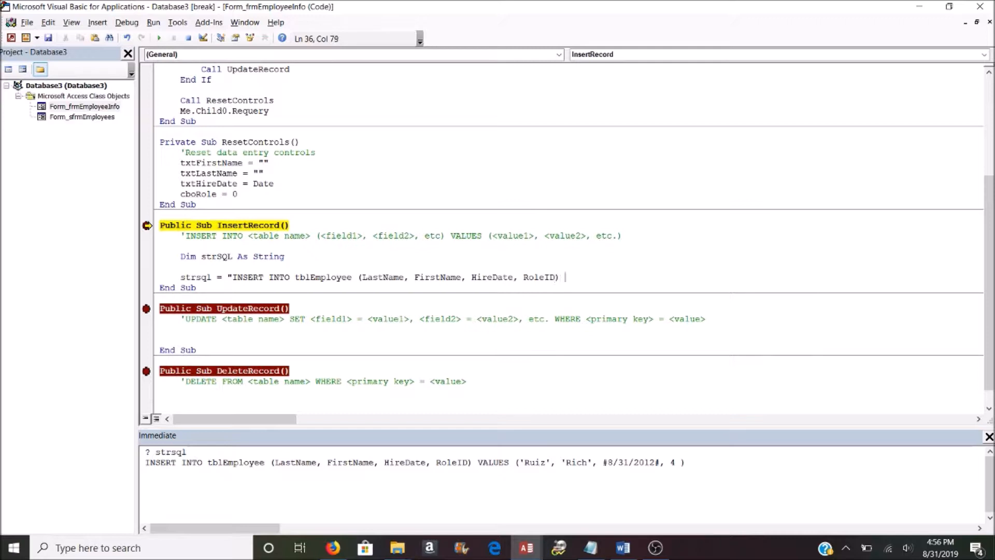
{"action": "type", "text": "\""}
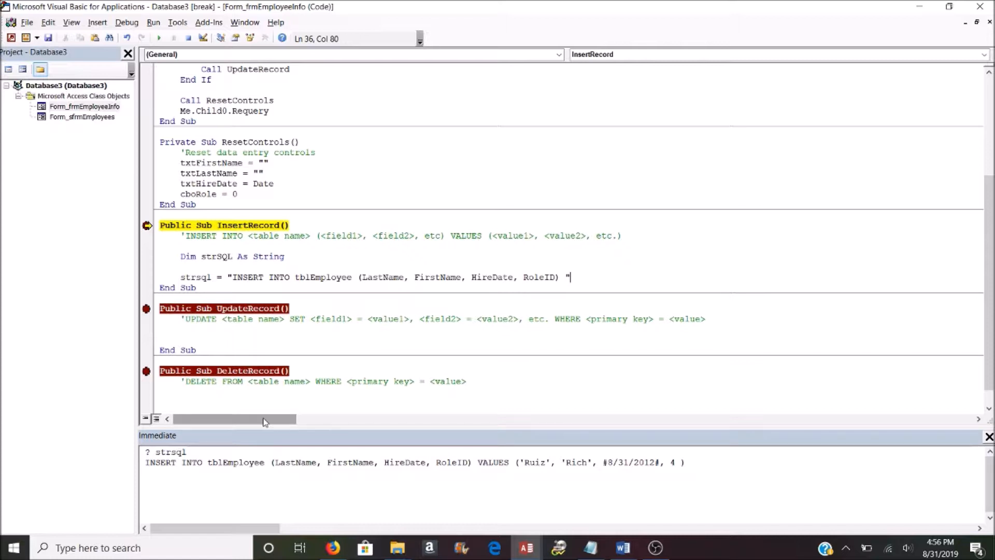
Step: Append a "VALUES " clause to strSQL on a new concatenation line
{"action": "left_click_drag", "start_coordinate": [264, 418], "coordinate": [314, 419]}
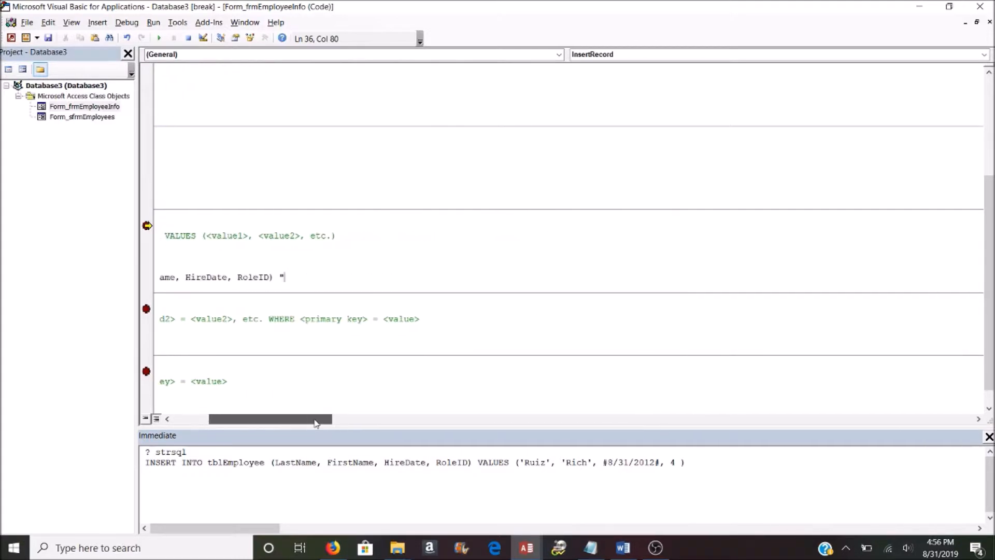
{"action": "left_click_drag", "start_coordinate": [311, 418], "coordinate": [209, 418]}
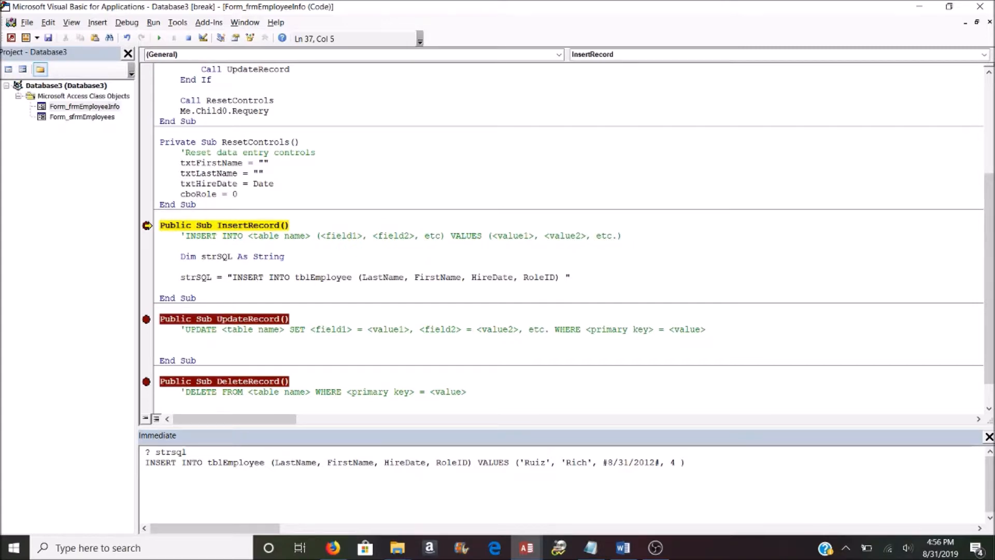
{"action": "type", "text": "strs"}
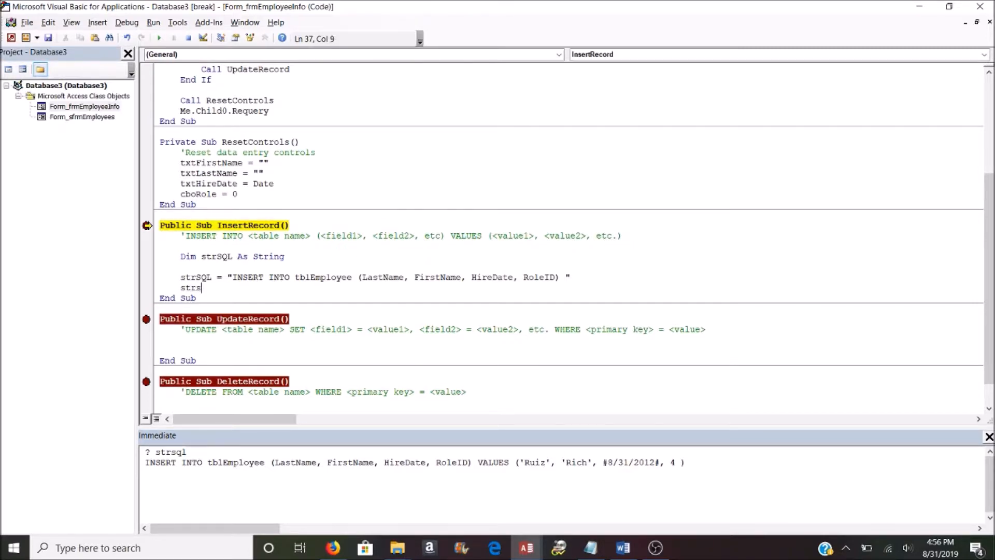
{"action": "type", "text": "ql = strsql"}
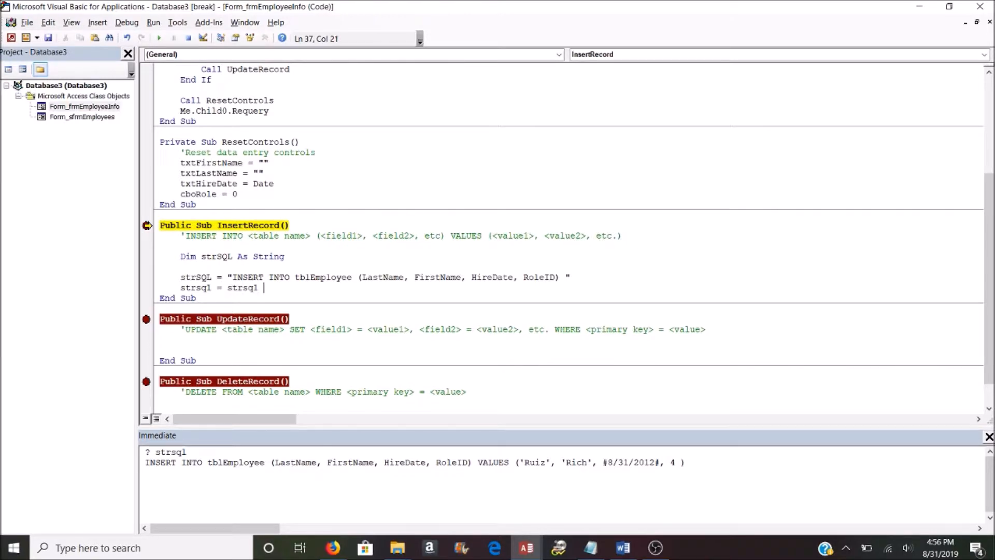
{"action": "type", "text": "& \""}
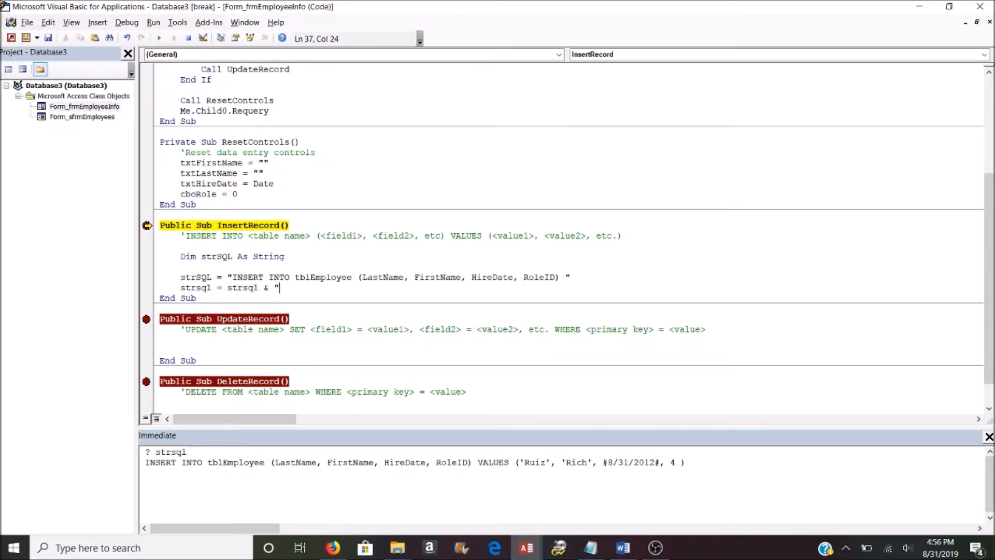
{"action": "type", "text": "VALUES"}
{"action": "type", "text": "strsql"}
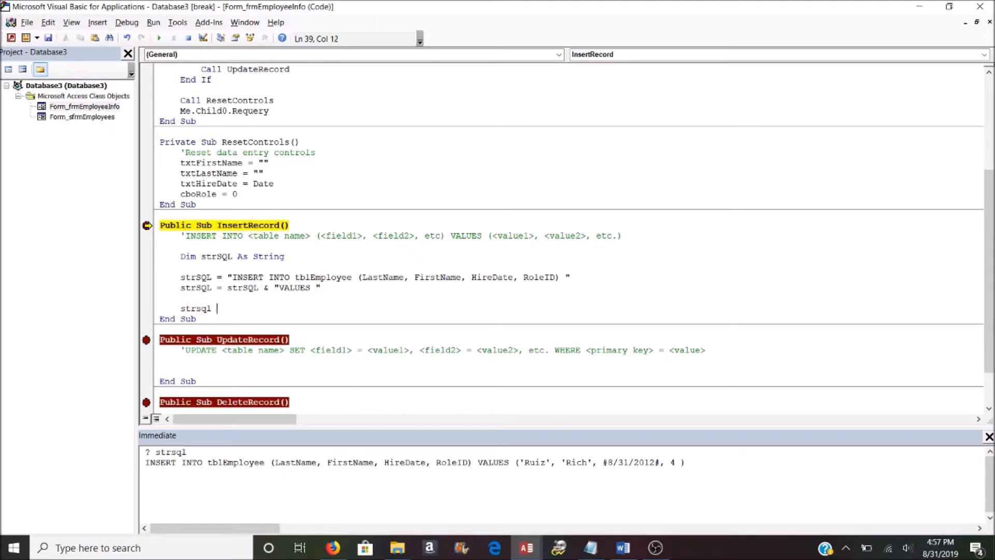
{"action": "type", "text": "= \") \""}
{"action": "left_click", "coordinate": [571, 298]}
{"action": "type", "text": "strsql = strsql"}
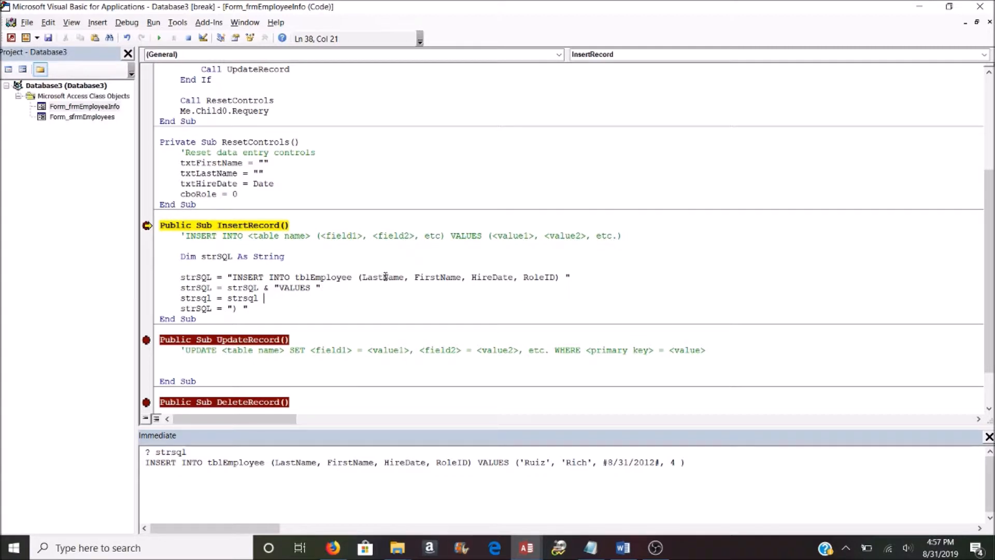
{"action": "mouse_move", "coordinate": [383, 299]}
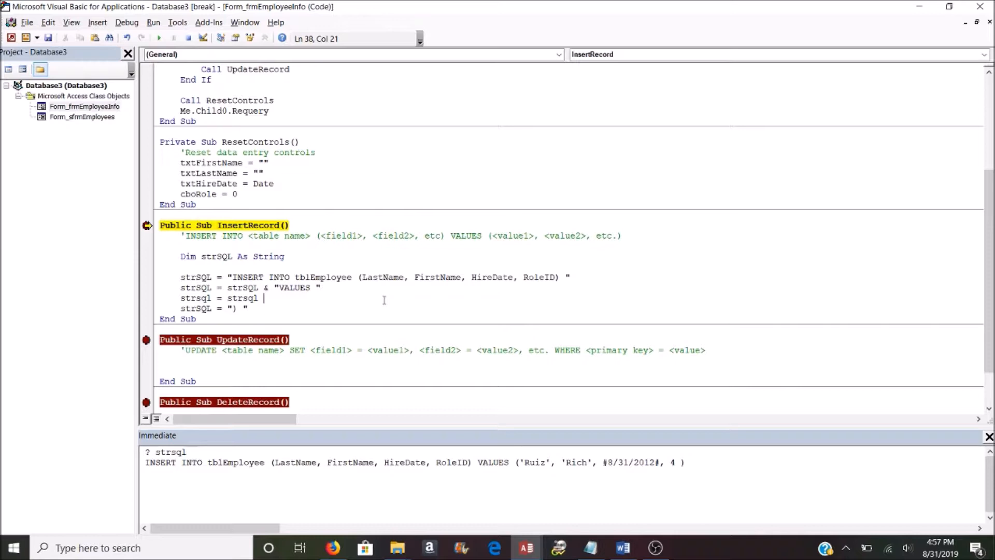
Step: Append txtLastName to the values, dropping the Me prefix and wrapping it in single quotes
{"action": "type", "text": "& me"}
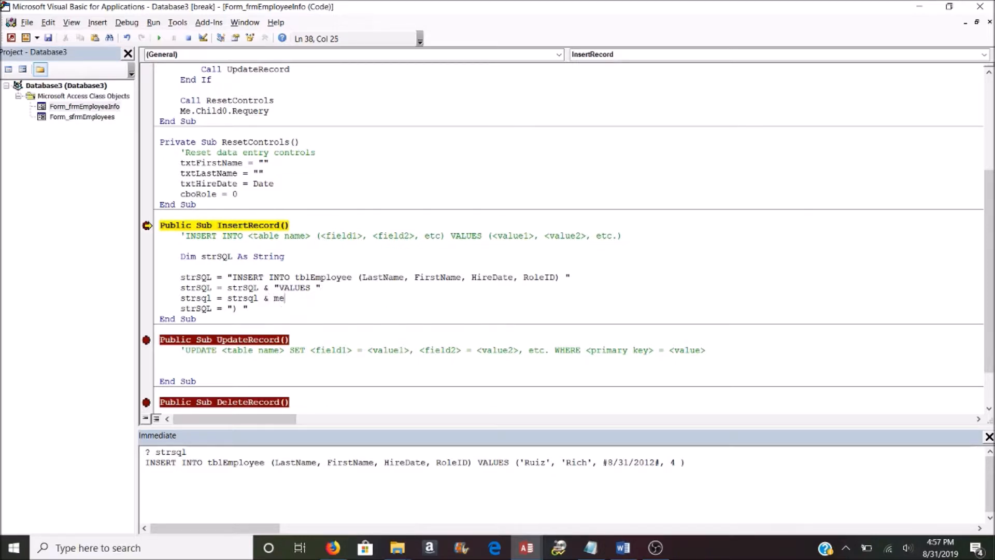
{"action": "type", "text": ".txtLastName"}
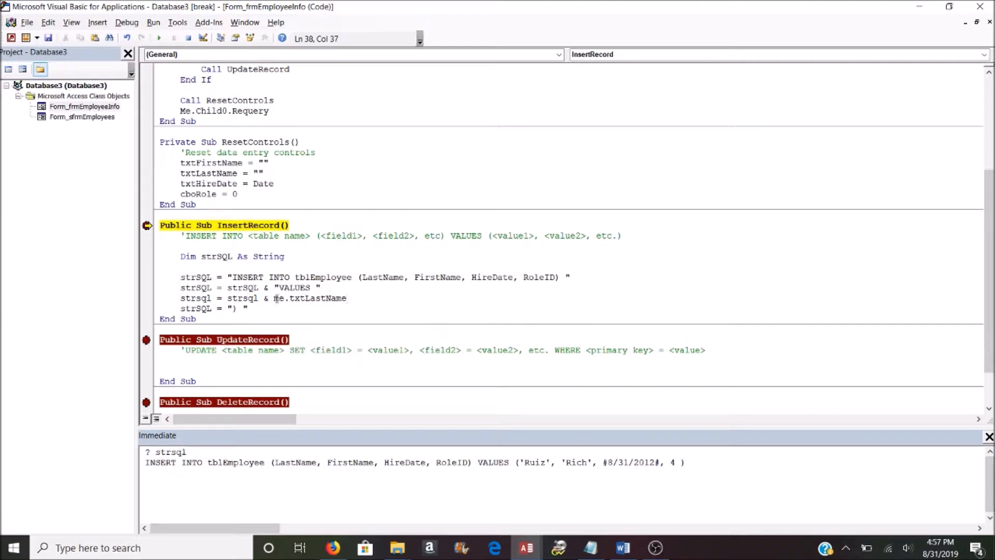
{"action": "double_click", "coordinate": [278, 298]}
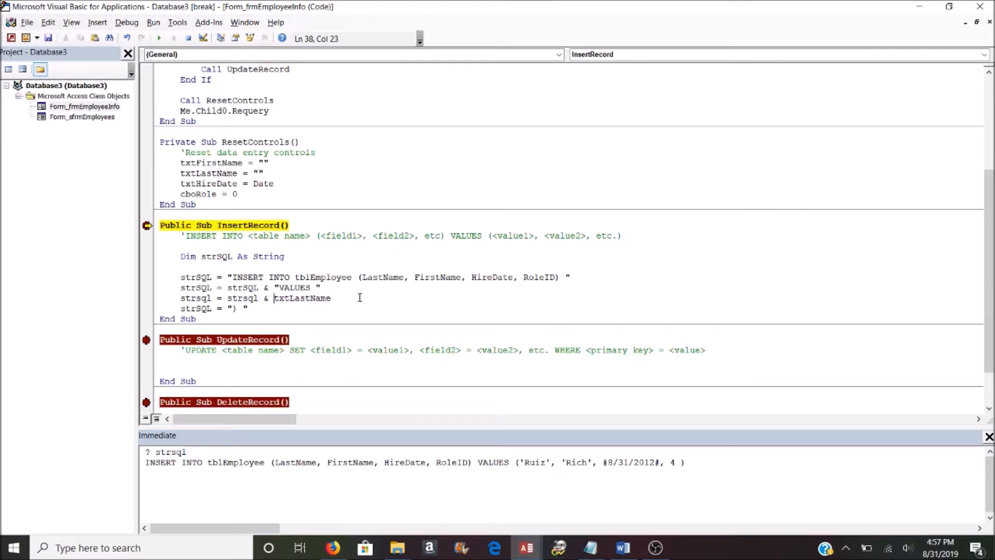
{"action": "type", "text": "& \""}
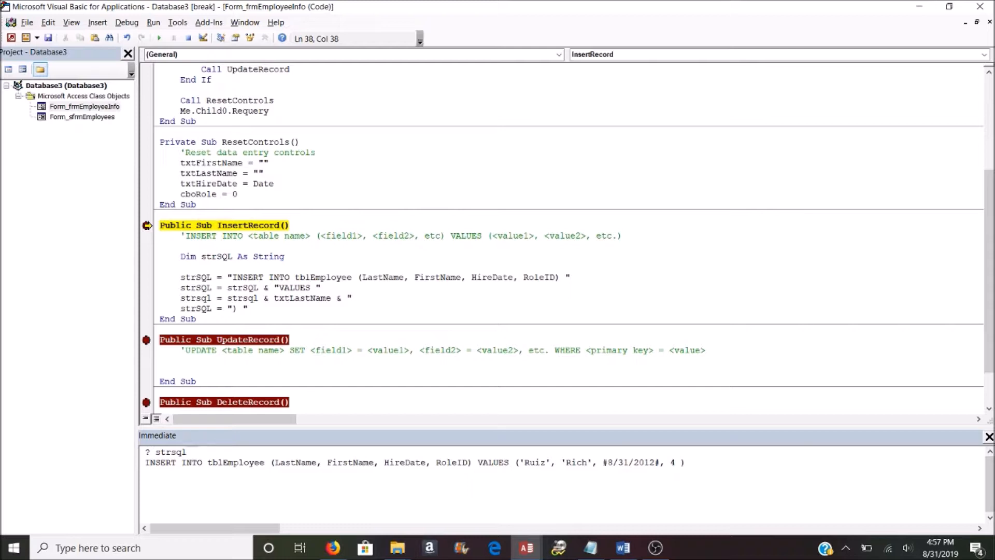
{"action": "type", "text": ", \""}
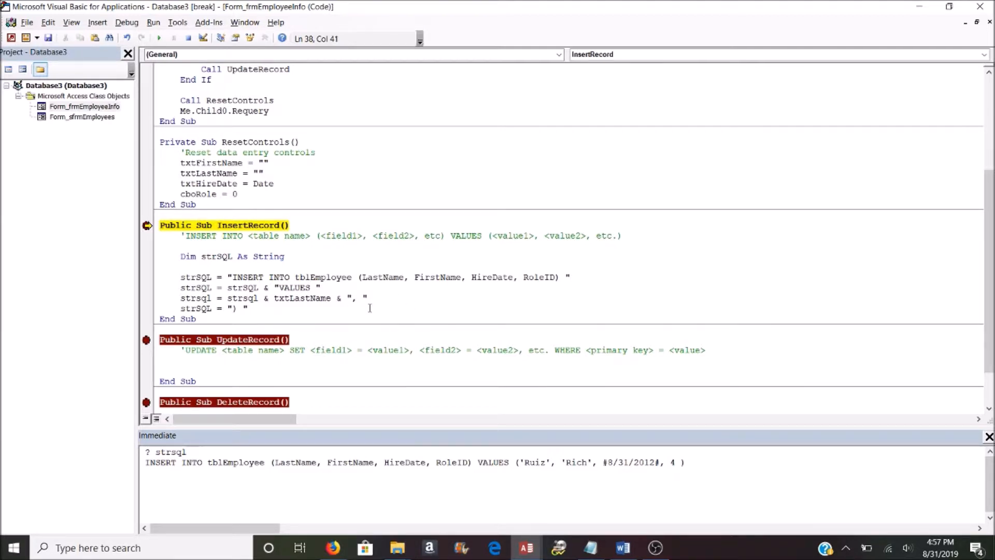
{"action": "double_click", "coordinate": [301, 298]}
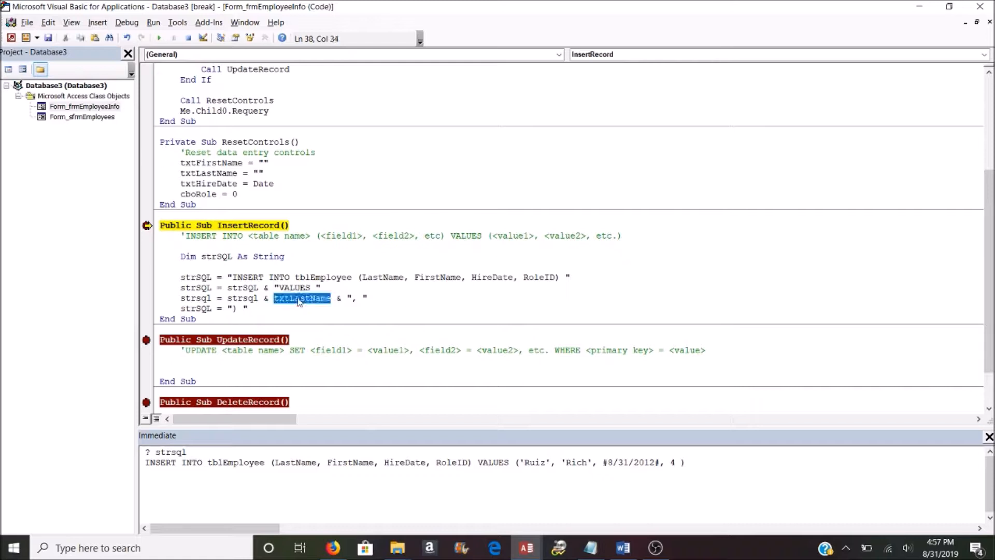
{"action": "mouse_move", "coordinate": [346, 340]}
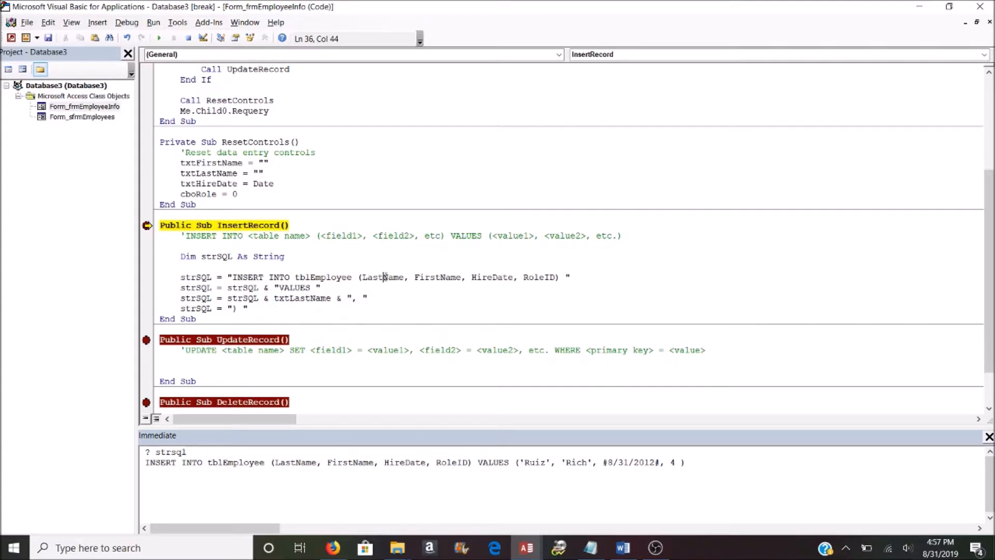
{"action": "double_click", "coordinate": [382, 277]}
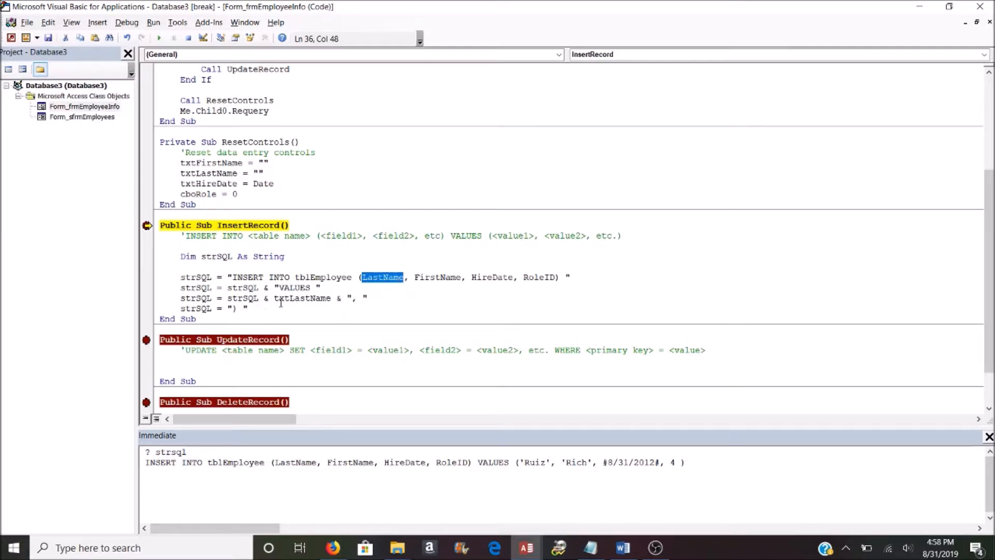
{"action": "double_click", "coordinate": [302, 298]}
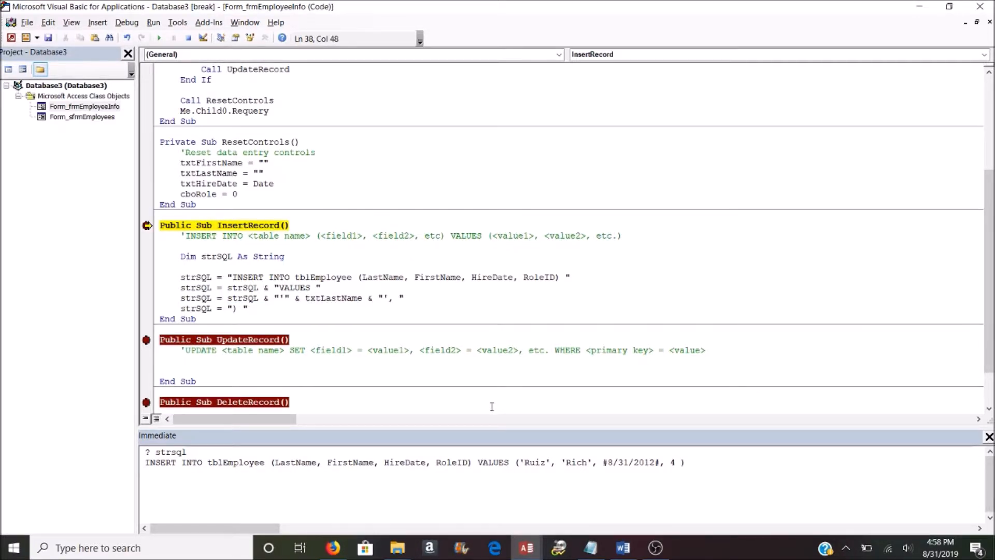
Step: Add matching quoted lines for txtFirstName and the hire date field
{"action": "type", "text": "strSQL = strSQL & \"'\" & txtLastName & \"', \""}
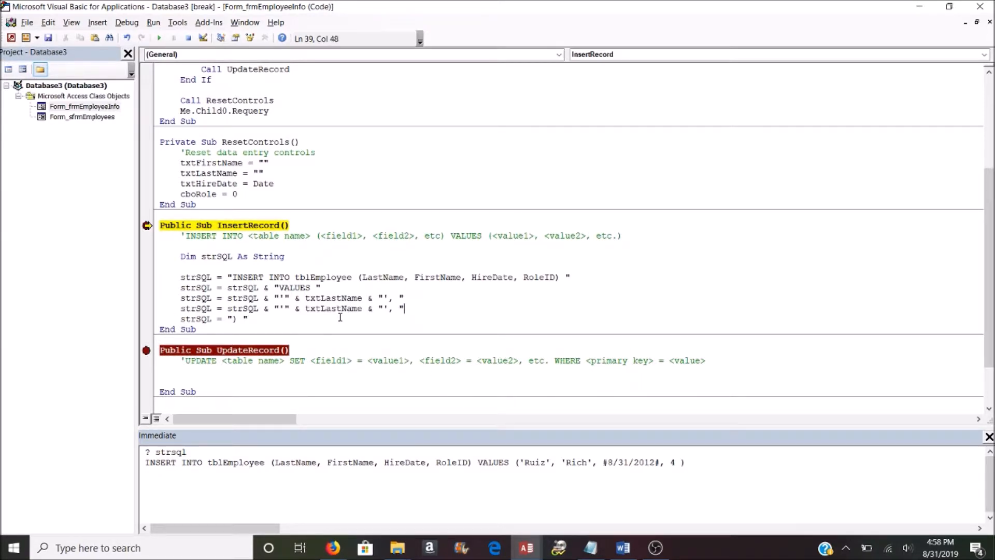
{"action": "left_click", "coordinate": [320, 309]}
{"action": "type", "text": "Fir"}
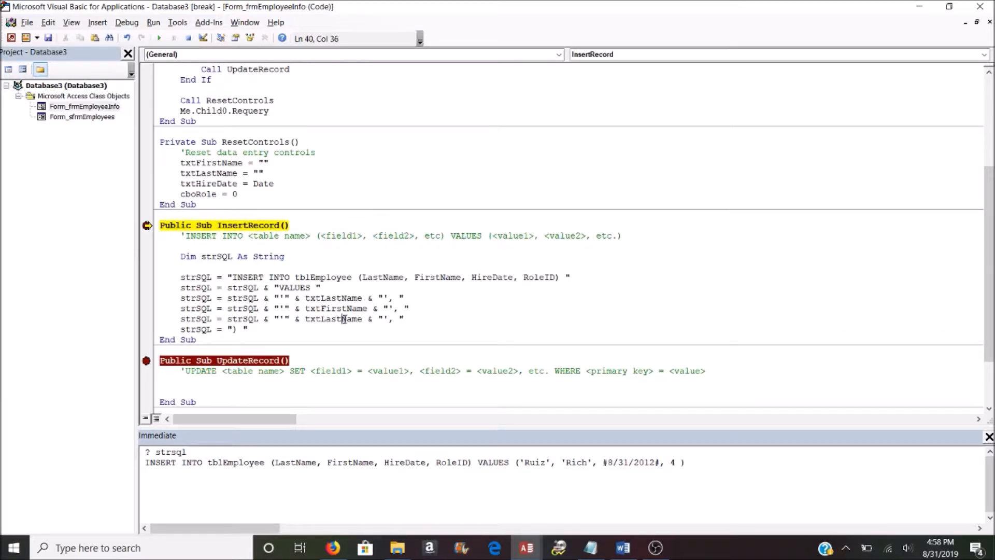
{"action": "type", "text": "hired"}
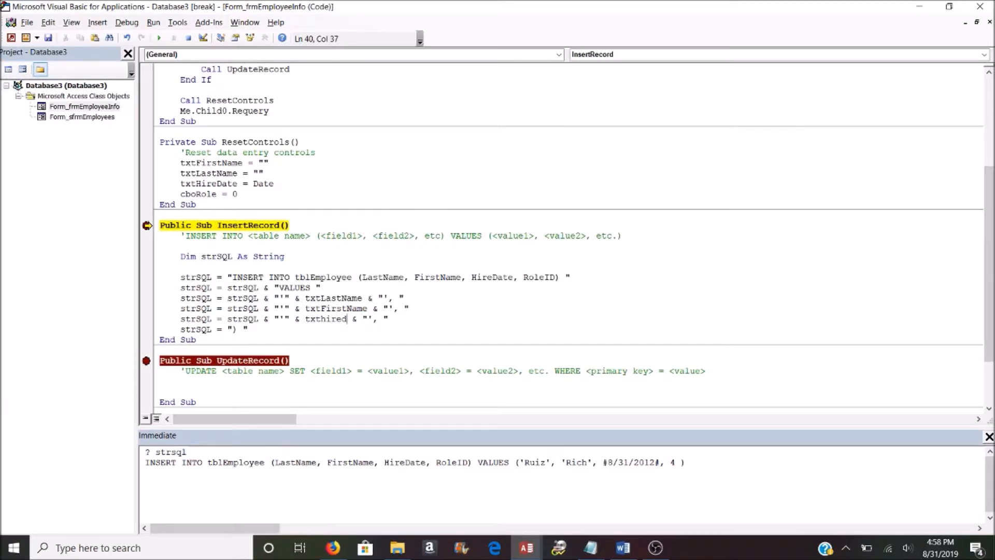
Step: Append txtHireDate wrapped in # signs and cboRole to strSQL, then run to inspect the string
{"action": "type", "text": "ate"}
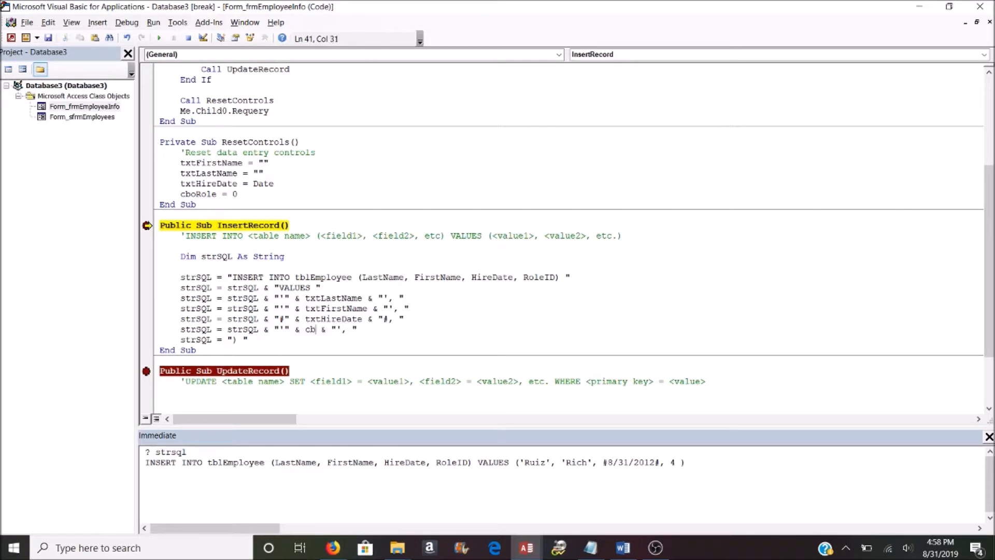
{"action": "type", "text": "orole"}
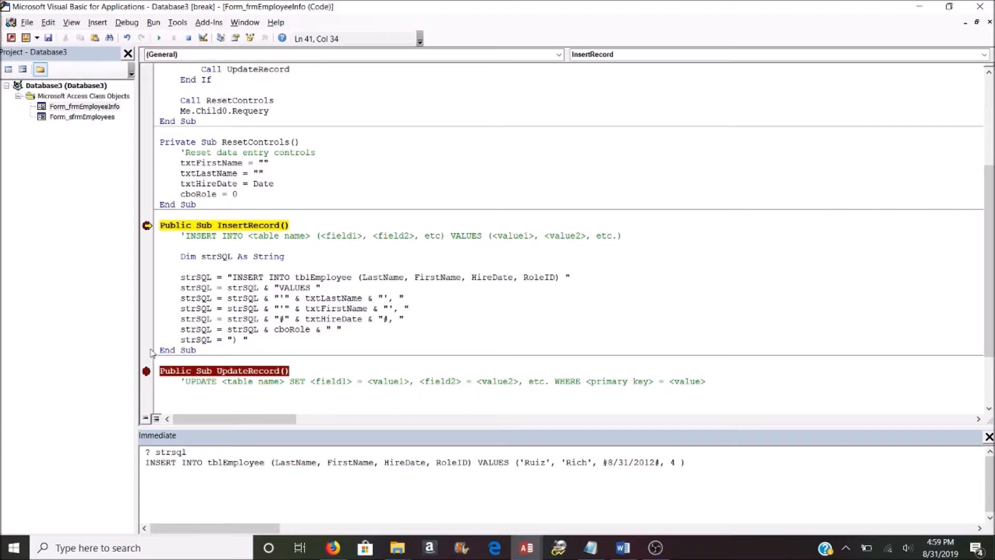
{"action": "left_click", "coordinate": [157, 38]}
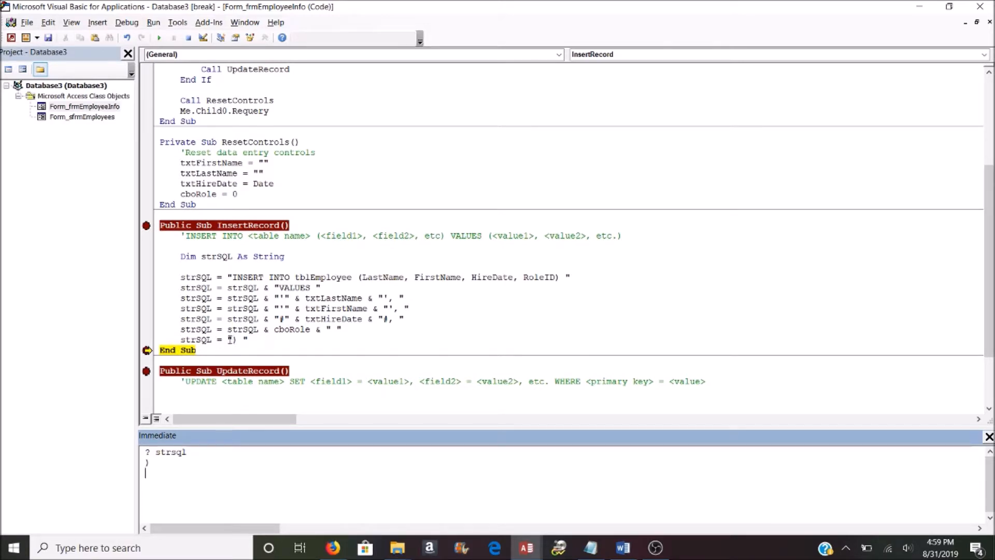
Step: Fix the concatenation with strSQL & and an opening parenthesis after VALUES so the full INSERT prints
{"action": "type", "text": "strSQL &"}
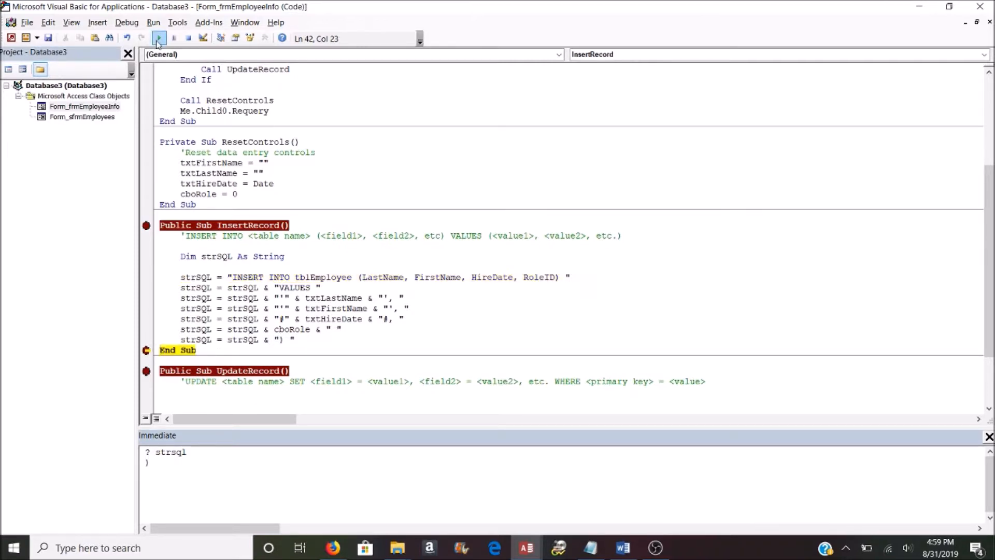
{"action": "left_click", "coordinate": [159, 37]}
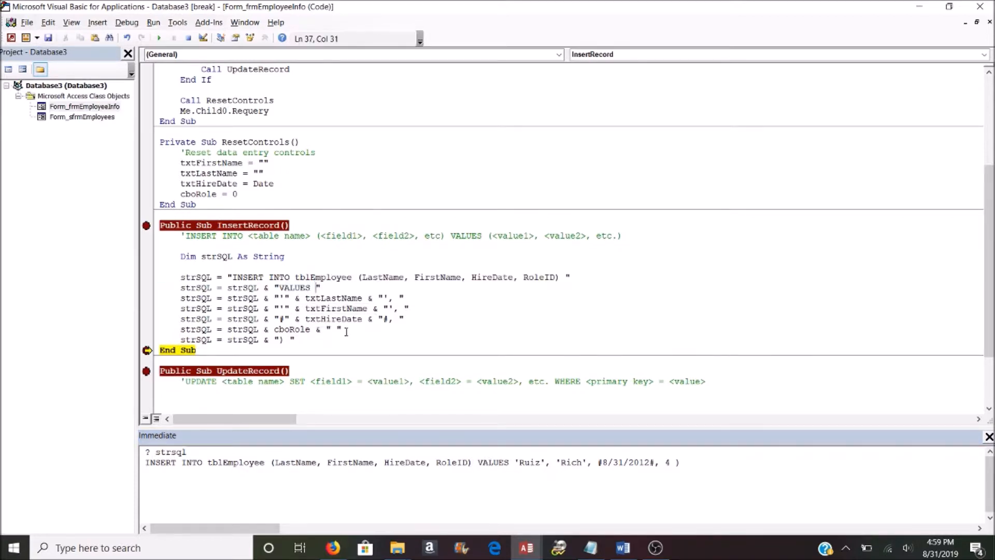
{"action": "type", "text": "("}
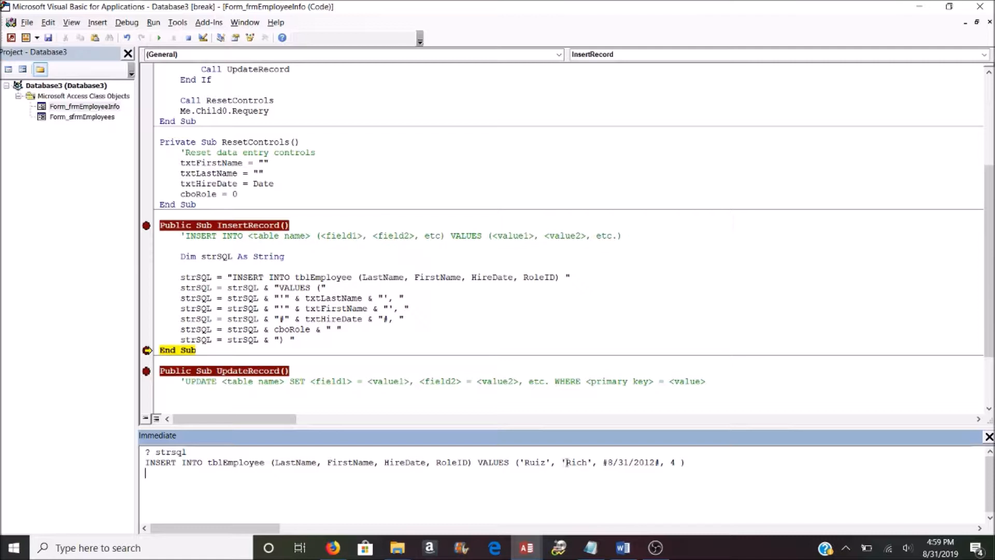
{"action": "mouse_move", "coordinate": [603, 540]}
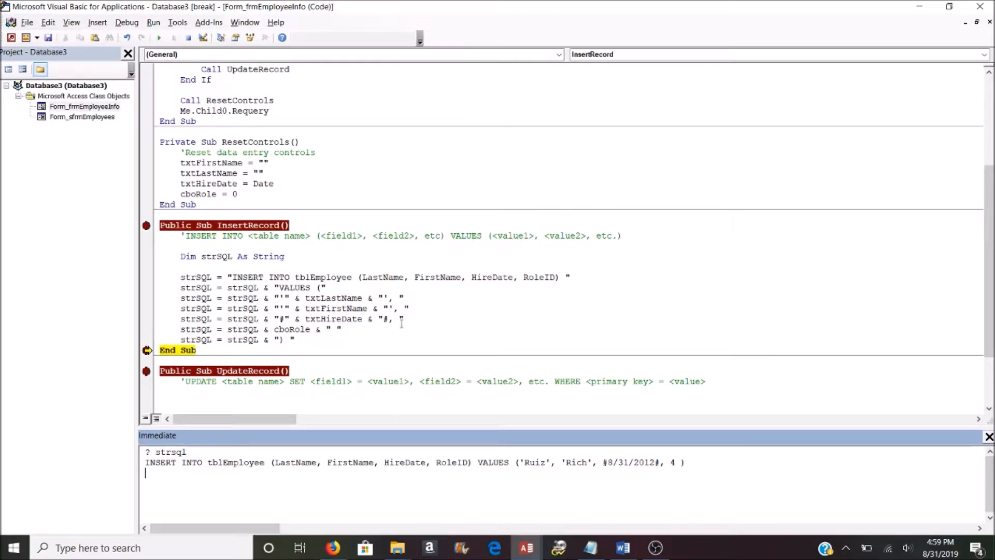
{"action": "left_click", "coordinate": [341, 329]}
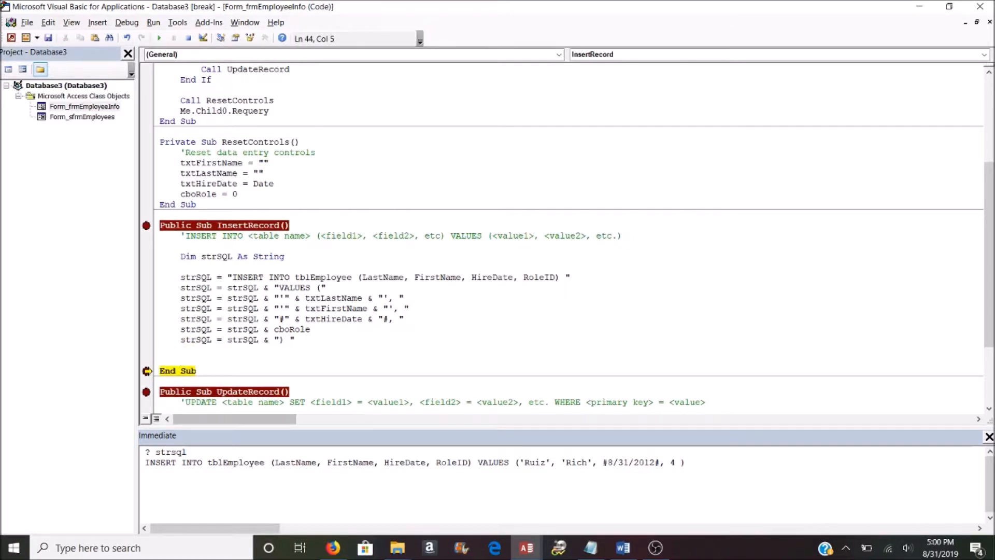
Step: Add DoCmd.RunSQL (strSQL) to InsertRecord and run it, confirming the 1-row append
{"action": "type", "text": "docmd."}
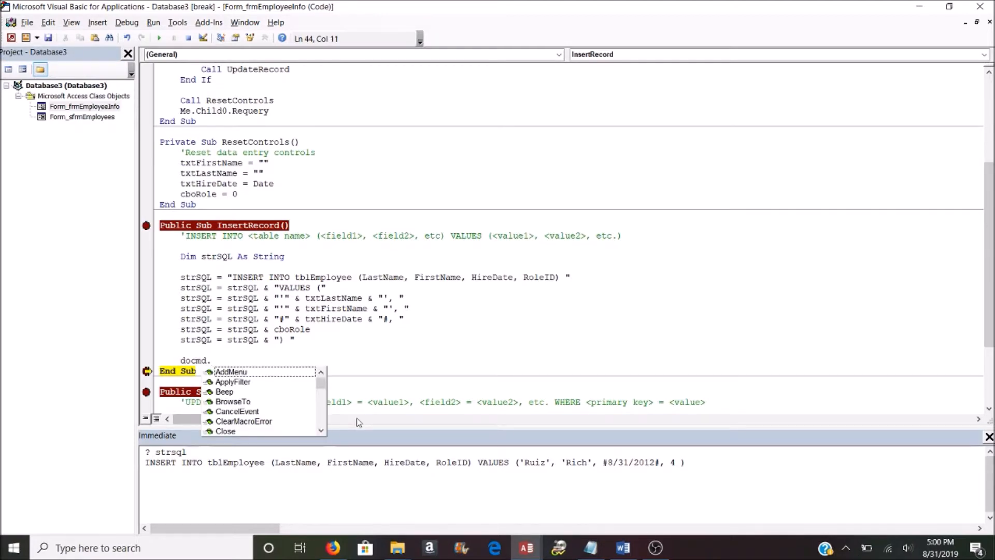
{"action": "type", "text": "run"}
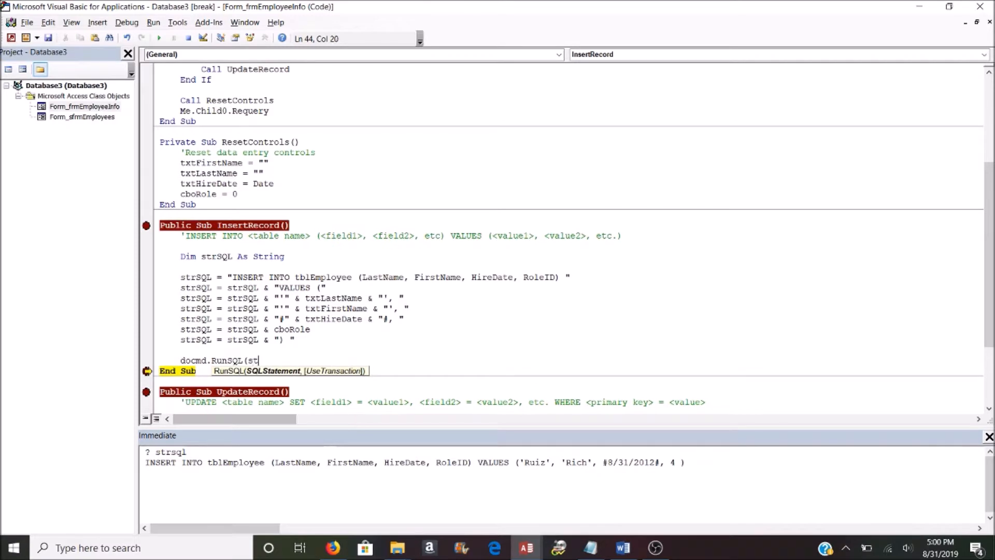
{"action": "type", "text": "rsql)"}
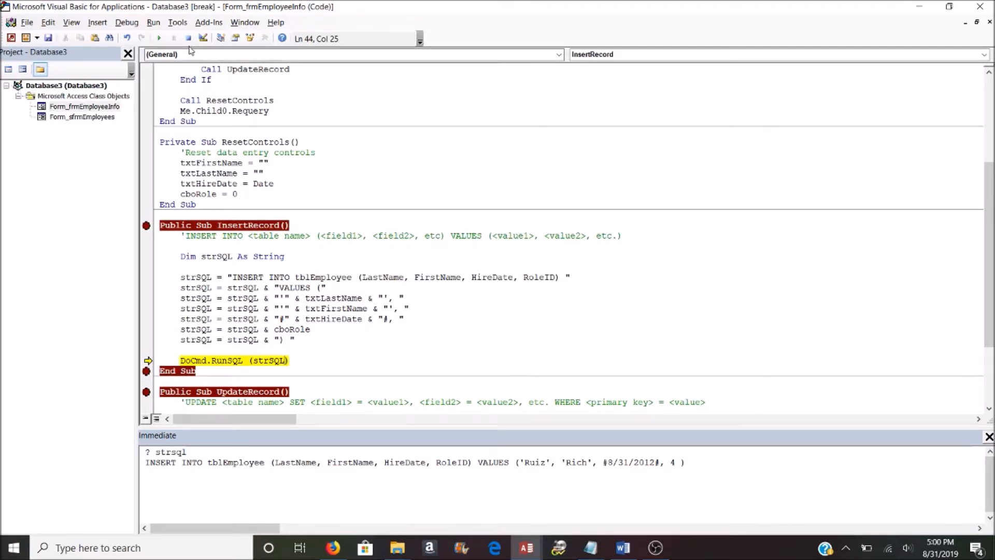
{"action": "left_click", "coordinate": [157, 38]}
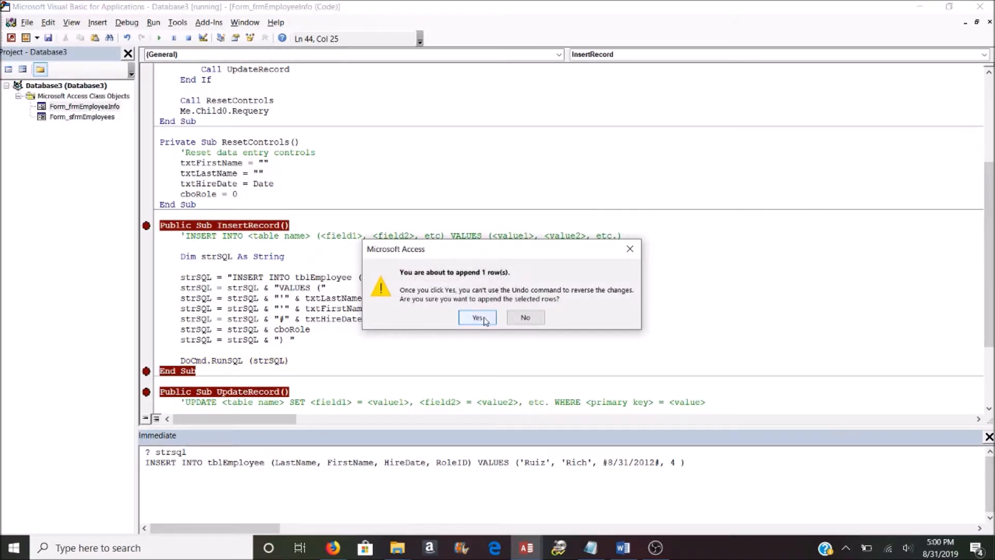
{"action": "left_click", "coordinate": [477, 317]}
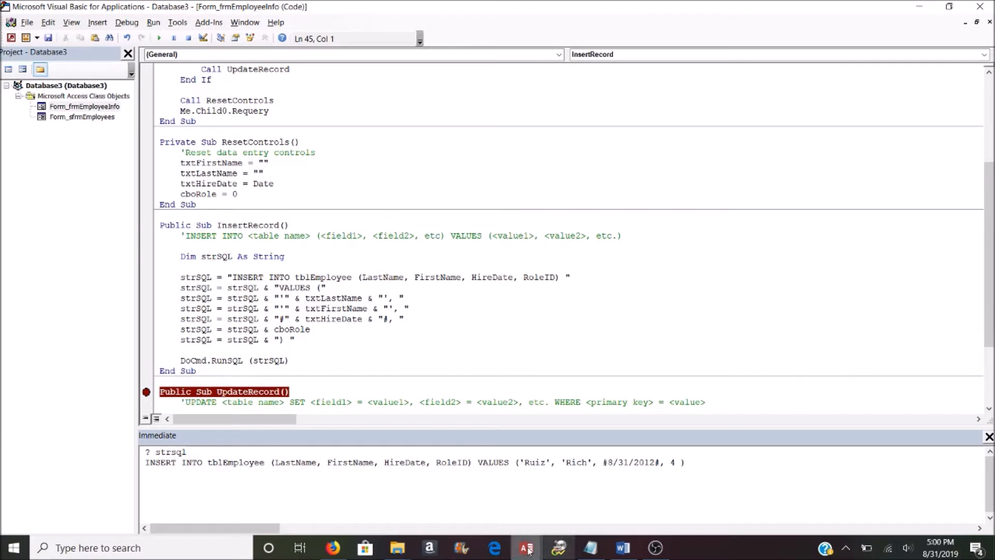
{"action": "left_click", "coordinate": [525, 547]}
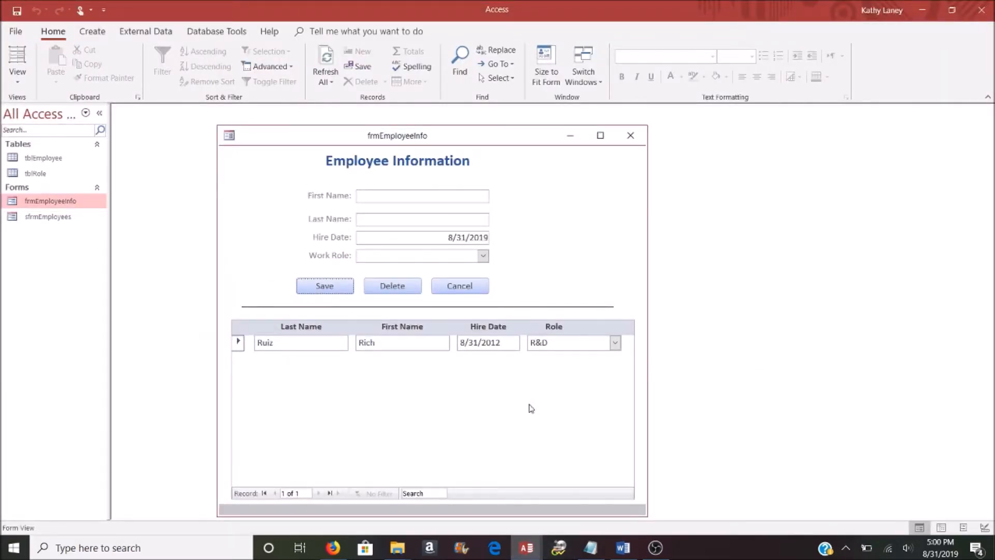
{"action": "mouse_move", "coordinate": [417, 408]}
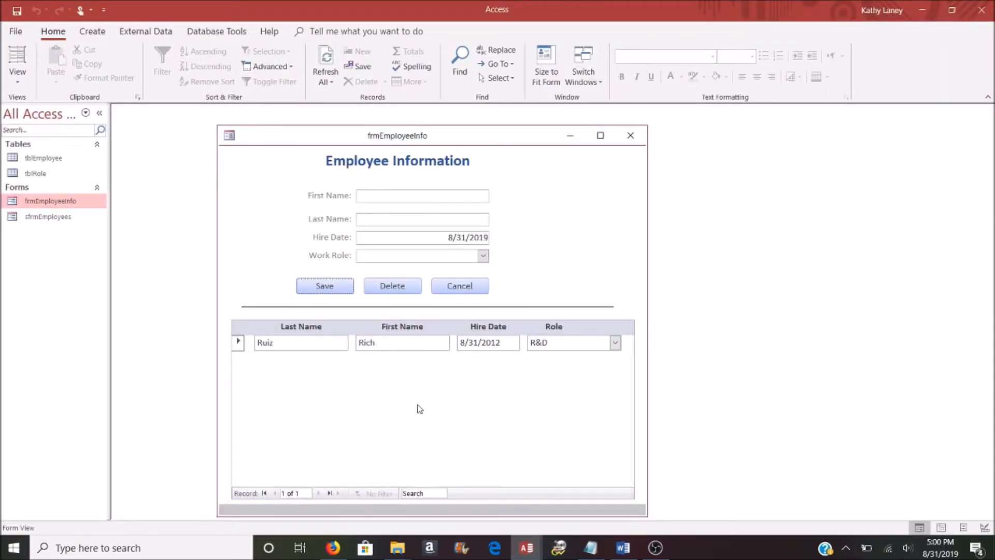
{"action": "left_click", "coordinate": [44, 157]}
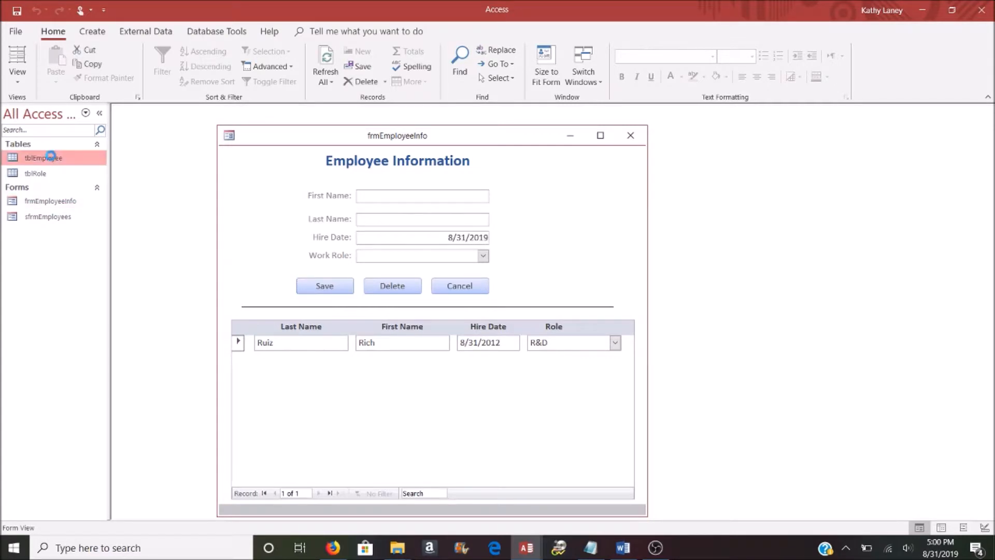
{"action": "double_click", "coordinate": [42, 158]}
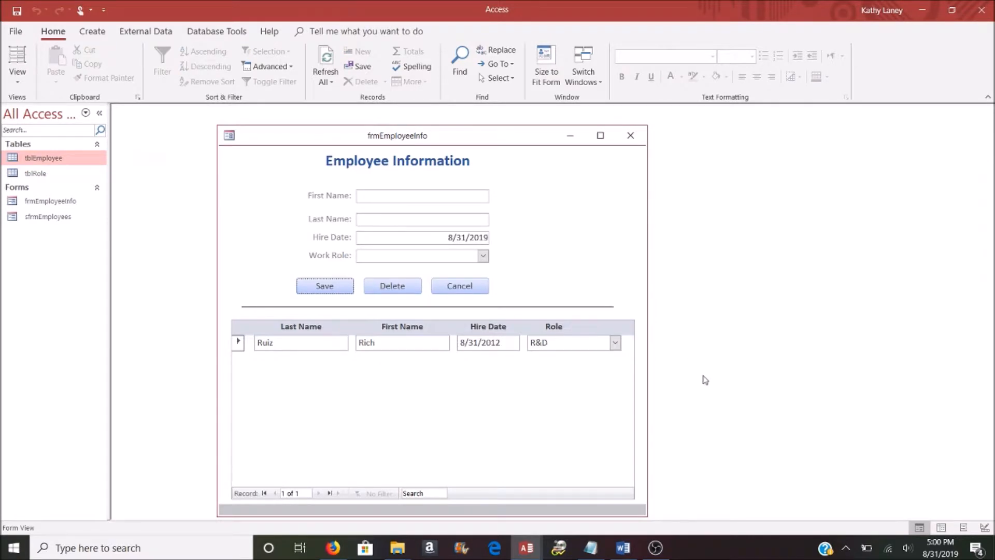
{"action": "mouse_move", "coordinate": [569, 525]}
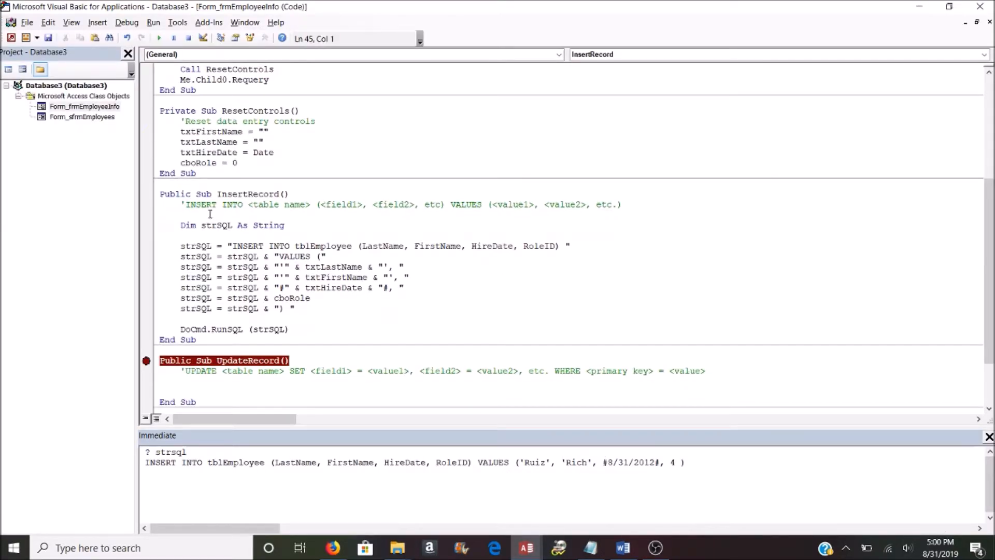
{"action": "left_click_drag", "start_coordinate": [185, 204], "coordinate": [621, 204]}
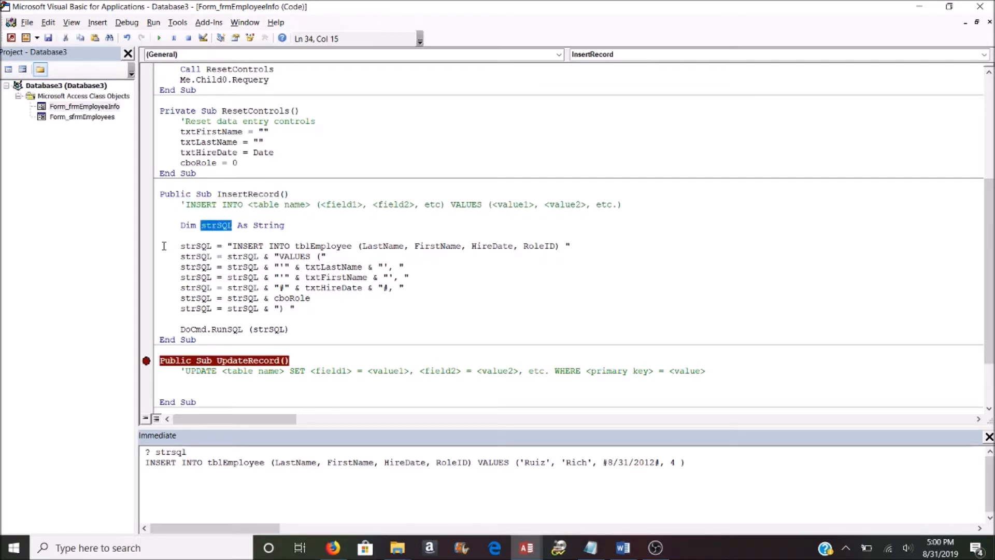
{"action": "double_click", "coordinate": [333, 266]}
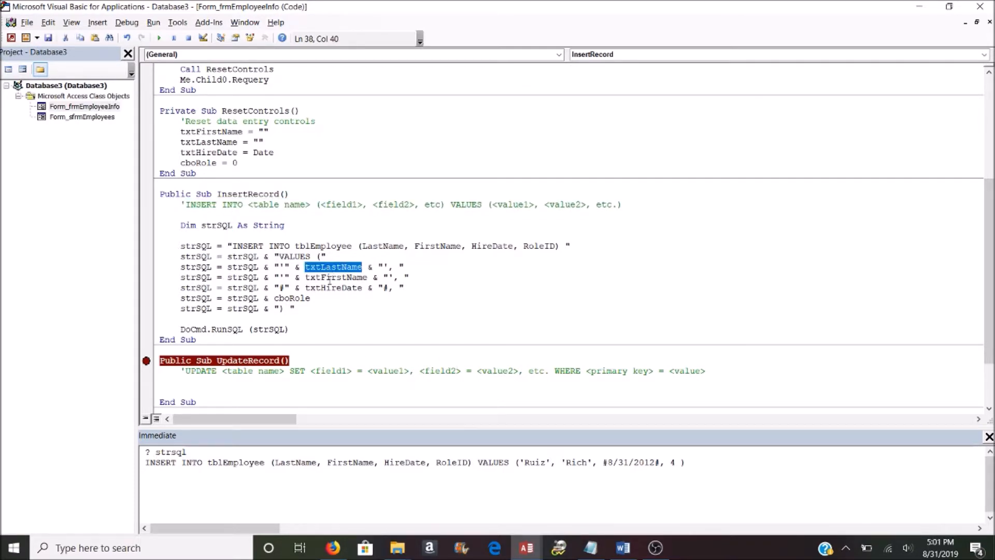
{"action": "double_click", "coordinate": [332, 287]}
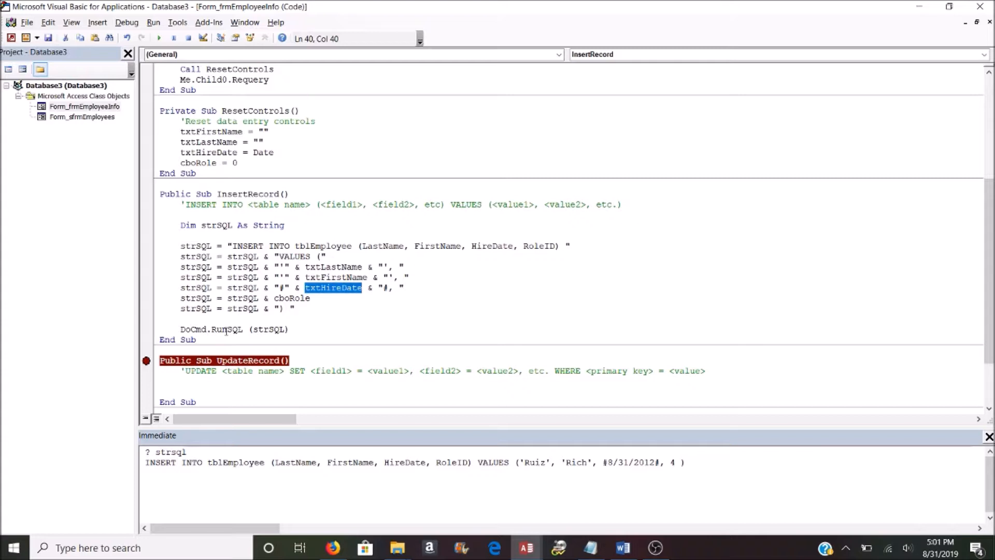
{"action": "mouse_move", "coordinate": [267, 329]}
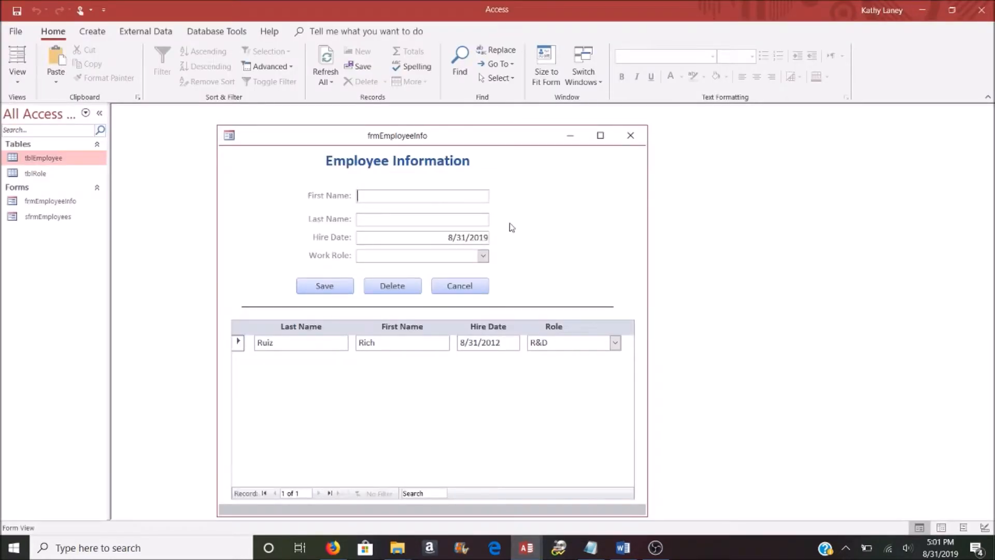
Step: Enter John Doe, hired 7/31/2019 with the Warehouse role, save and confirm the append
{"action": "type", "text": "Joh"}
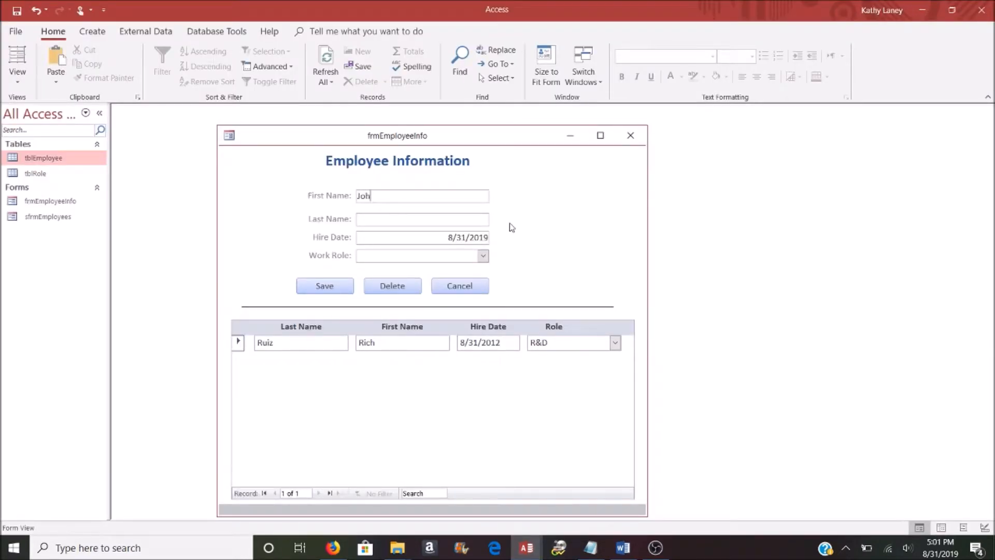
{"action": "type", "text": "Doe"}
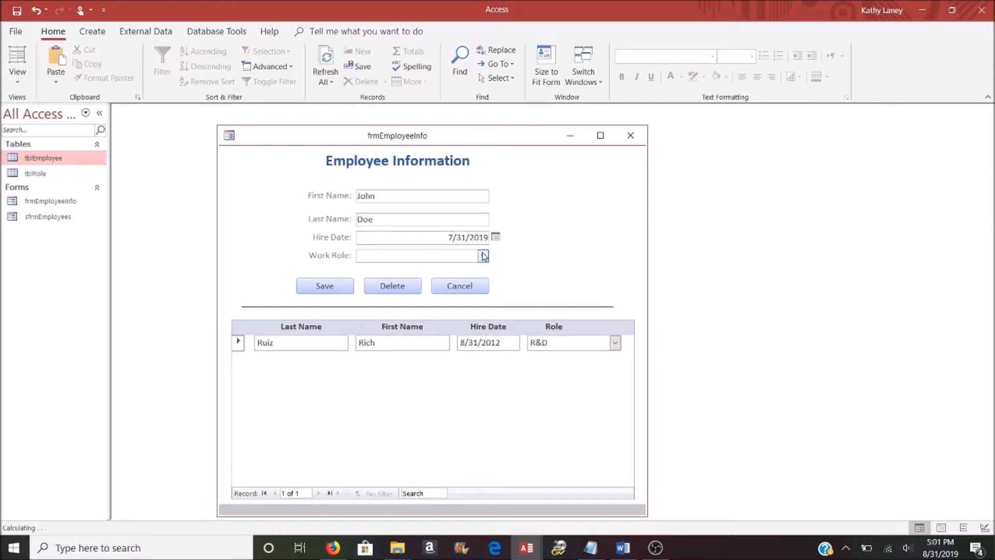
{"action": "left_click", "coordinate": [325, 286]}
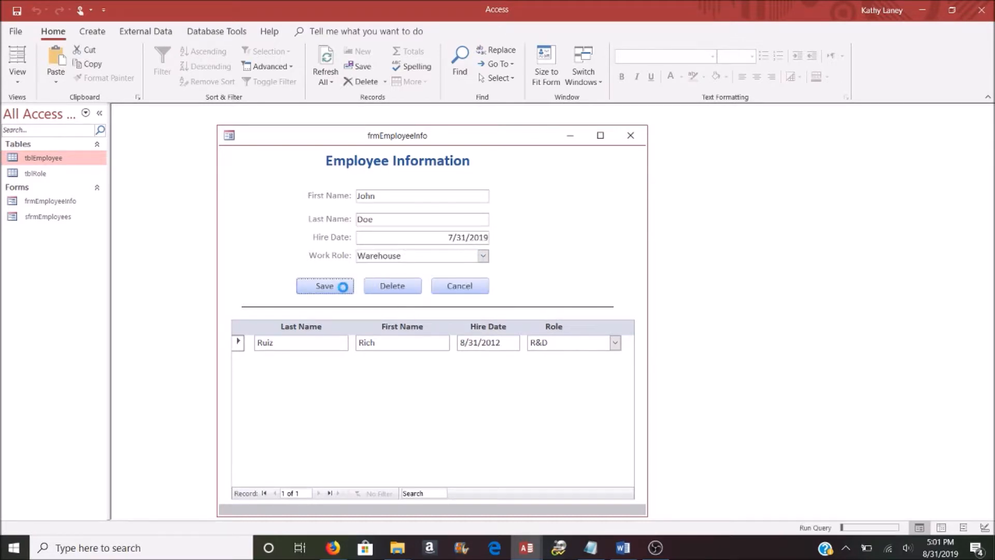
{"action": "left_click", "coordinate": [324, 286]}
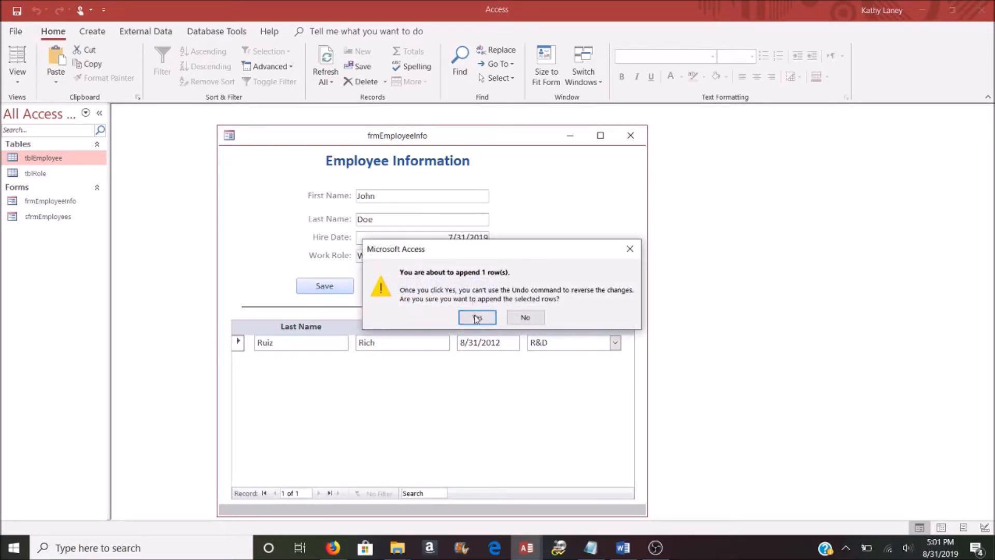
{"action": "left_click", "coordinate": [476, 317]}
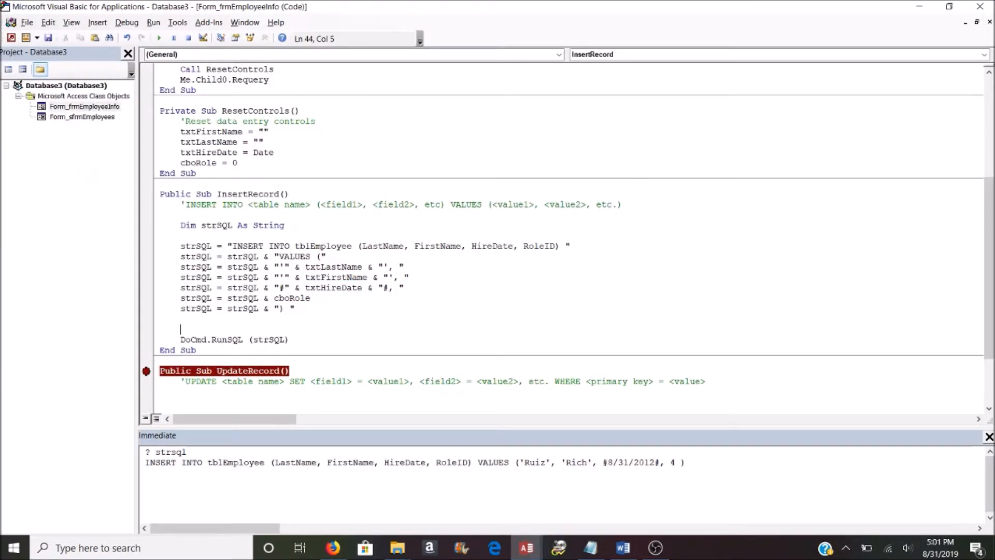
Step: Add DoCmd.SetWarnings False before RunSQL to suppress the append prompt
{"action": "type", "text": "docmd.se"}
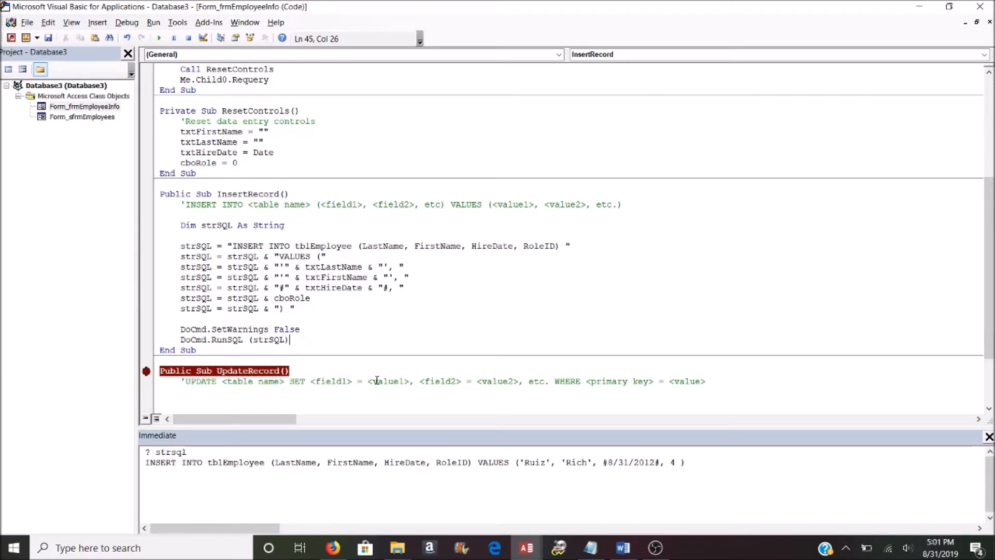
{"action": "type", "text": "d"}
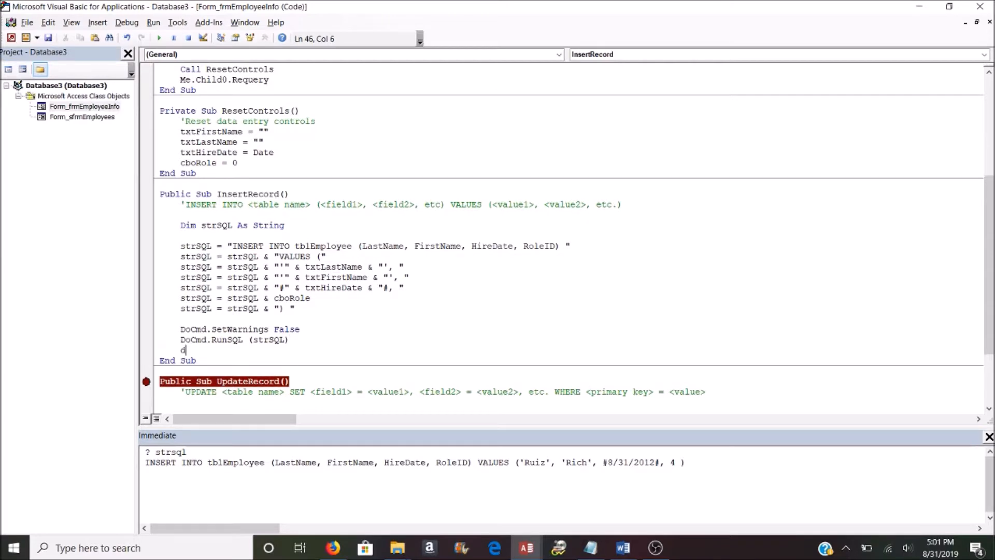
{"action": "type", "text": "ocmd.set"}
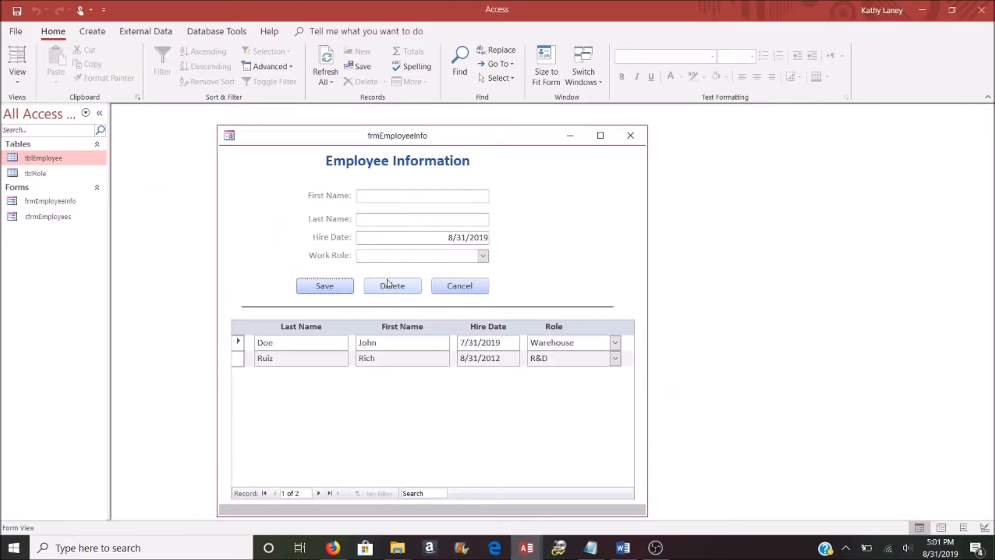
{"action": "type", "text": "Wen"}
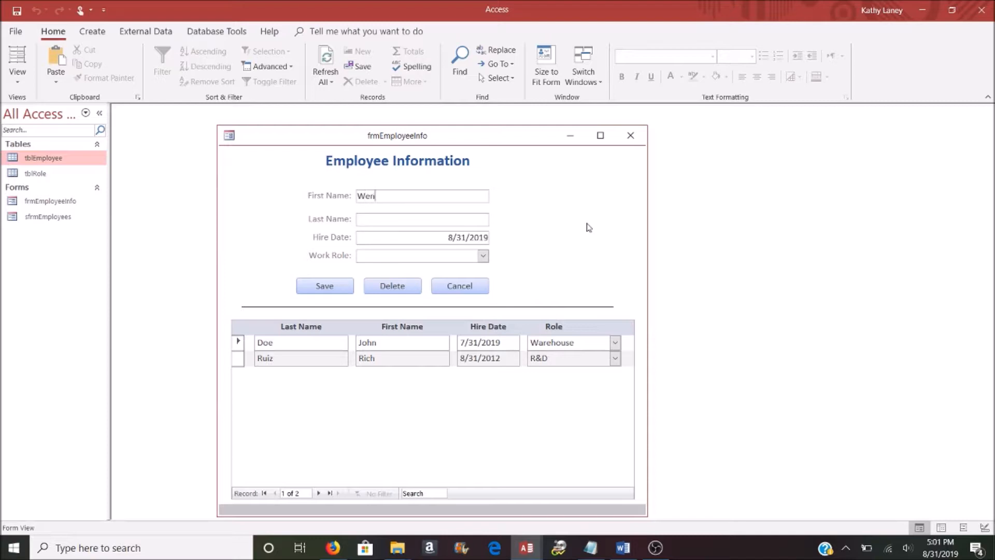
{"action": "type", "text": "GAle"}
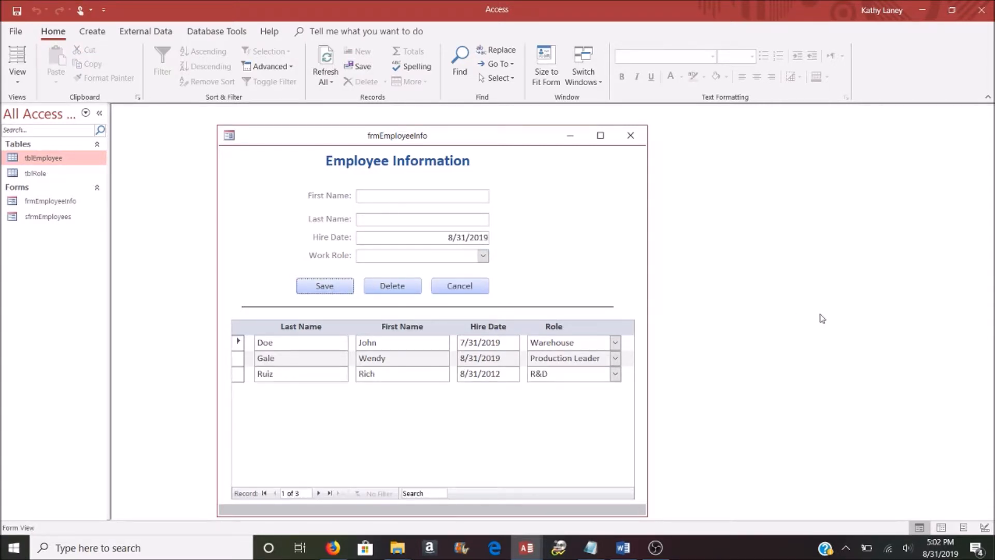
{"action": "mouse_move", "coordinate": [746, 407]}
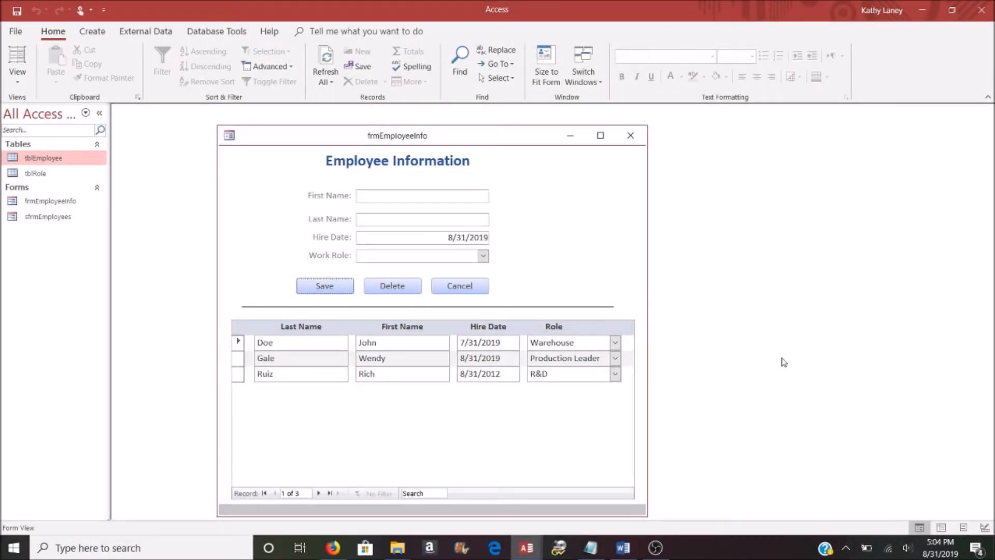
{"action": "mouse_move", "coordinate": [539, 453]}
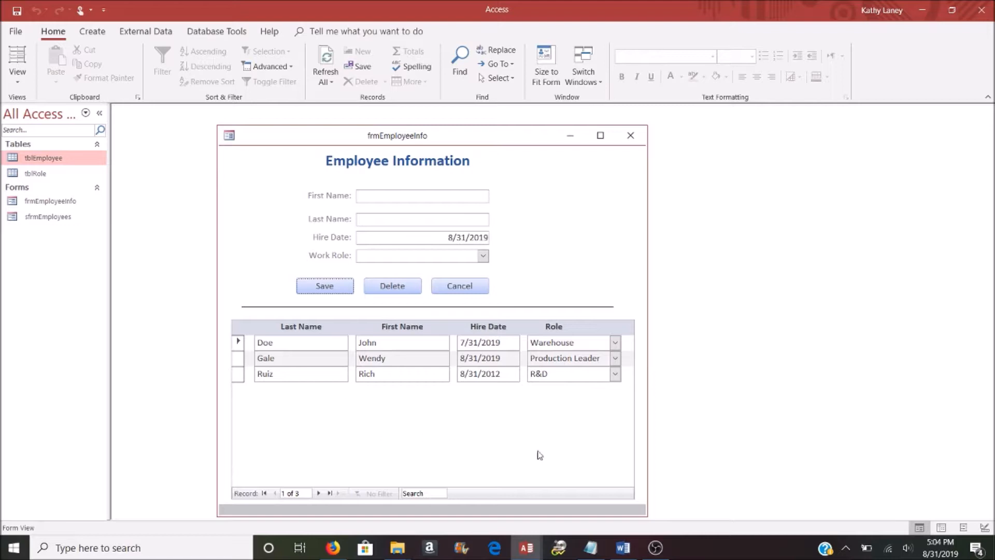
{"action": "mouse_move", "coordinate": [528, 442]}
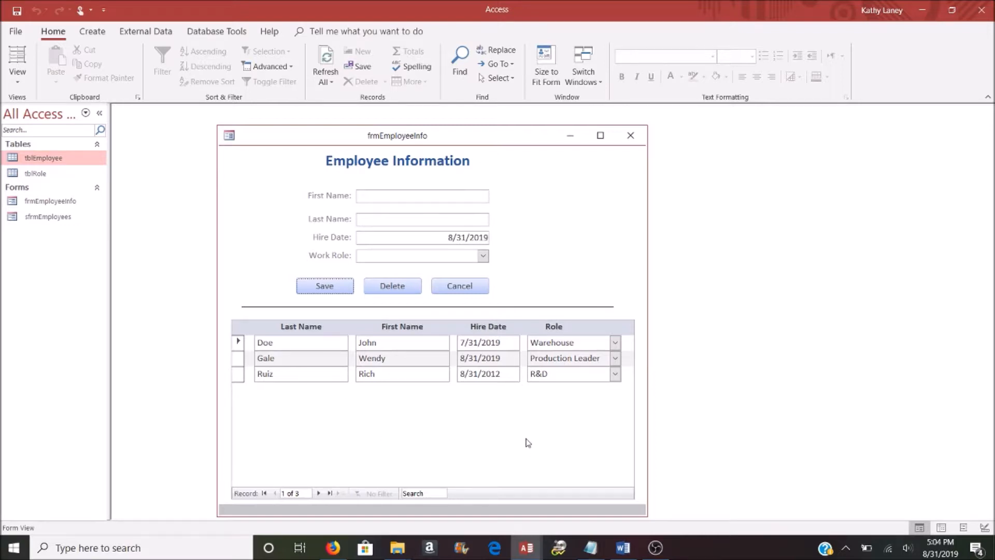
{"action": "left_click", "coordinate": [237, 342]}
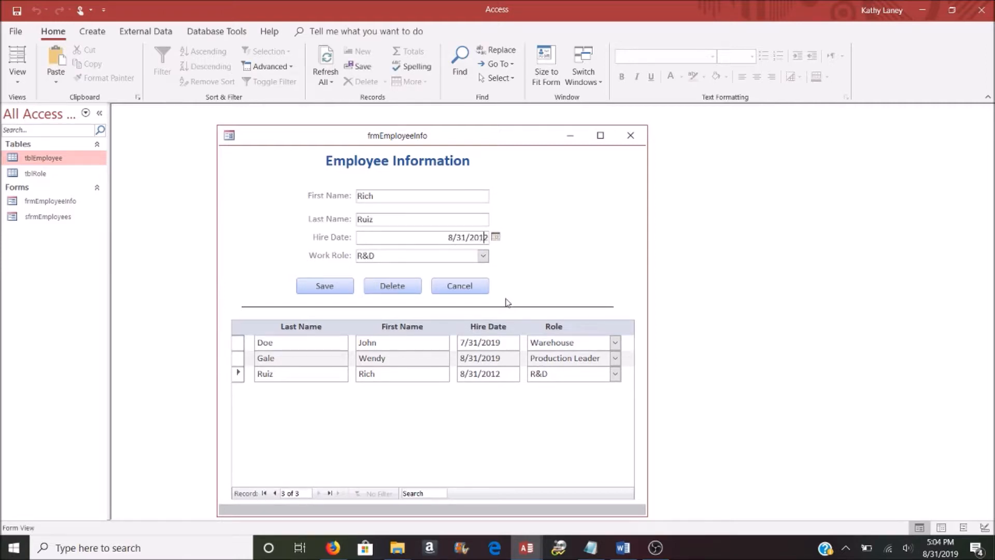
{"action": "type", "text": "8/31/2011"}
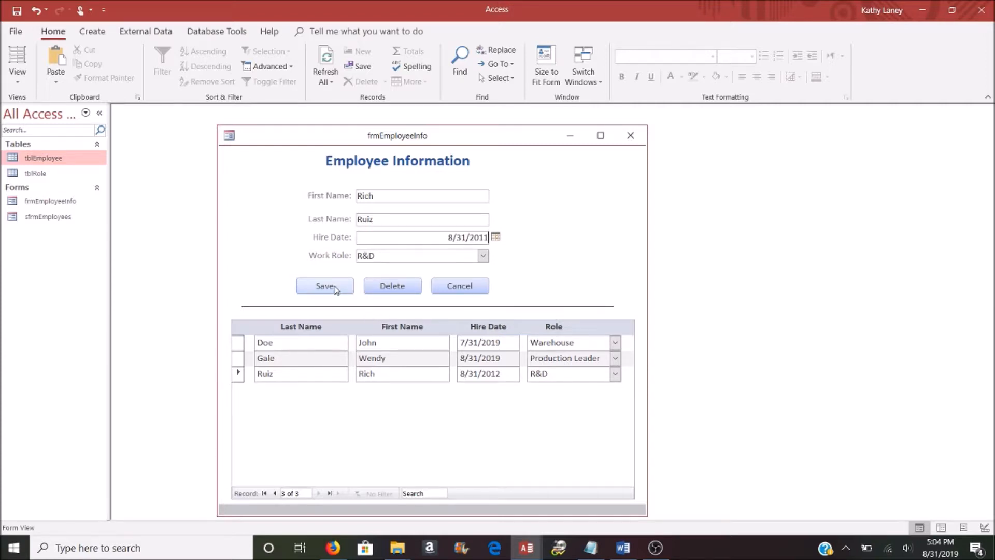
{"action": "mouse_move", "coordinate": [360, 282]}
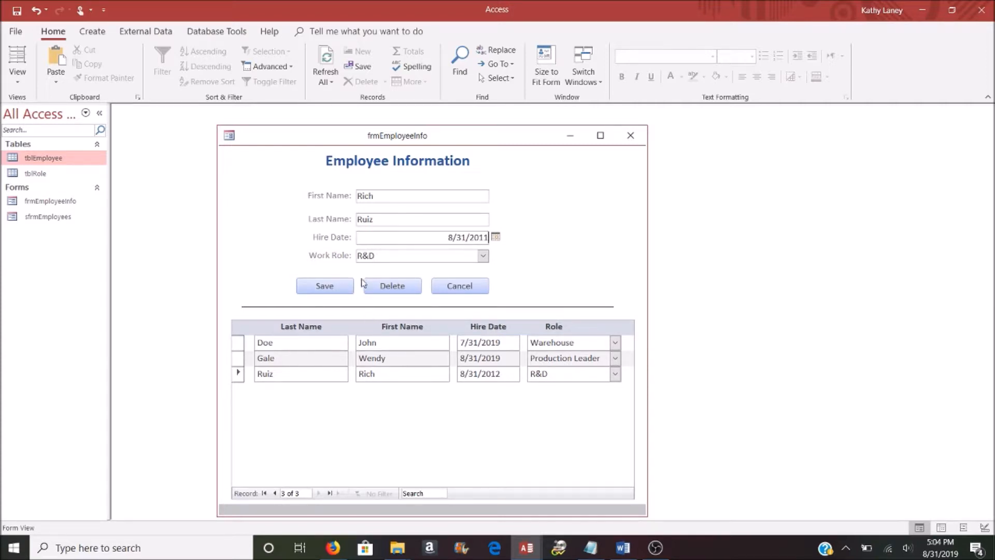
{"action": "left_click", "coordinate": [324, 286]}
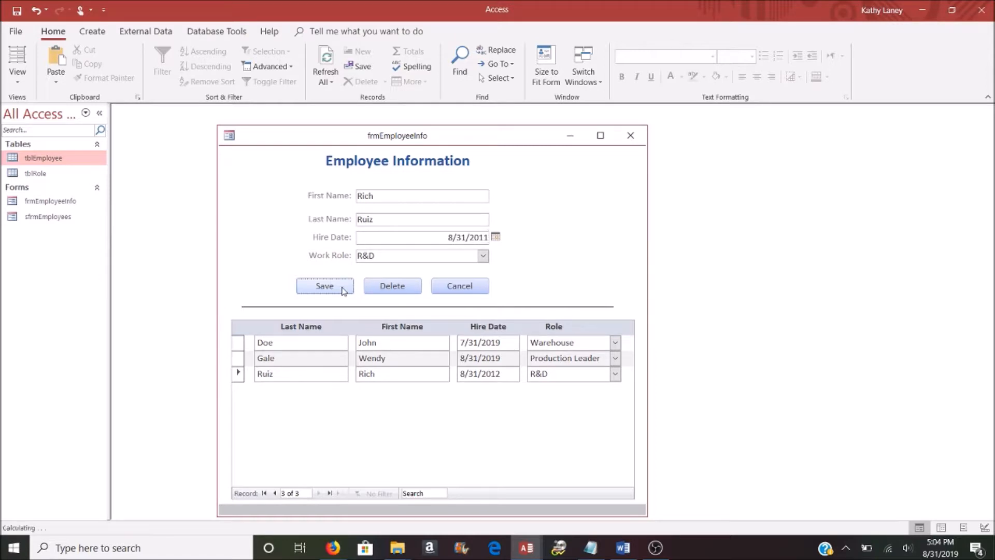
{"action": "left_click", "coordinate": [324, 286]}
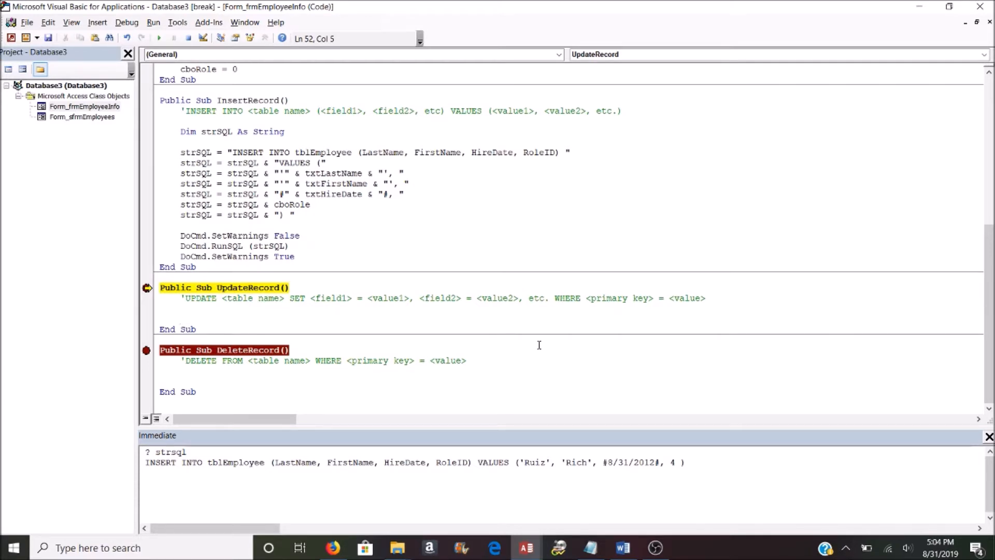
{"action": "left_click_drag", "start_coordinate": [183, 298], "coordinate": [233, 299]}
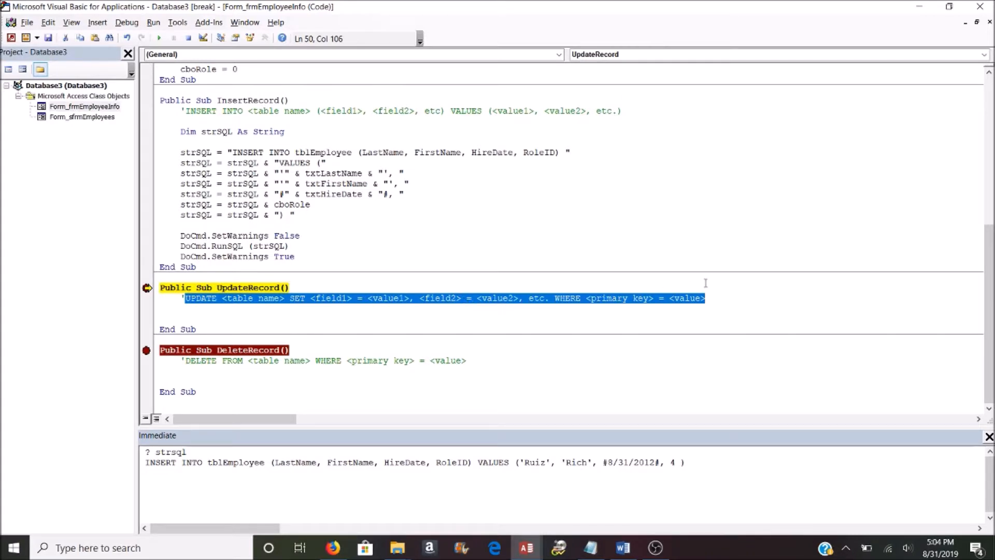
{"action": "mouse_move", "coordinate": [694, 282]}
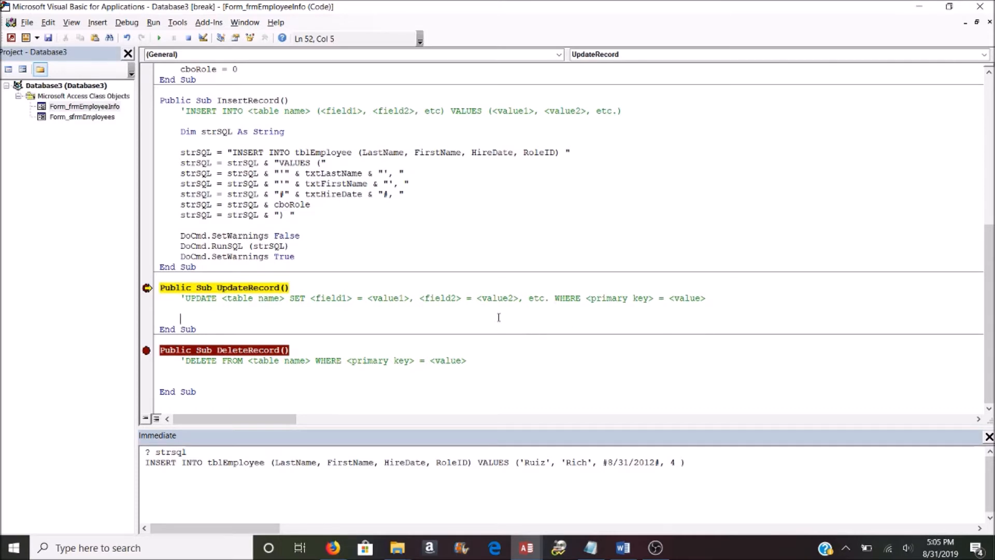
Step: Declare strSQL As String and set it to "UPDATE tblEmployee SET "
{"action": "type", "text": "dim"}
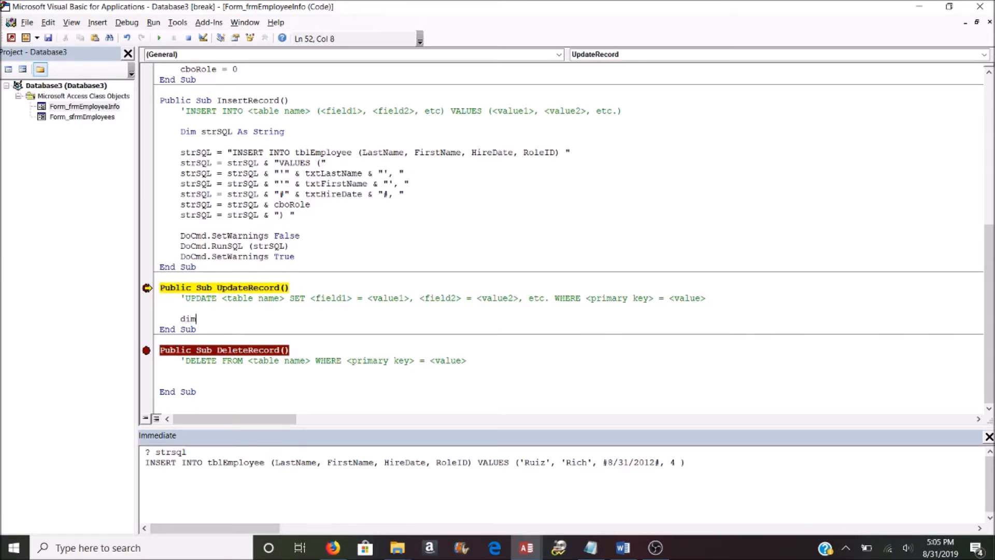
{"action": "type", "text": "strSQL"}
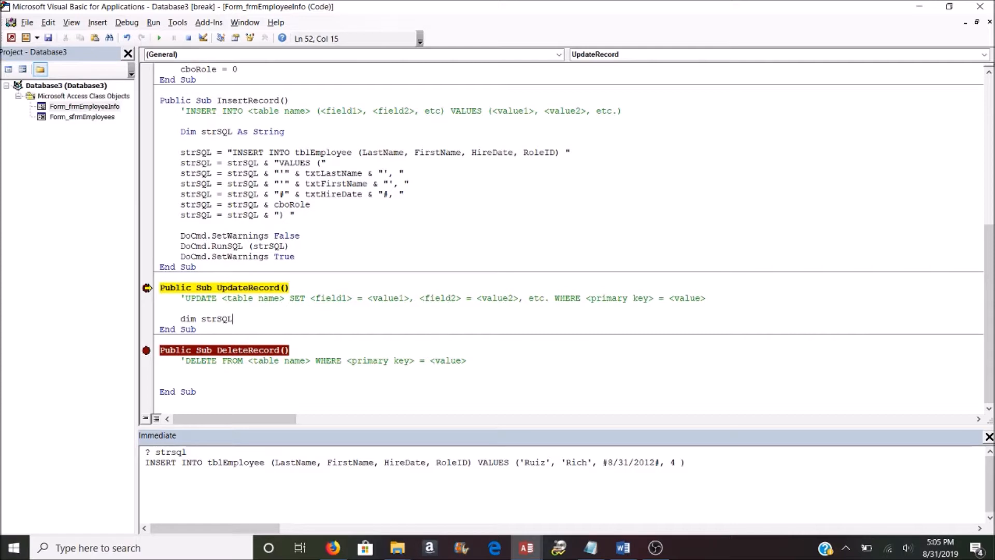
{"action": "type", "text": "as String"}
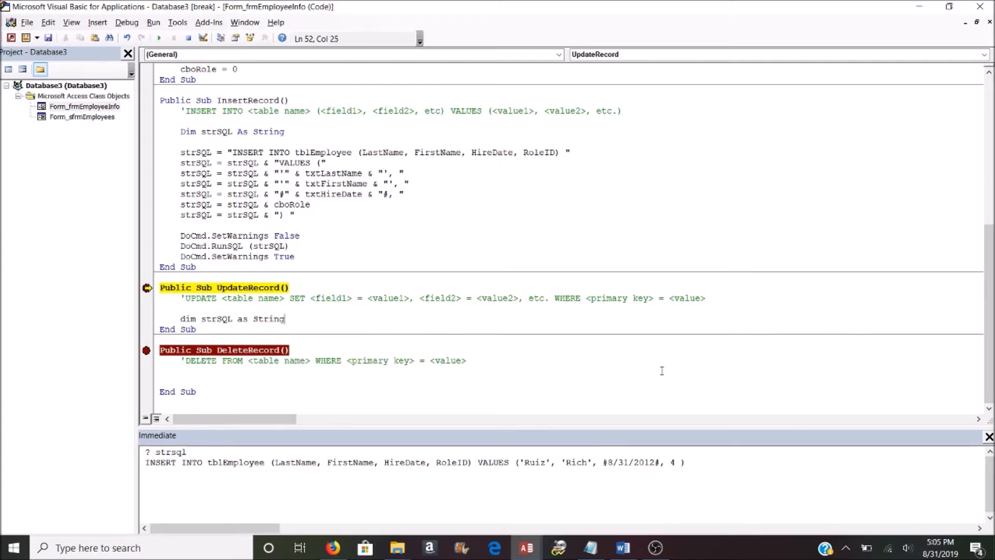
{"action": "type", "text": "strsql = \""}
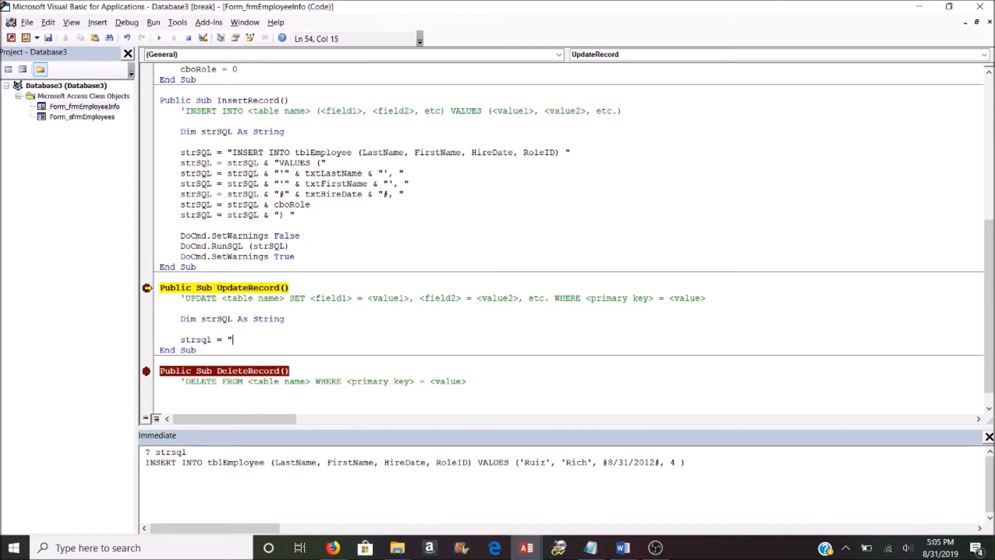
{"action": "type", "text": "UPDATE"}
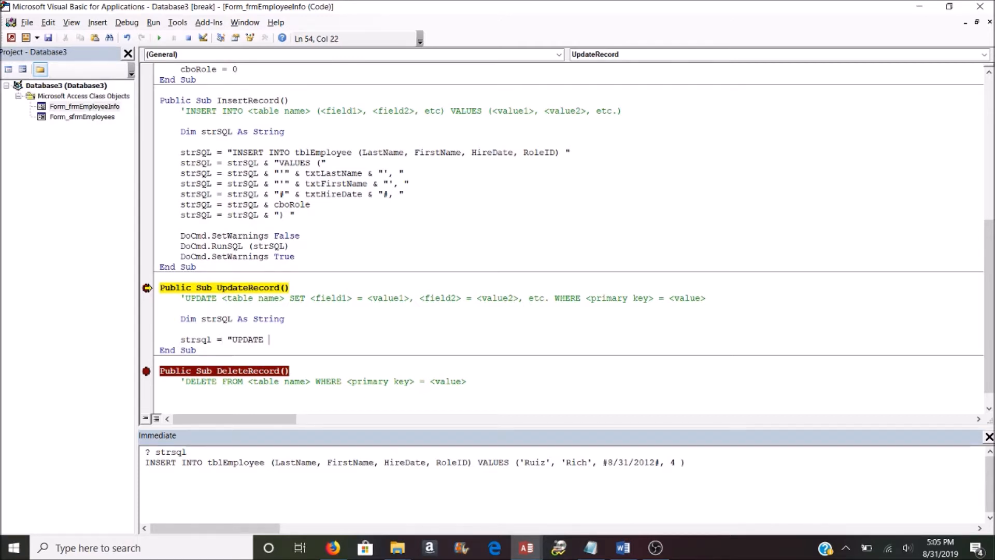
{"action": "type", "text": "tblEm"}
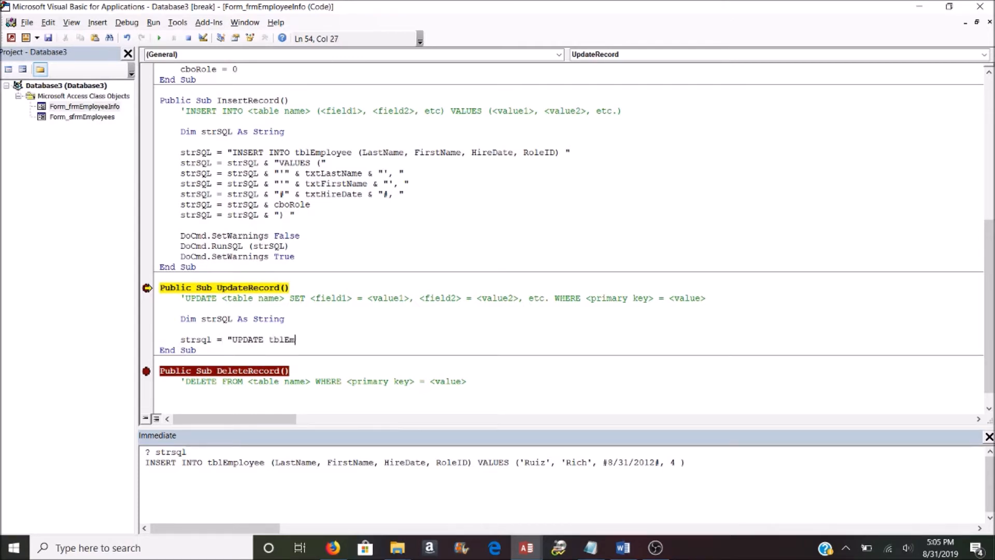
{"action": "type", "text": "ployee \""}
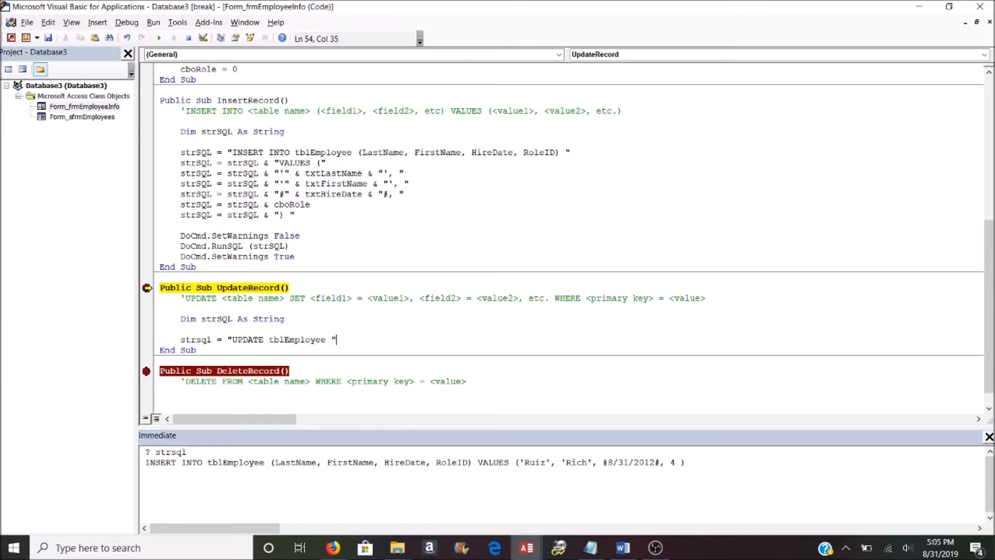
{"action": "type", "text": "SET"}
{"action": "type", "text": "strsql ="}
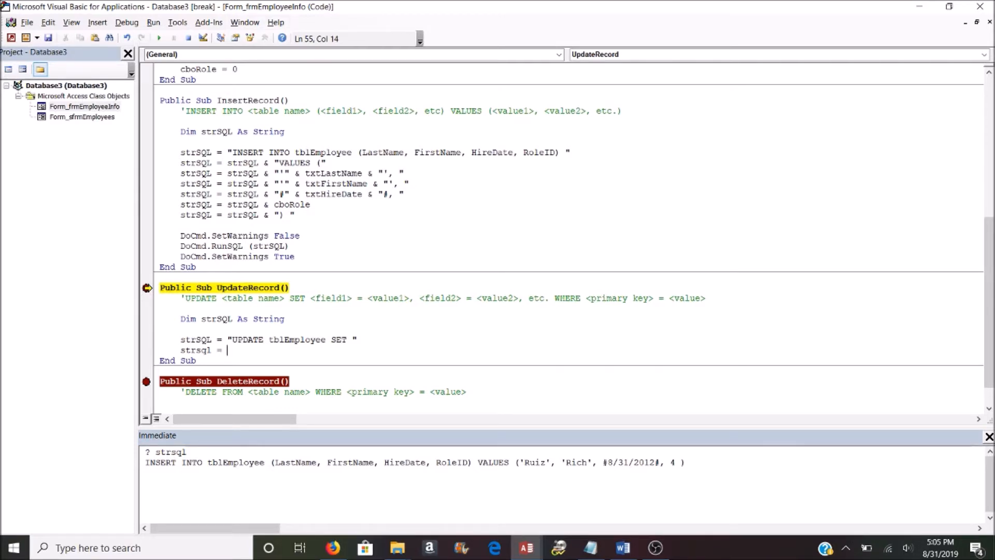
Step: Begin the next strSQL line with "LastName = '"
{"action": "type", "text": "\""}
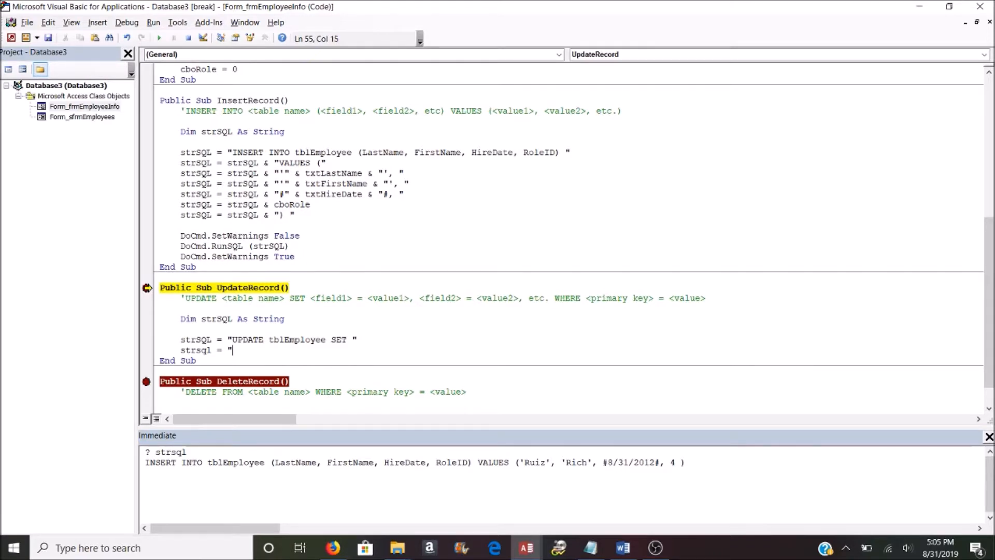
{"action": "type", "text": "LastName ="}
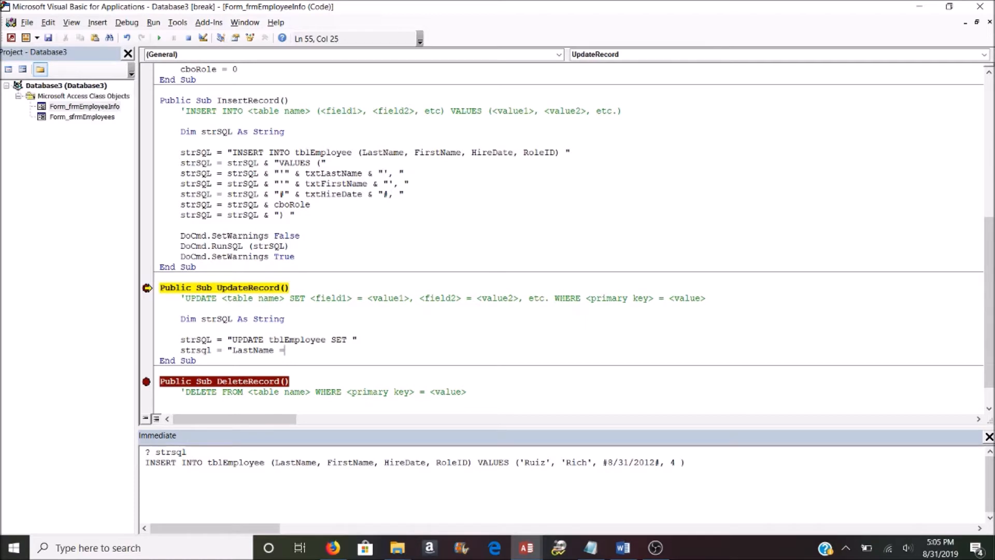
{"action": "type", "text": "'\""}
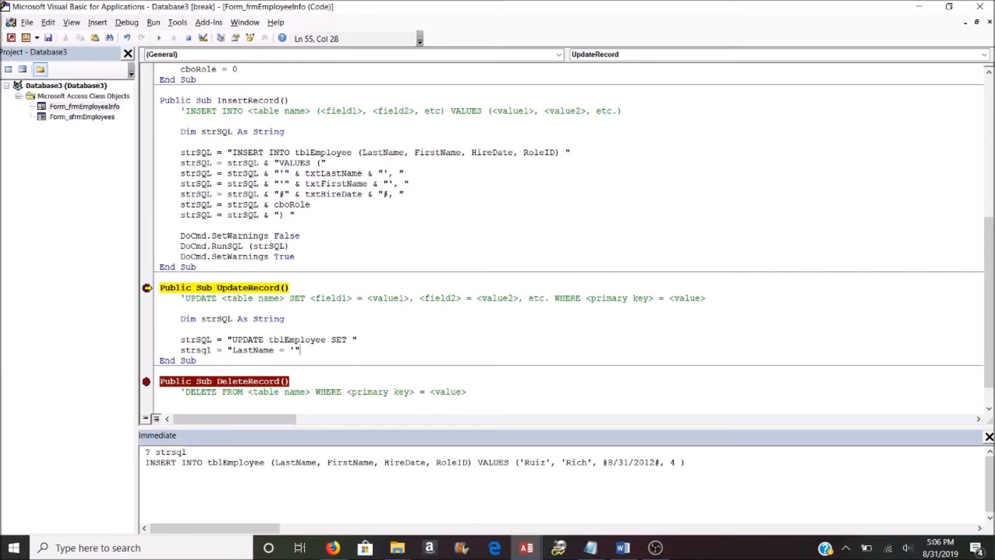
Step: Write SET lines for LastName, FirstName and #-delimited HireDate from the form's text boxes
{"action": "type", "text": "& txtLastName & \"',"}
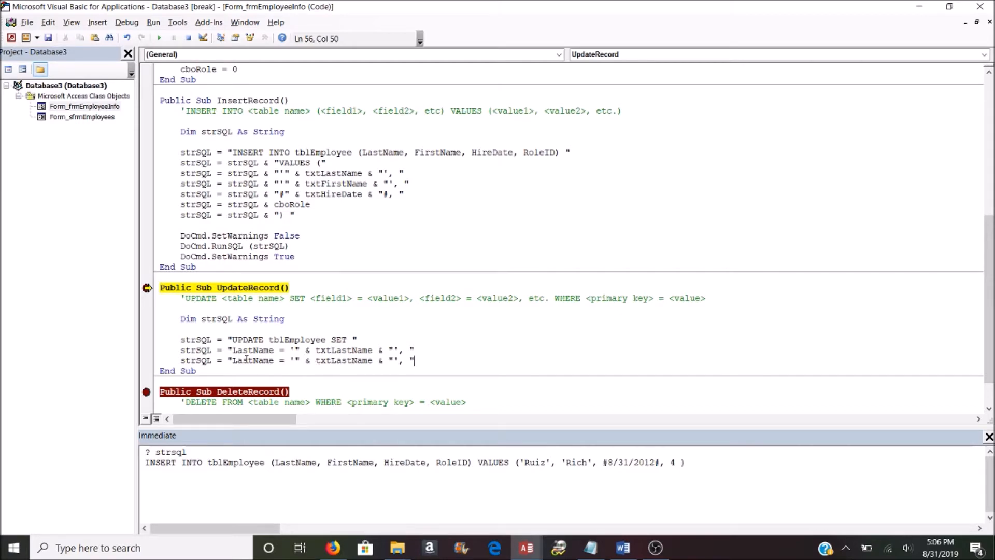
{"action": "type", "text": "FirstName"}
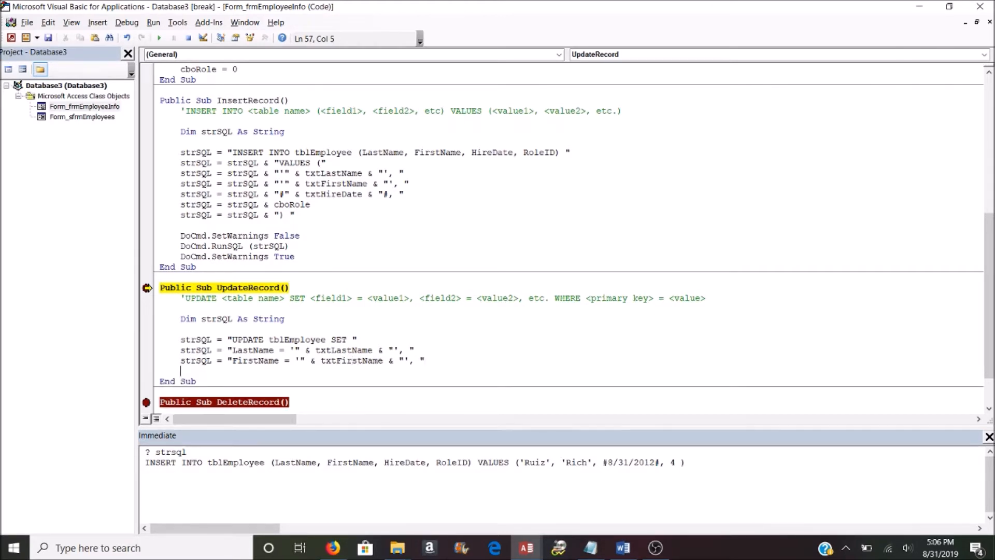
{"action": "type", "text": "strSQL = \"LastName = '\" & txtLastName & \"', \""}
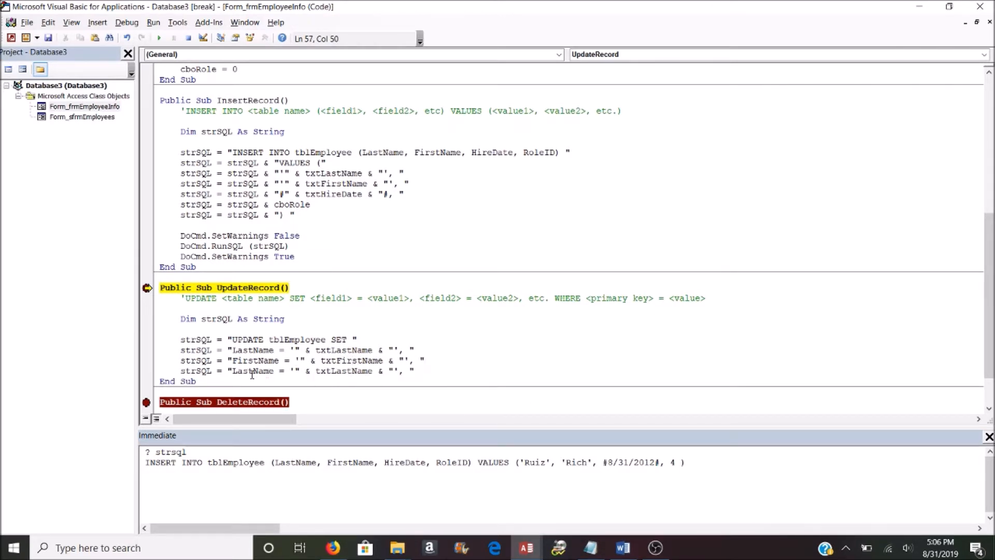
{"action": "type", "text": "Hire"}
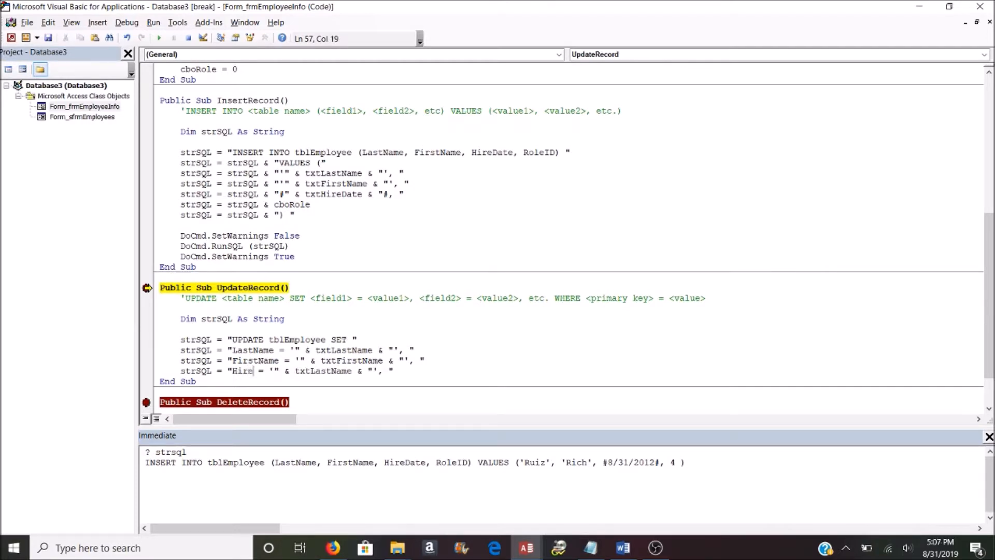
{"action": "type", "text": "Date"}
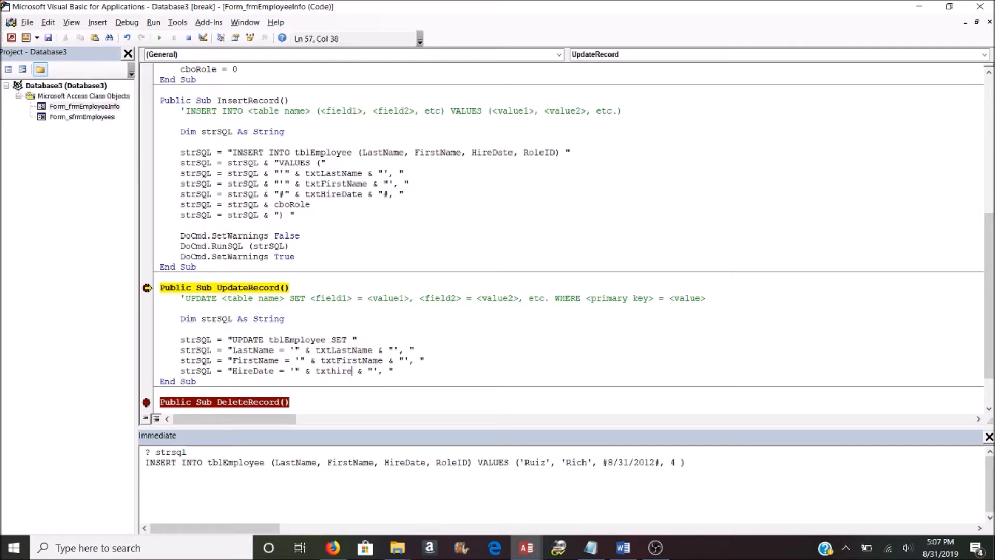
{"action": "type", "text": "date"}
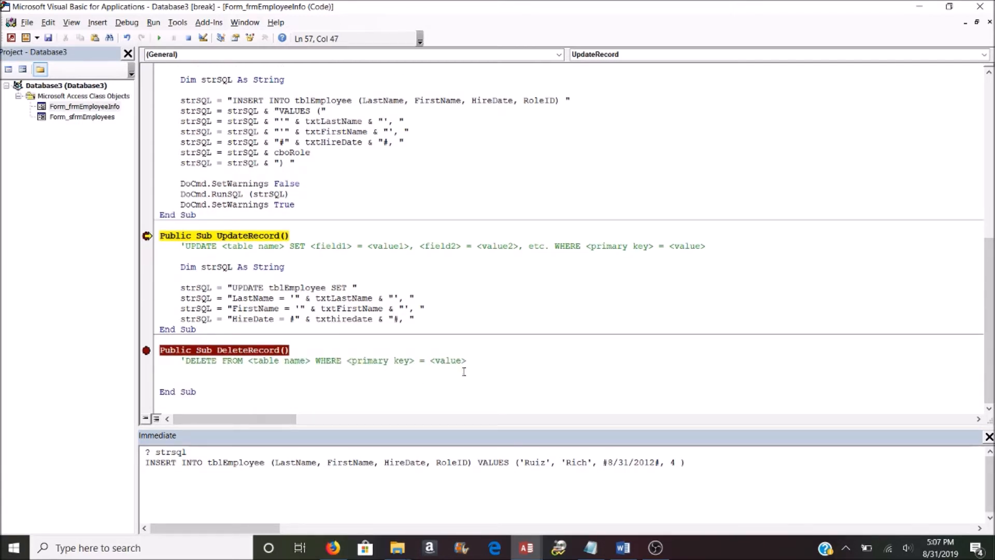
{"action": "left_click", "coordinate": [413, 318]}
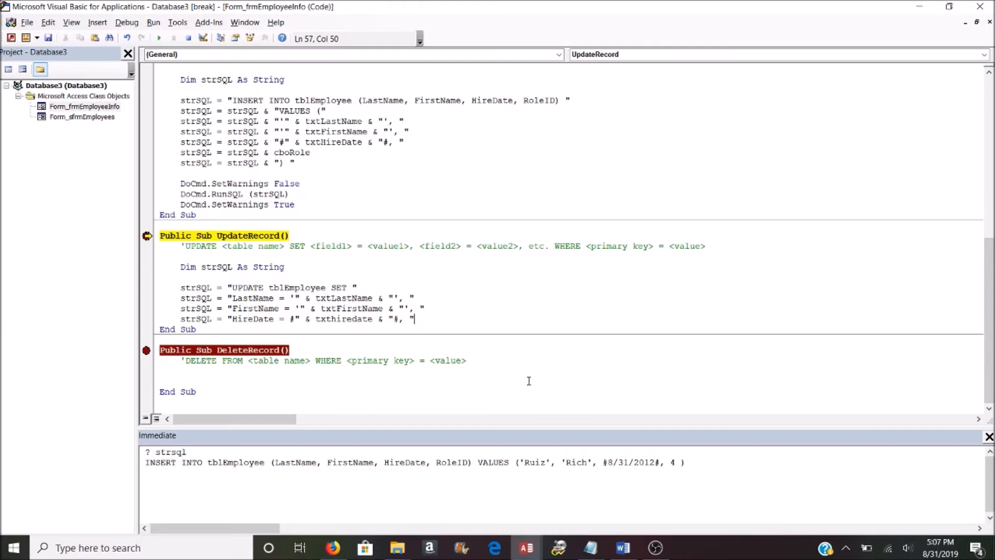
Step: Paste the LastName line and rework it into RoleID = cboRole
{"action": "type", "text": "strSQL = \"LastName = '\" & txtLastName & \"', \""}
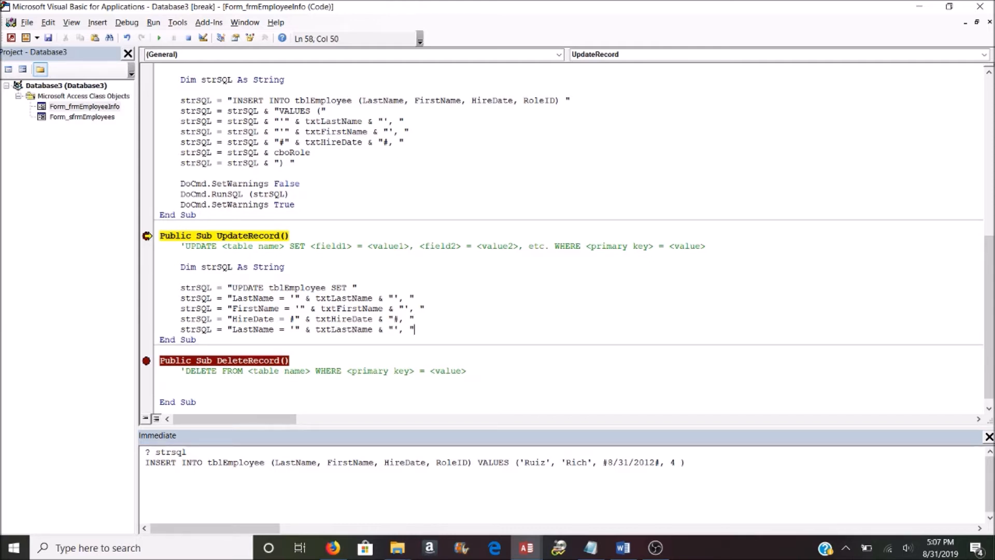
{"action": "double_click", "coordinate": [253, 329]}
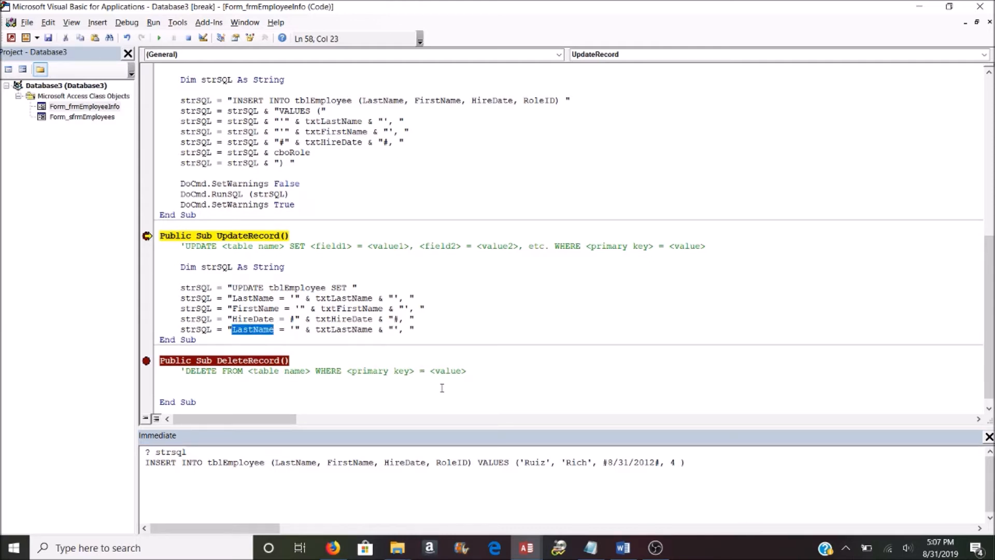
{"action": "type", "text": "RoleID"}
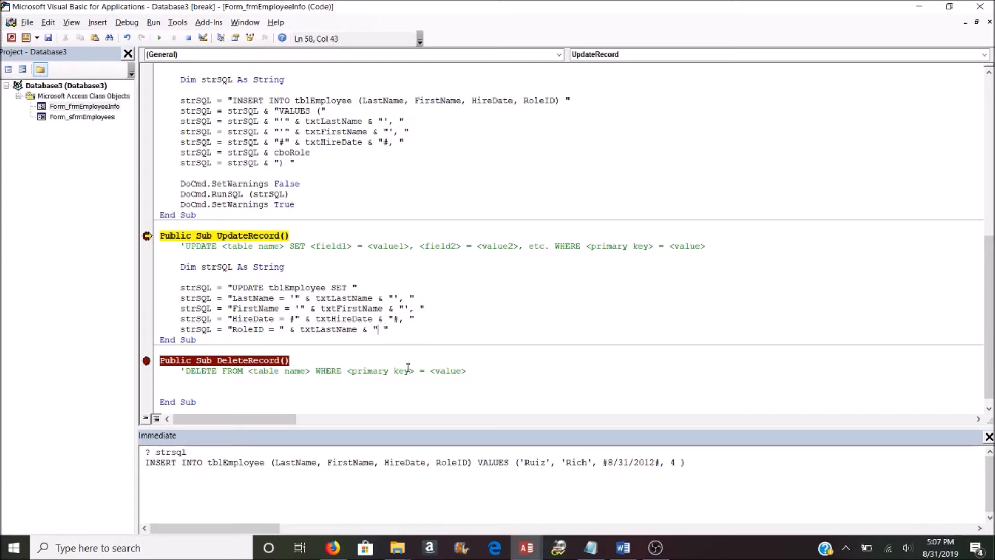
{"action": "double_click", "coordinate": [327, 328]}
{"action": "type", "text": "cboRol"}
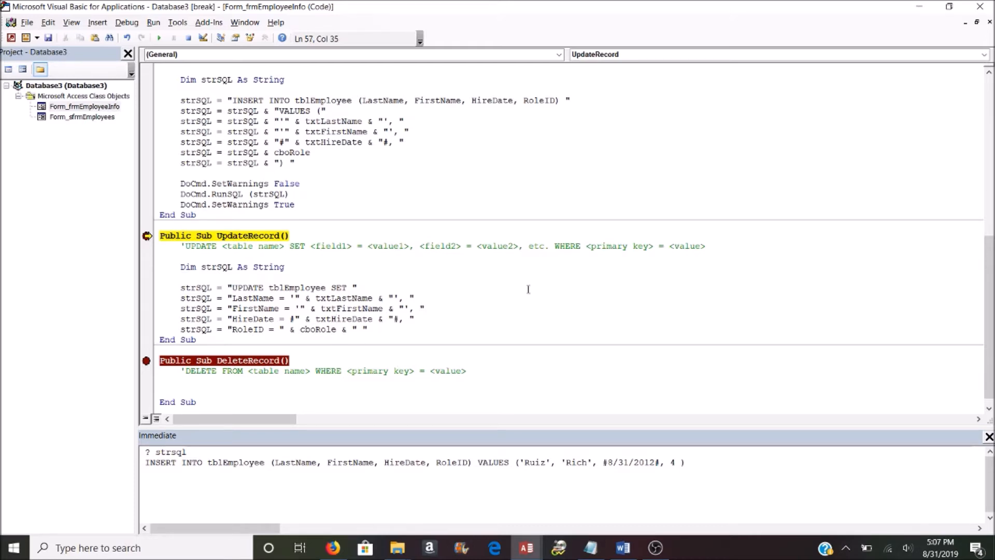
{"action": "left_click", "coordinate": [383, 330]}
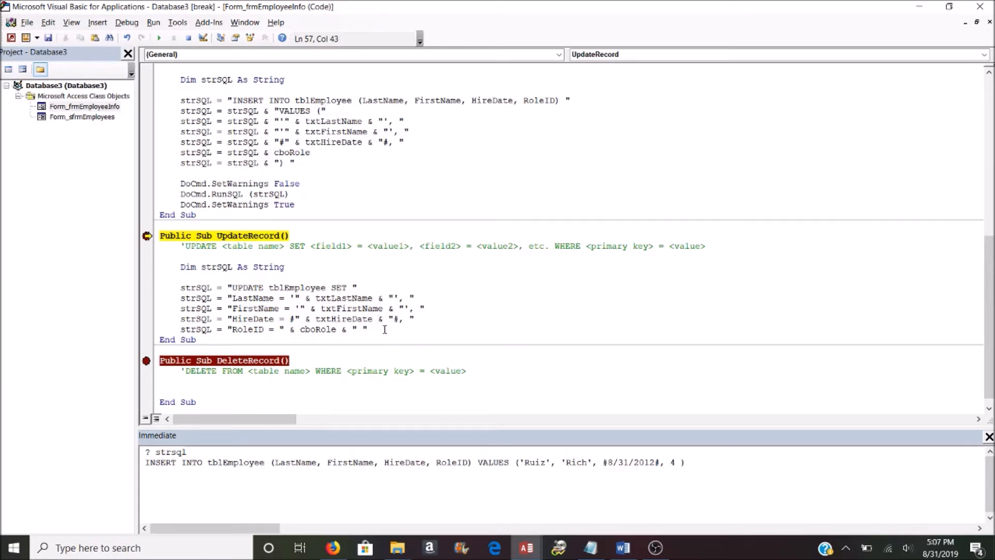
Step: Append "WHERE ID = " & me.txtID to strSQL
{"action": "type", "text": "str"}
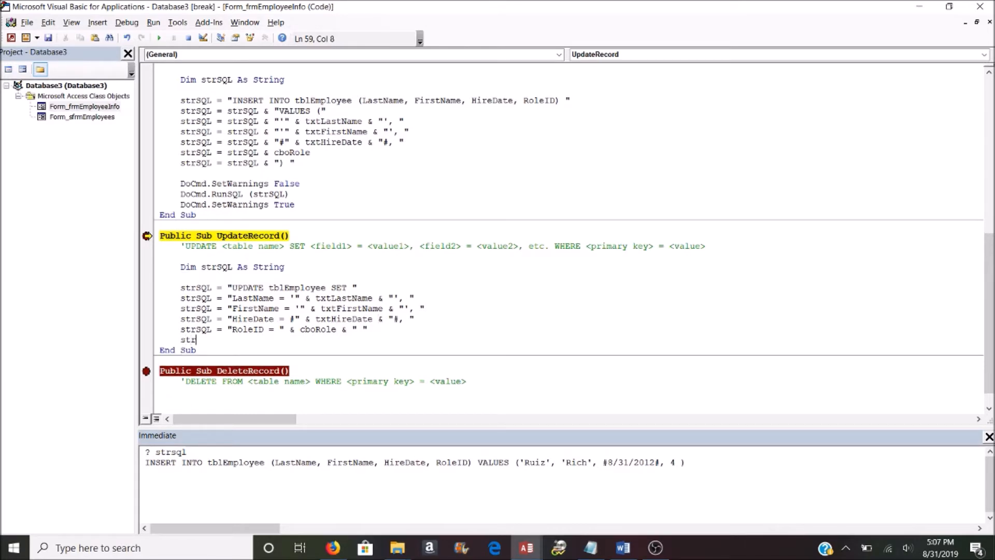
{"action": "type", "text": "sql = str"}
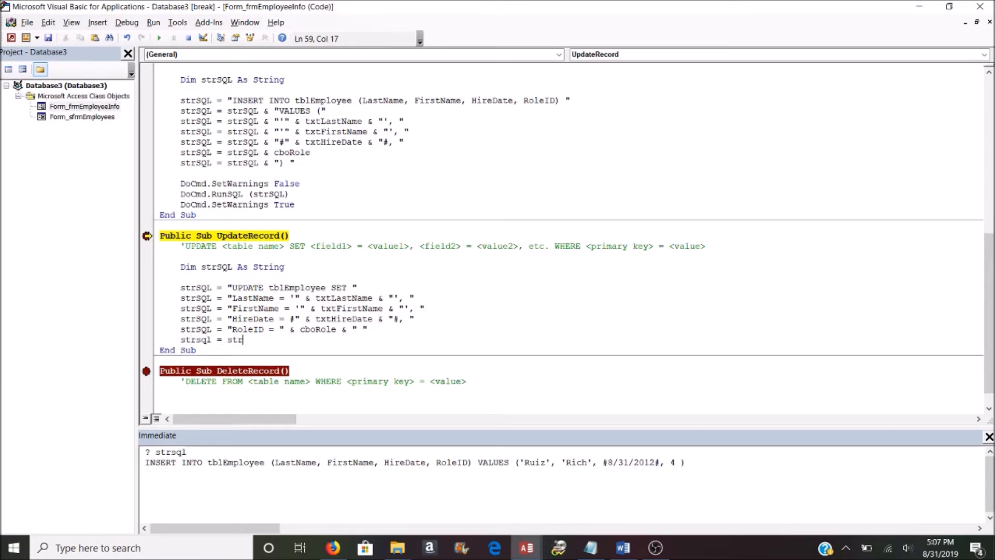
{"action": "type", "text": "sql"}
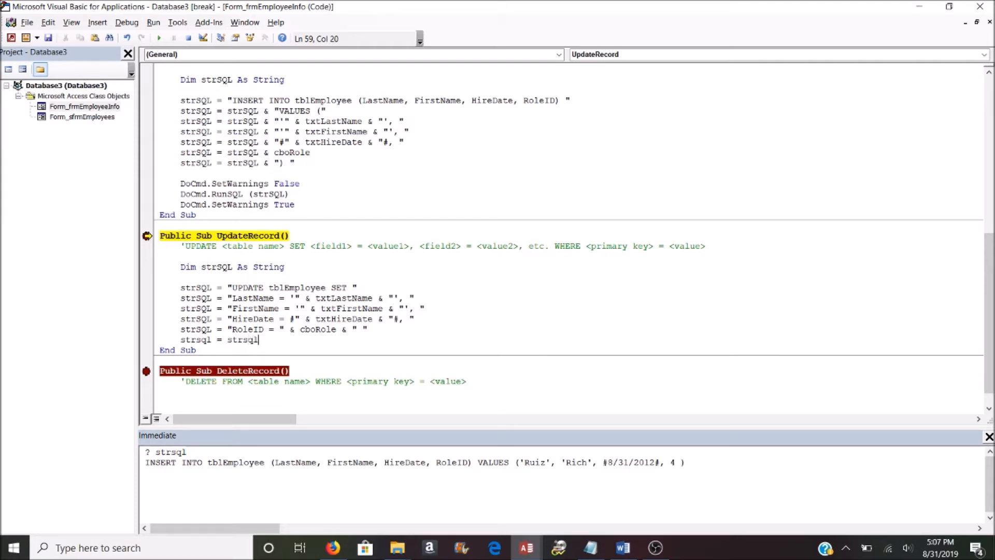
{"action": "type", "text": "& \"WHERE"}
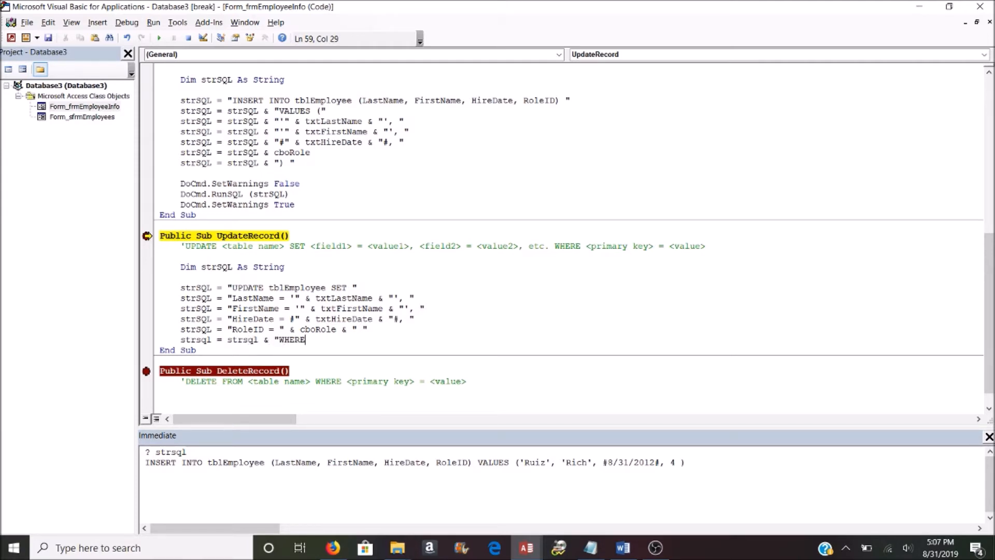
{"action": "type", "text": "ID ="}
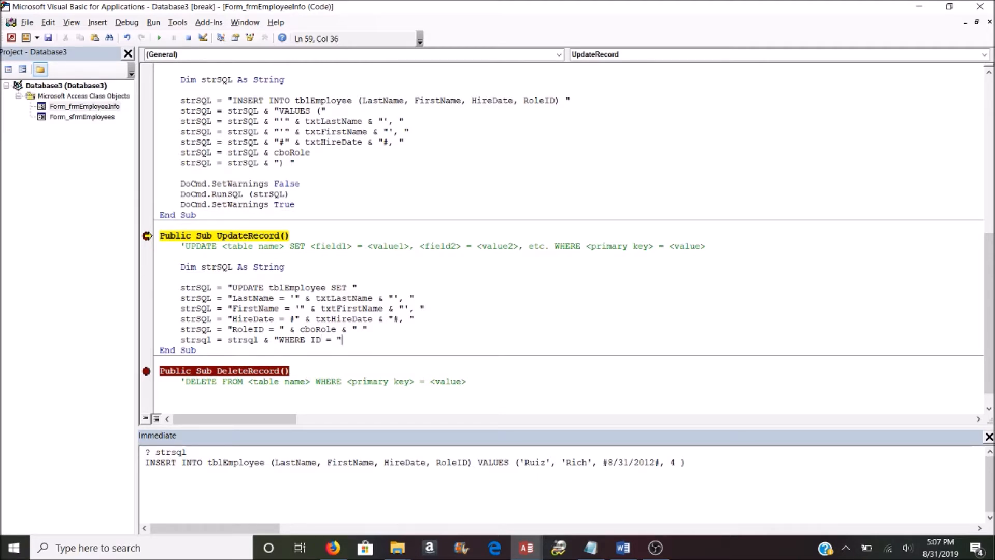
{"action": "type", "text": "="}
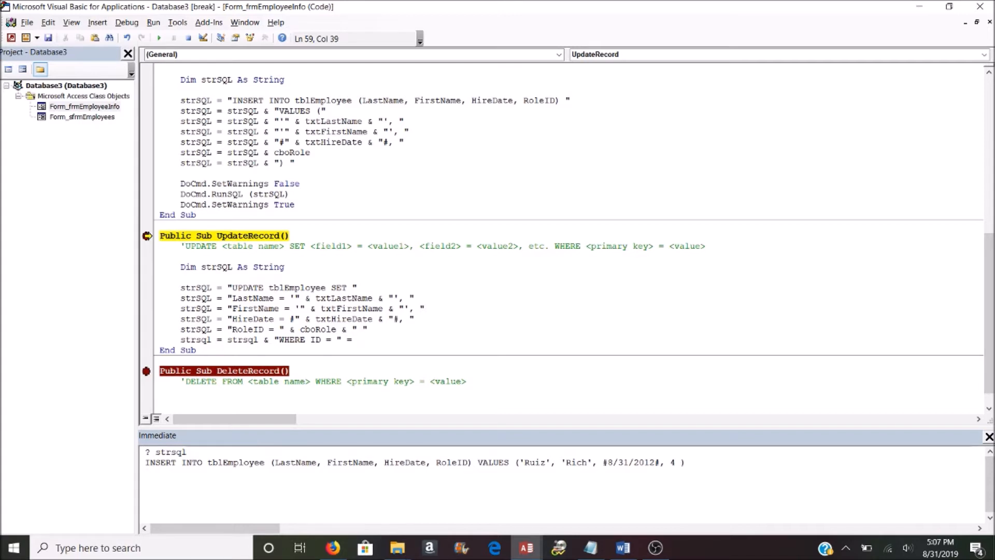
{"action": "type", "text": "me.txtID"}
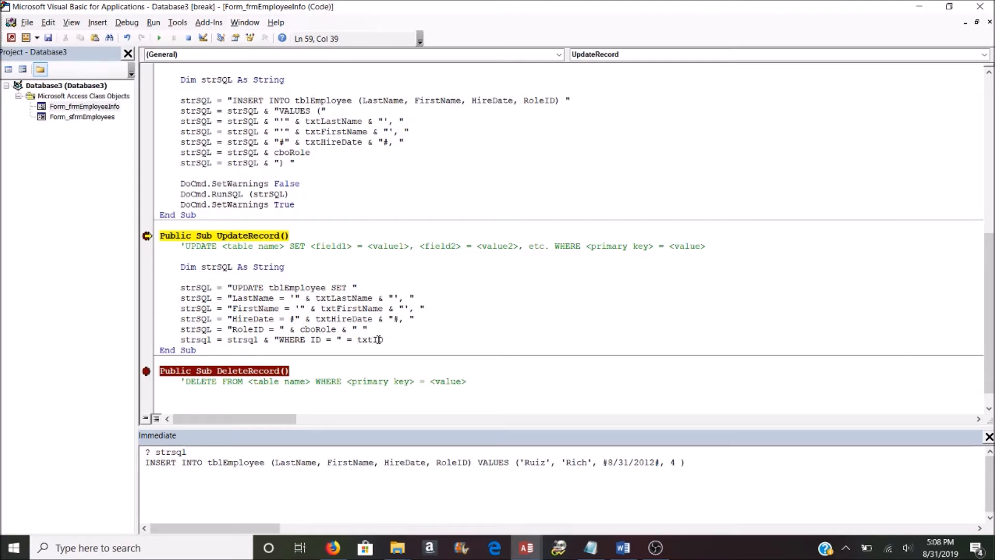
{"action": "mouse_move", "coordinate": [391, 337]}
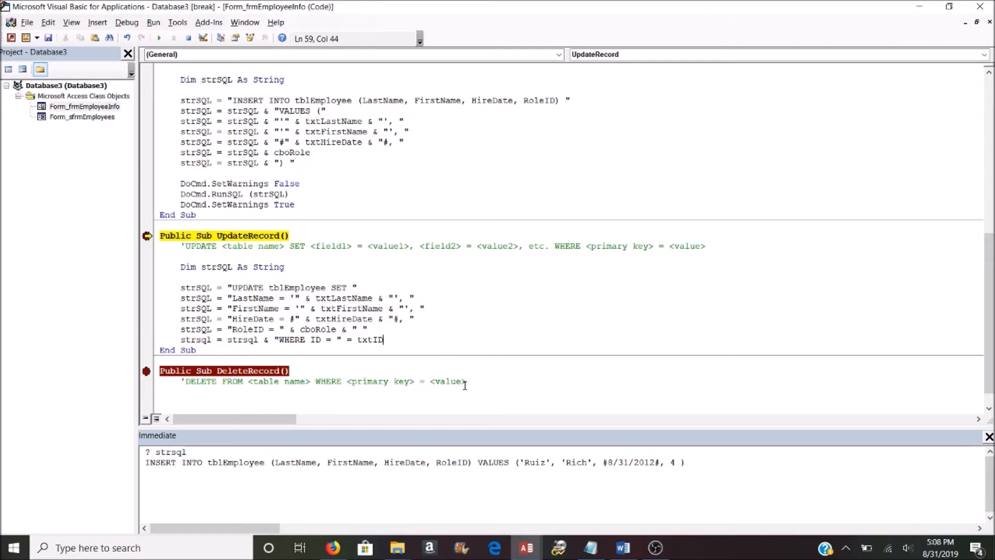
Step: Run the SQL with DoCmd.RunSQL between DoCmd.SetWarnings False and True
{"action": "type", "text": "docmd."}
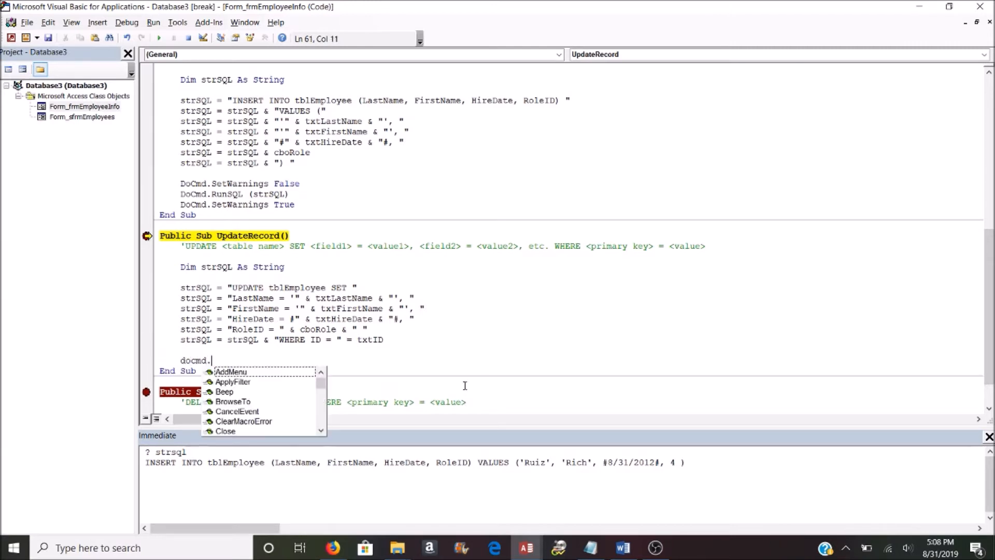
{"action": "type", "text": "SetWarnings False"}
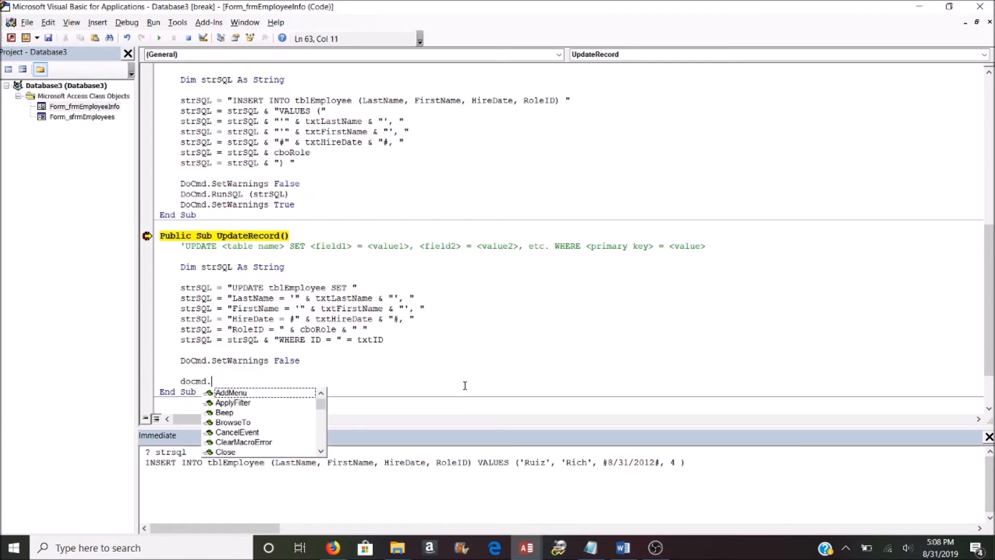
{"action": "type", "text": "SetWarnings true"}
{"action": "left_click", "coordinate": [361, 370]}
{"action": "type", "text": "docmd."}
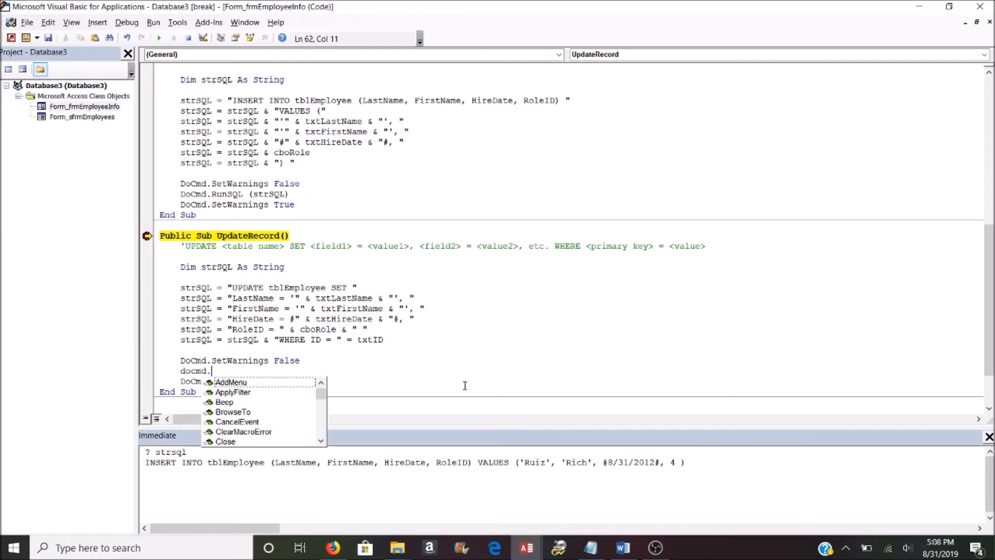
{"action": "type", "text": "run"}
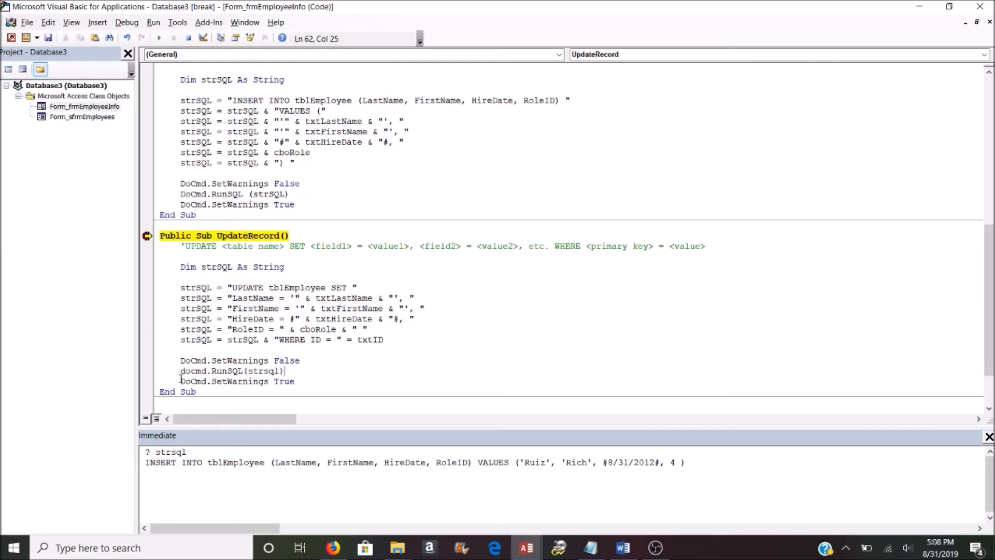
Step: Break at SetWarnings False, run, and make each line append with strSQL & and & txtID, printing the UPDATE for ID 13
{"action": "left_click", "coordinate": [146, 361]}
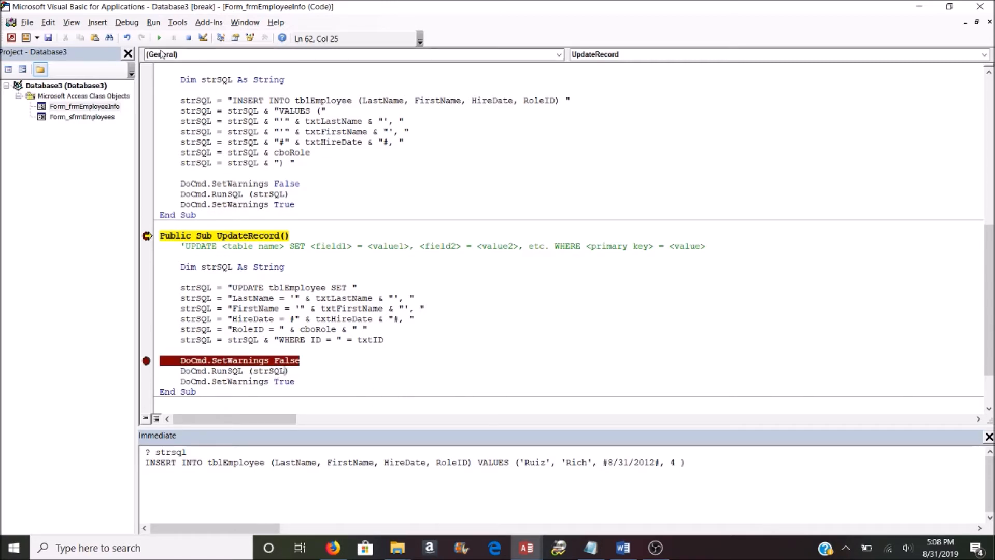
{"action": "left_click", "coordinate": [158, 38]}
{"action": "type", "text": " strsql &"}
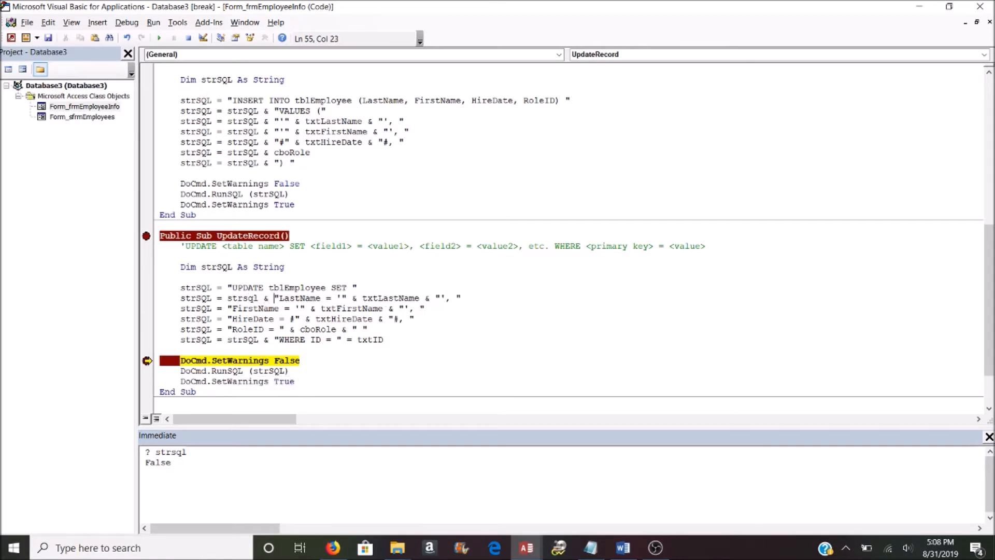
{"action": "double_click", "coordinate": [245, 297]}
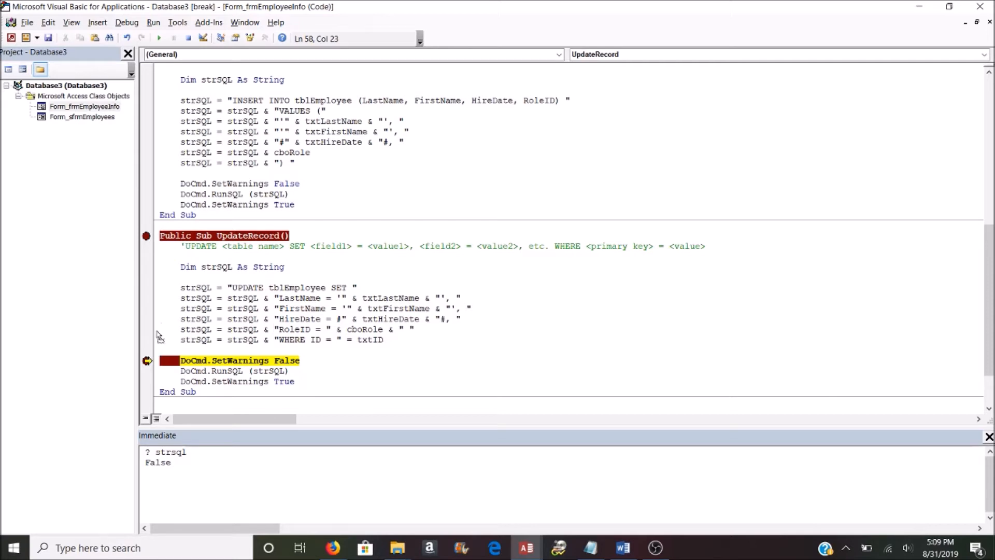
{"action": "left_click", "coordinate": [160, 38]}
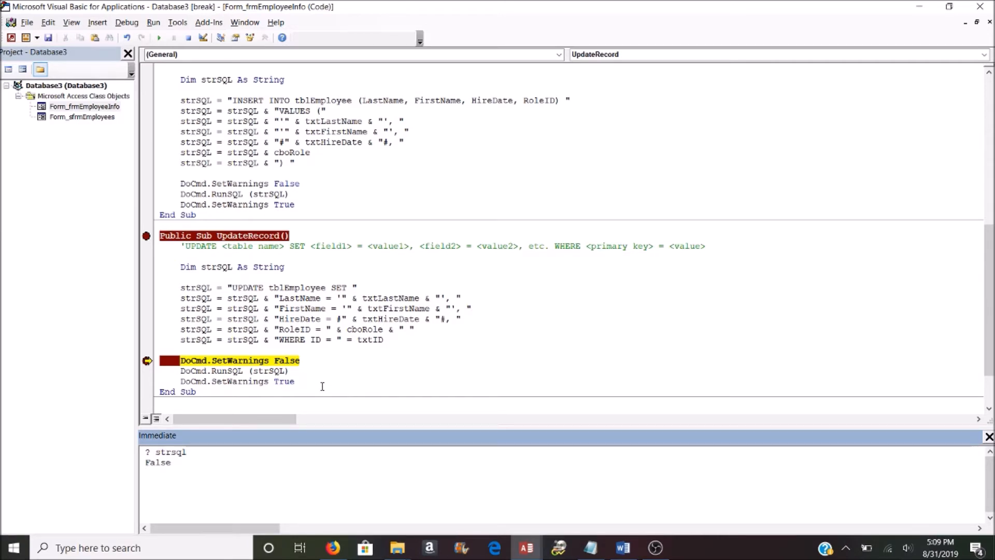
{"action": "left_click", "coordinate": [424, 360]}
{"action": "type", "text": "&"}
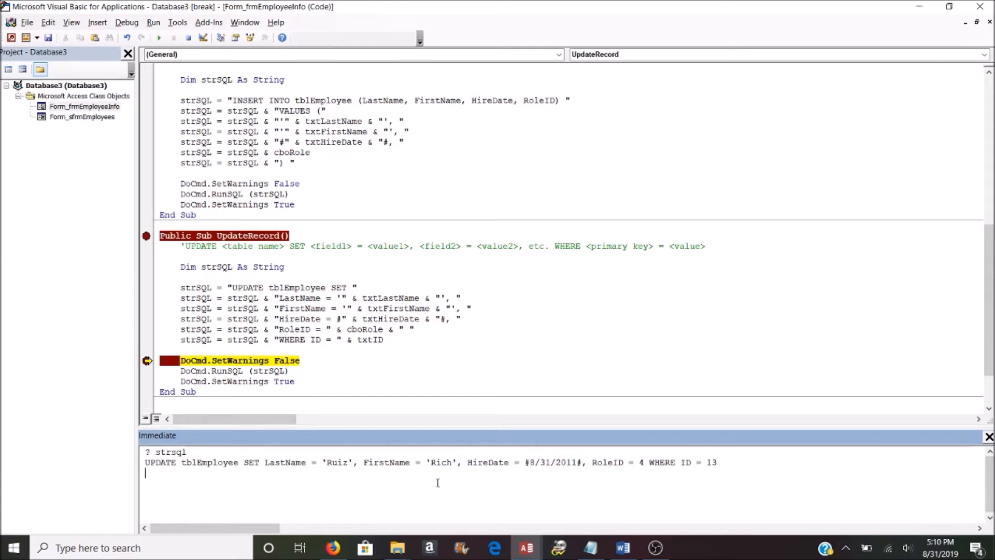
{"action": "mouse_move", "coordinate": [307, 496]}
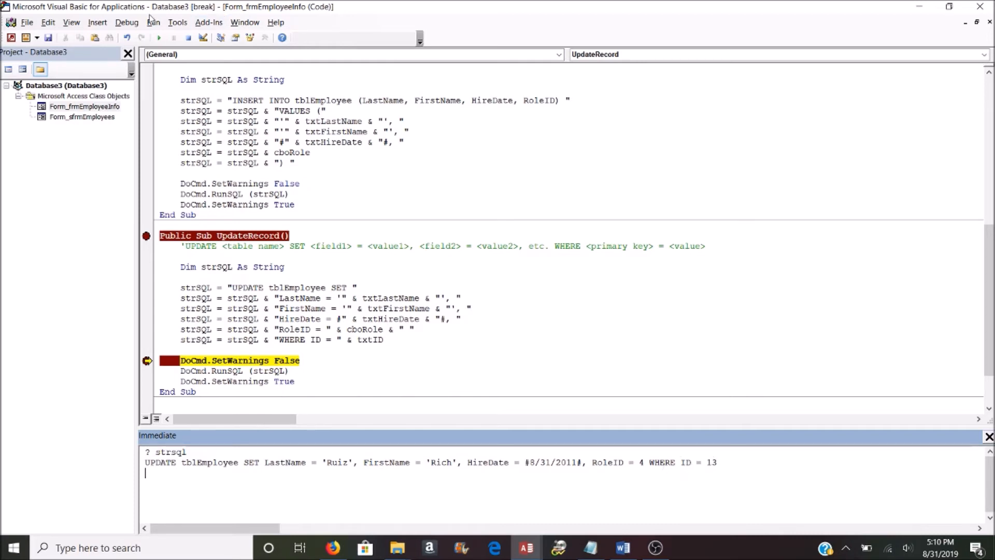
Step: Resume the update, then load John Doe's record and delete it, halting in DeleteRecord
{"action": "left_click", "coordinate": [174, 38]}
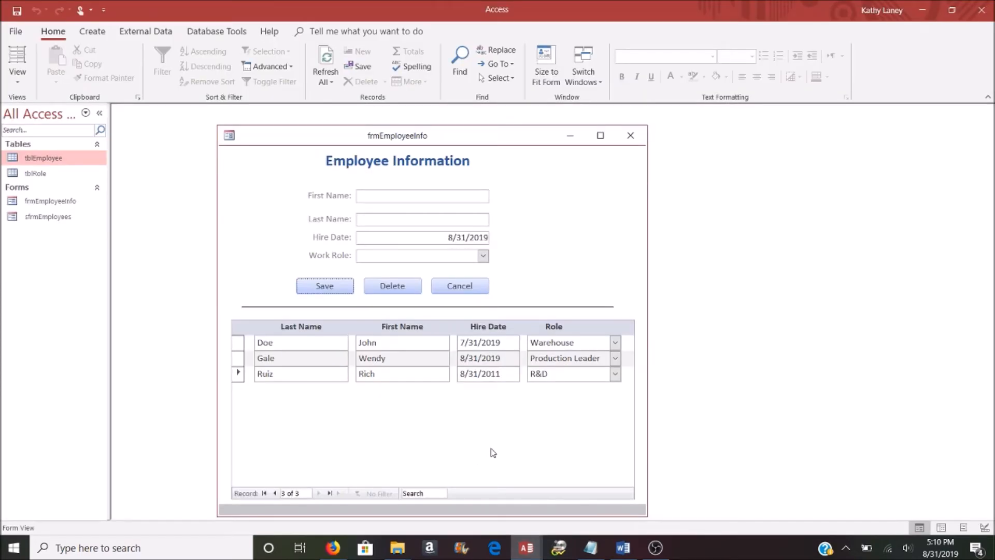
{"action": "left_click", "coordinate": [488, 373]}
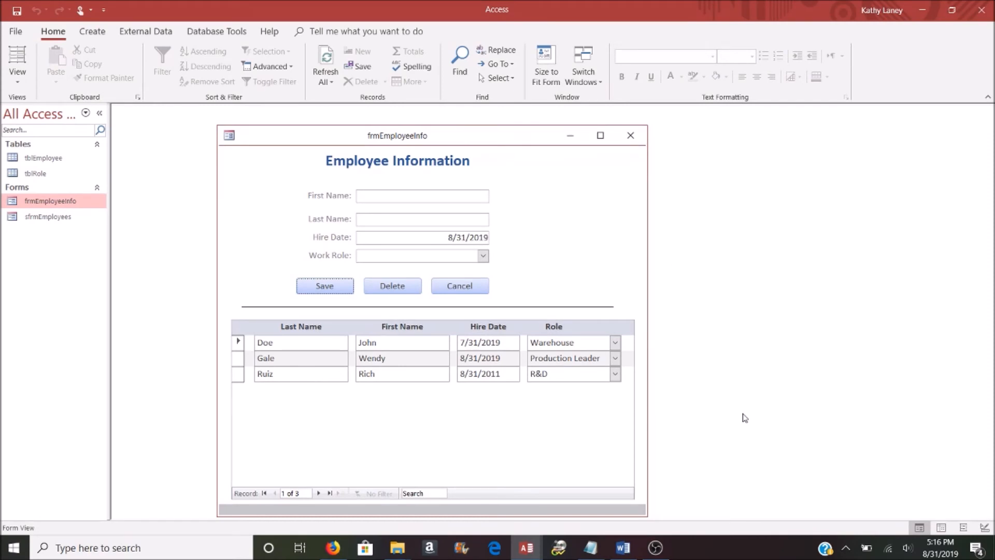
{"action": "mouse_move", "coordinate": [700, 405]}
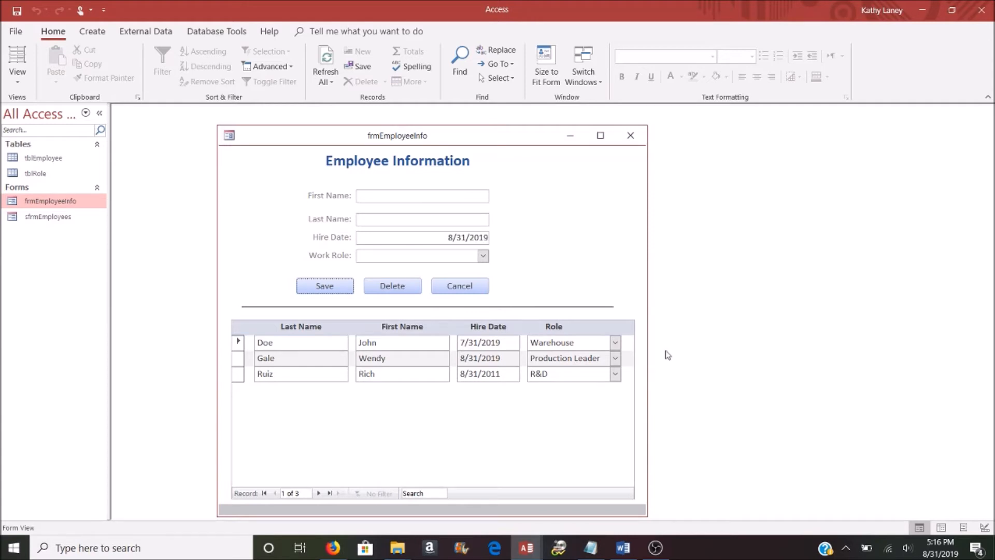
{"action": "left_click", "coordinate": [238, 342]}
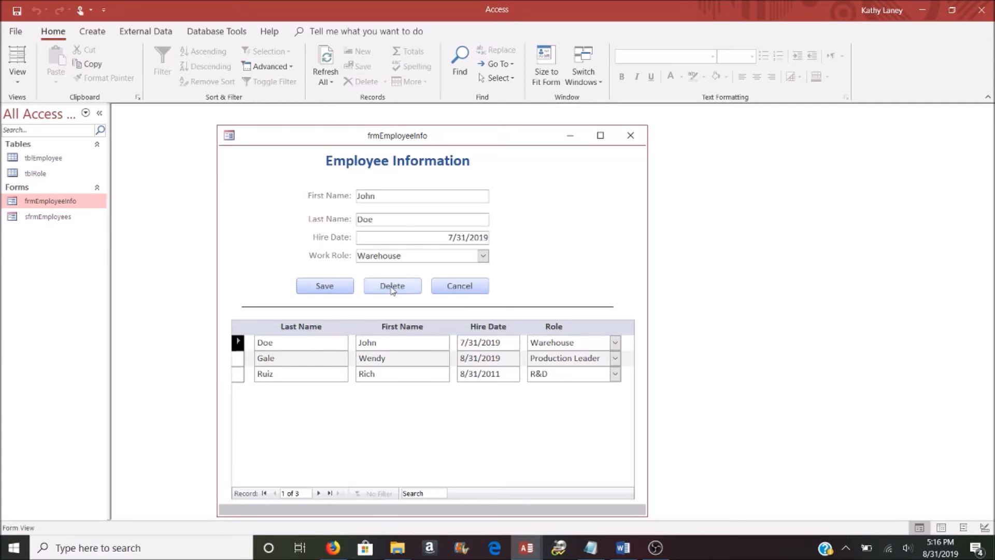
{"action": "left_click", "coordinate": [392, 286]}
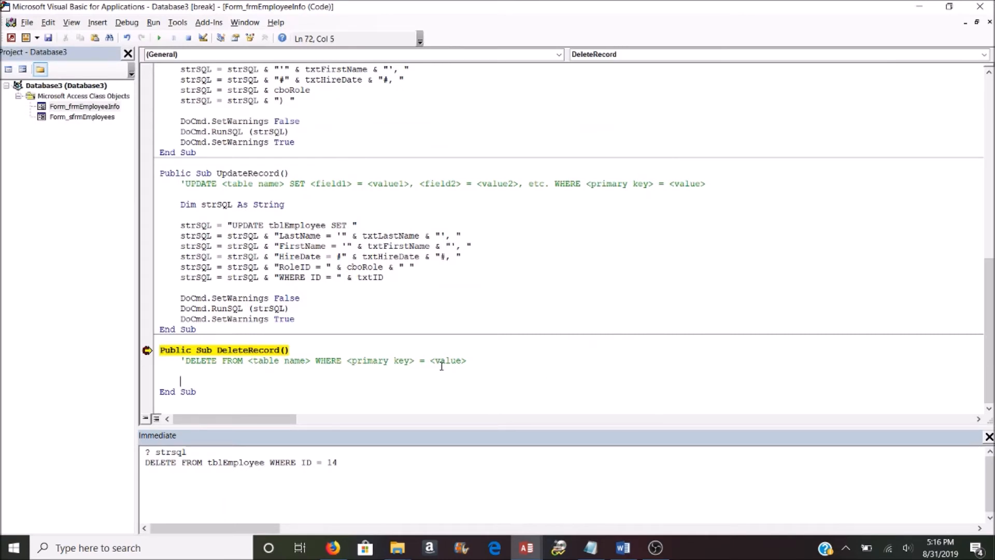
{"action": "mouse_move", "coordinate": [630, 358]}
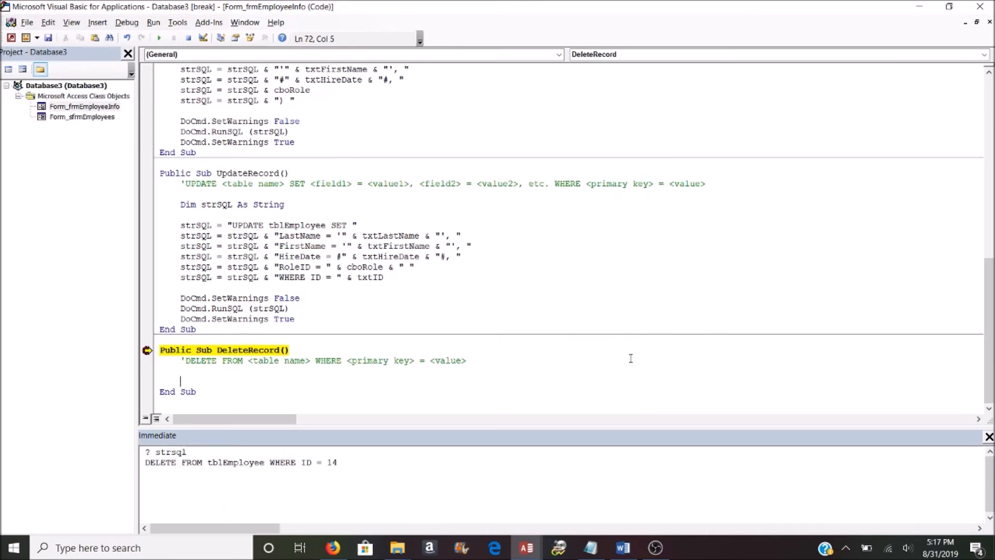
{"action": "mouse_move", "coordinate": [437, 373]}
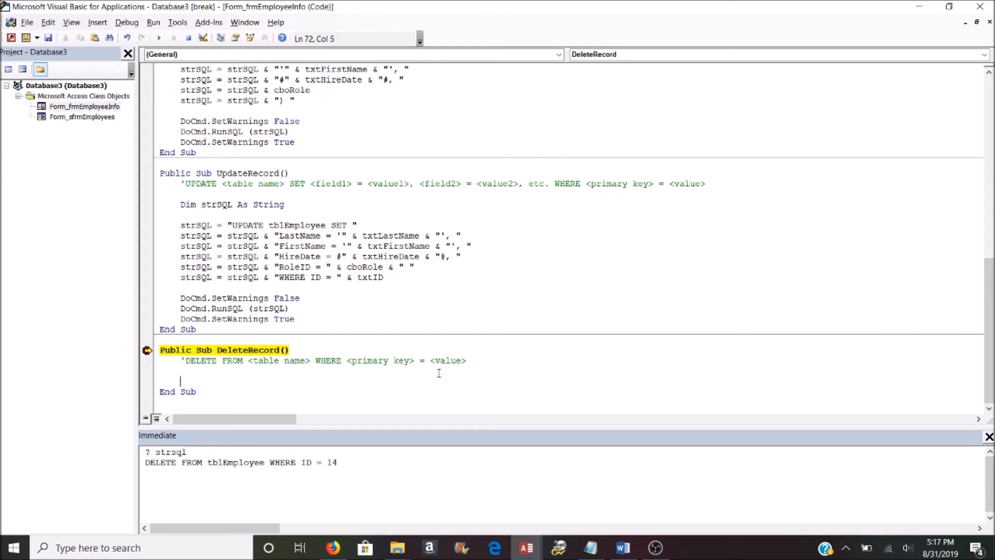
Step: Select the DELETE template comment and declare strSQL As String in DeleteRecord
{"action": "double_click", "coordinate": [199, 361]}
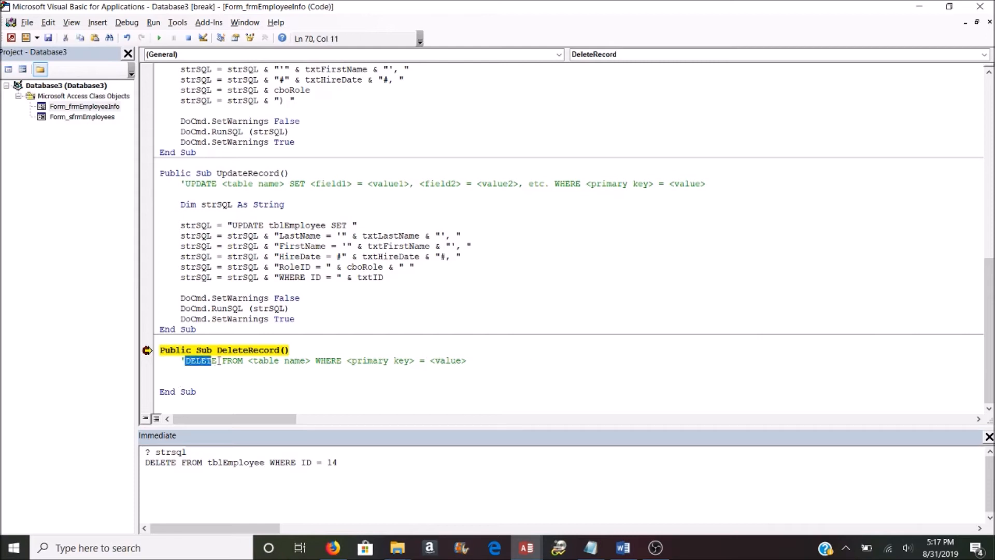
{"action": "left_click_drag", "start_coordinate": [185, 361], "coordinate": [465, 360]}
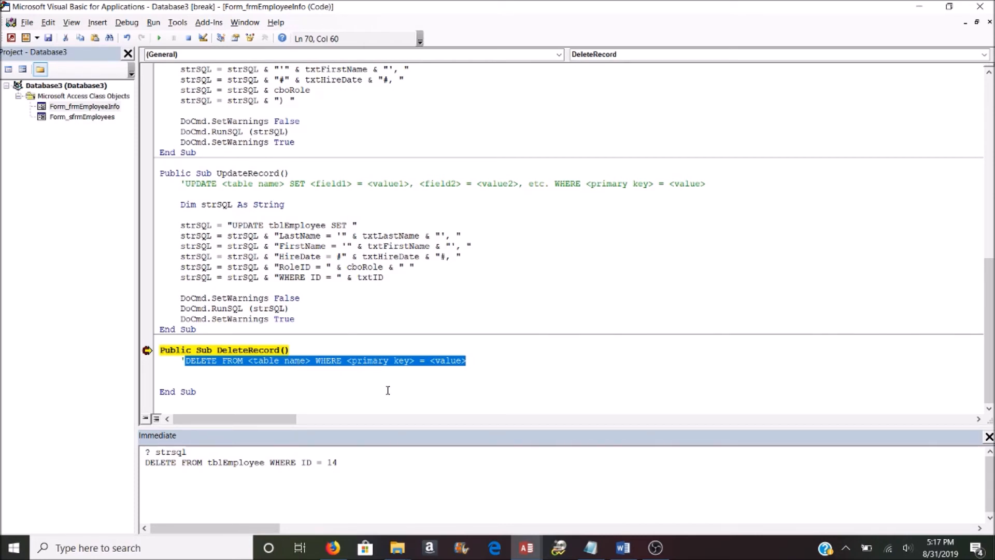
{"action": "mouse_move", "coordinate": [444, 366]}
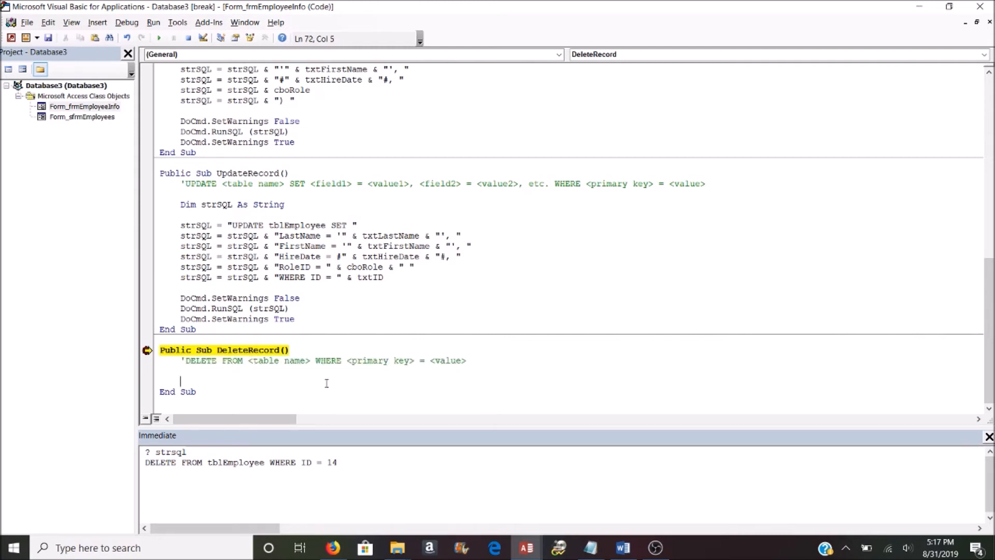
{"action": "type", "text": "dim strSQL As String"}
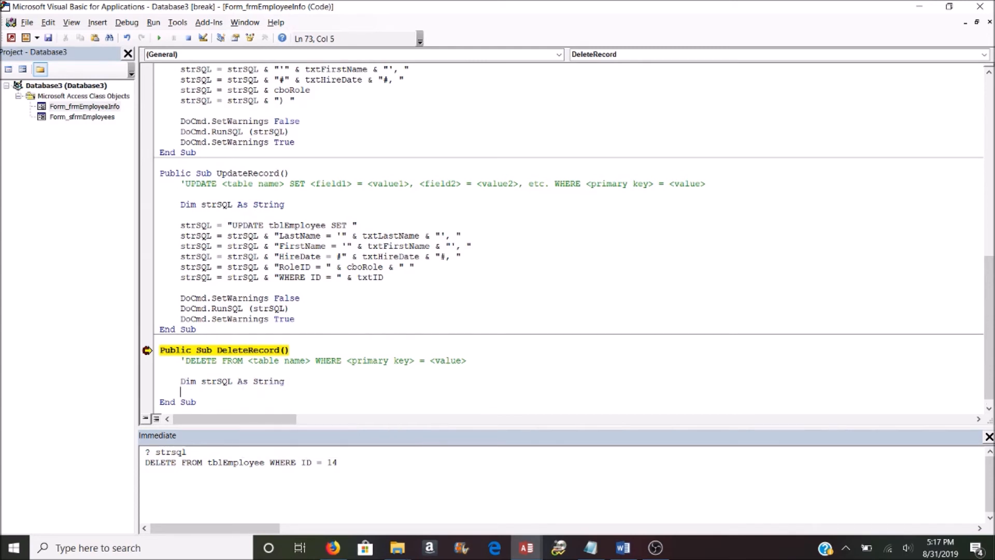
{"action": "type", "text": "strsql"}
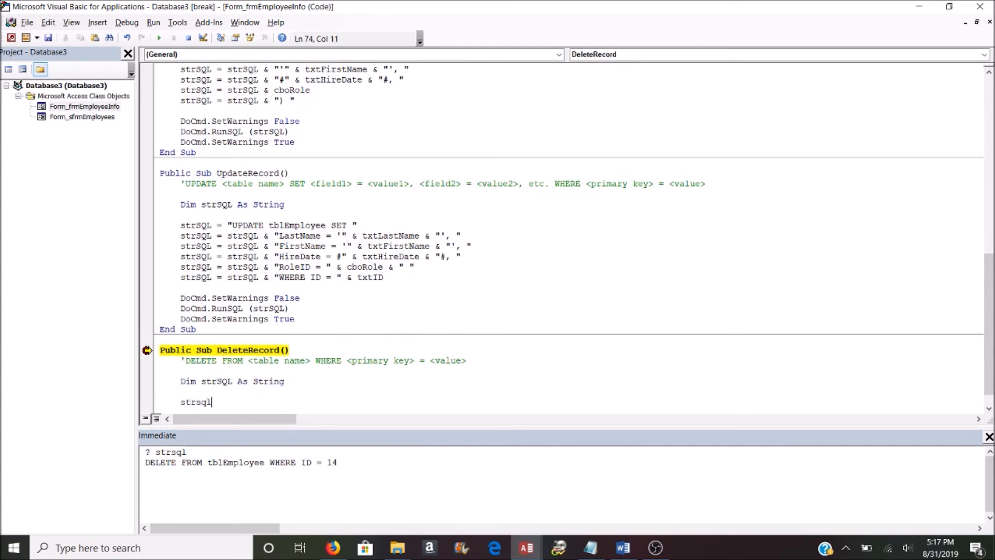
{"action": "type", "text": "= \""}
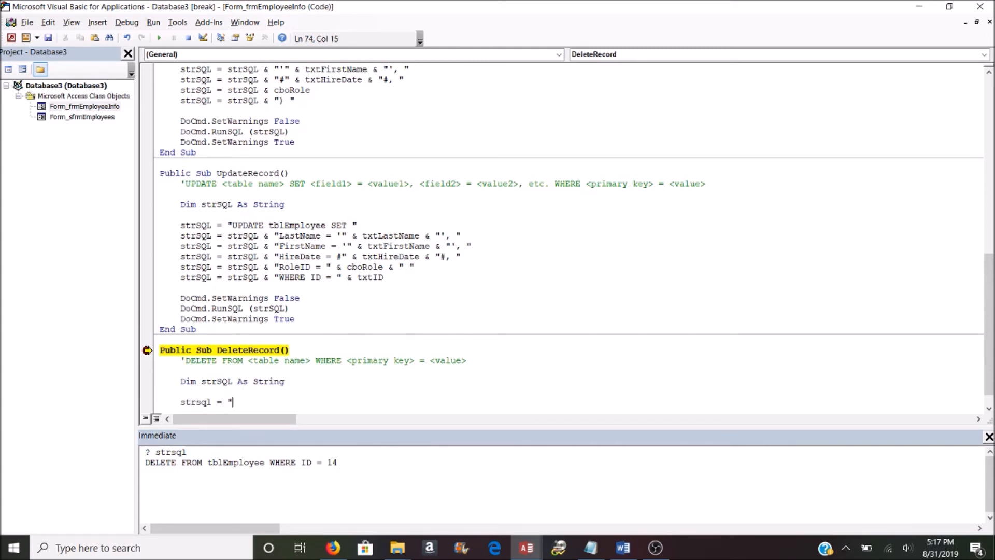
Step: Set strSQL to "DELETE FROM tblEmployee WHERE ID = " & txtID
{"action": "type", "text": "DELETE"}
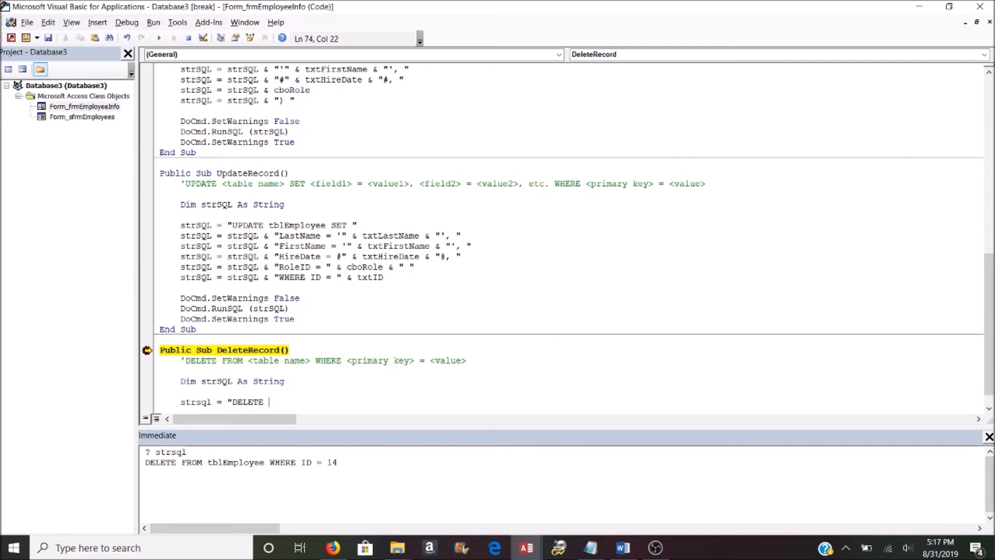
{"action": "type", "text": "FROM"}
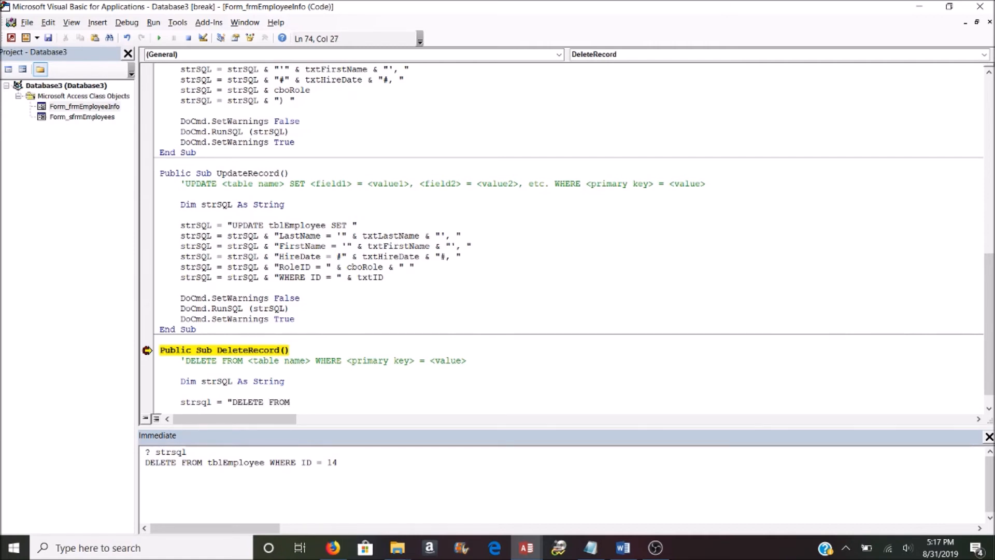
{"action": "type", "text": "tblEmplo"}
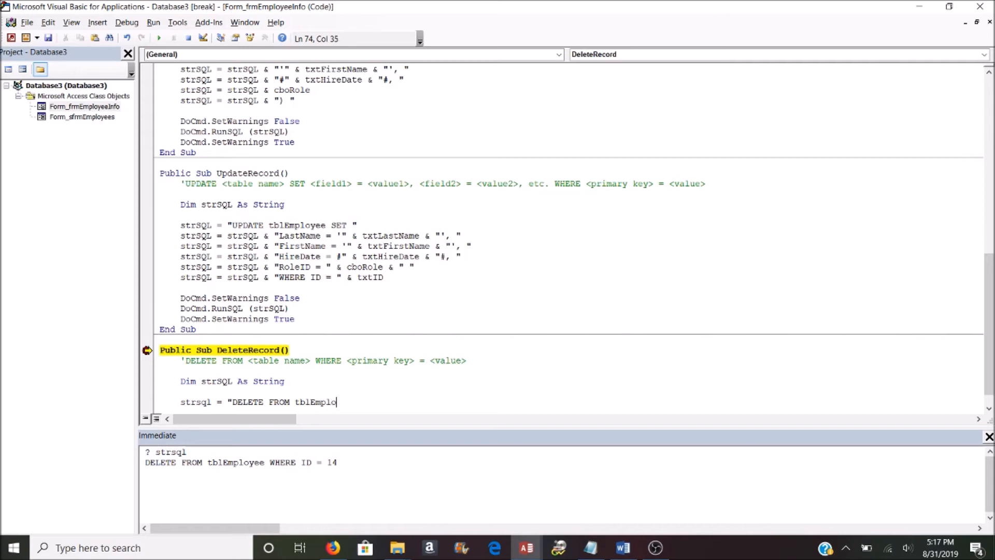
{"action": "type", "text": "yee"}
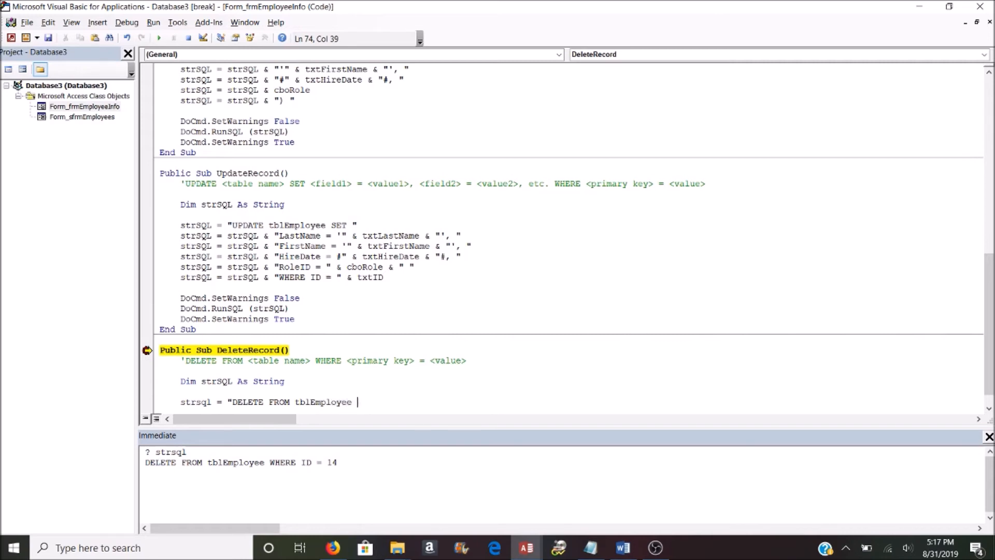
{"action": "type", "text": "WHERE ID"}
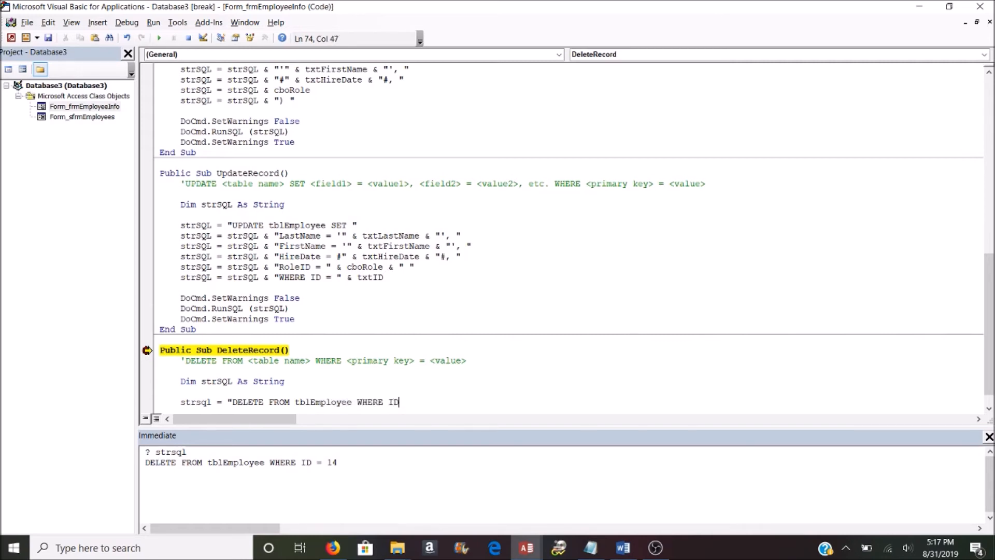
{"action": "type", "text": "= \" &"}
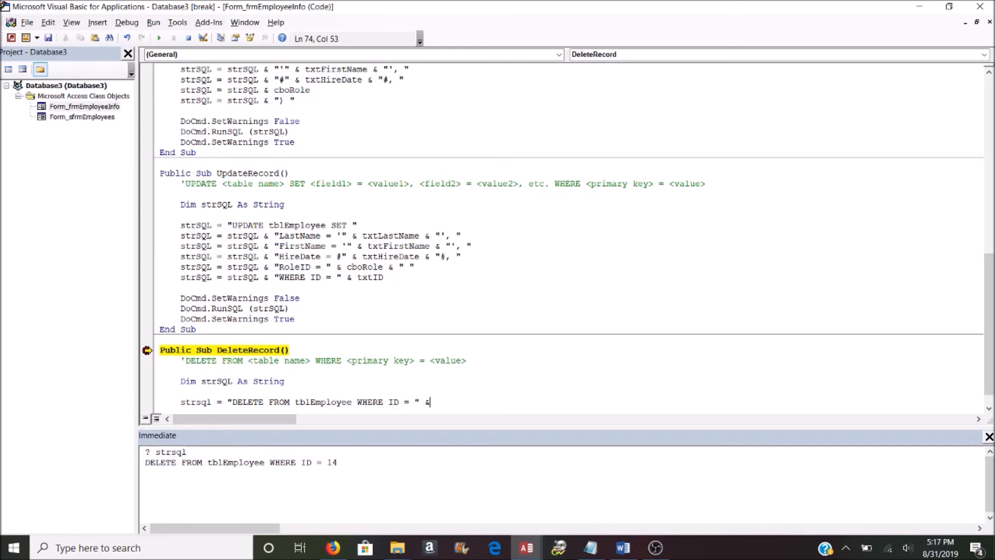
{"action": "type", "text": "txtid"}
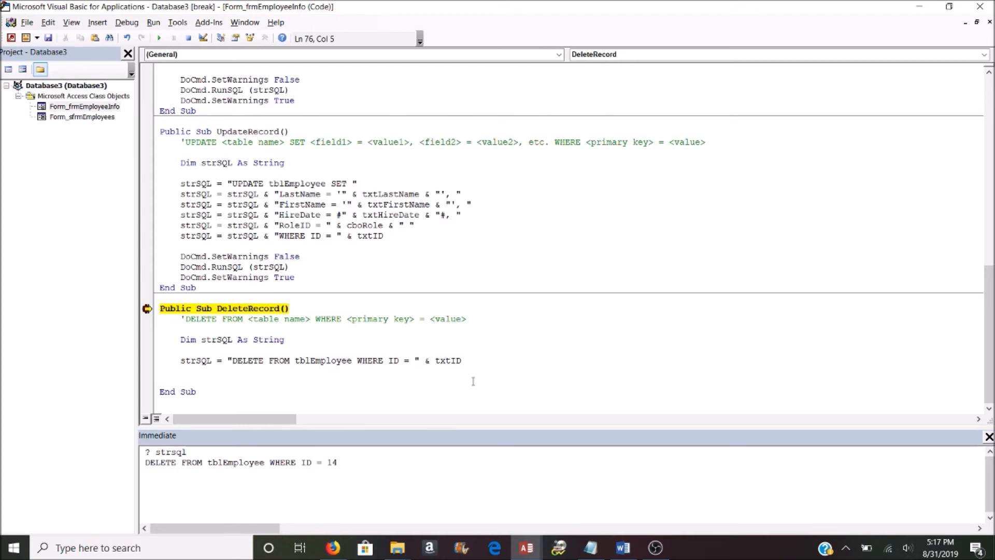
Step: Wrap DoCmd.RunSQL (strSQL) in SetWarnings False/True and resume, leaving only Gale and Ruiz listed
{"action": "type", "text": "docmd.se"}
{"action": "type", "text": "docm.d"}
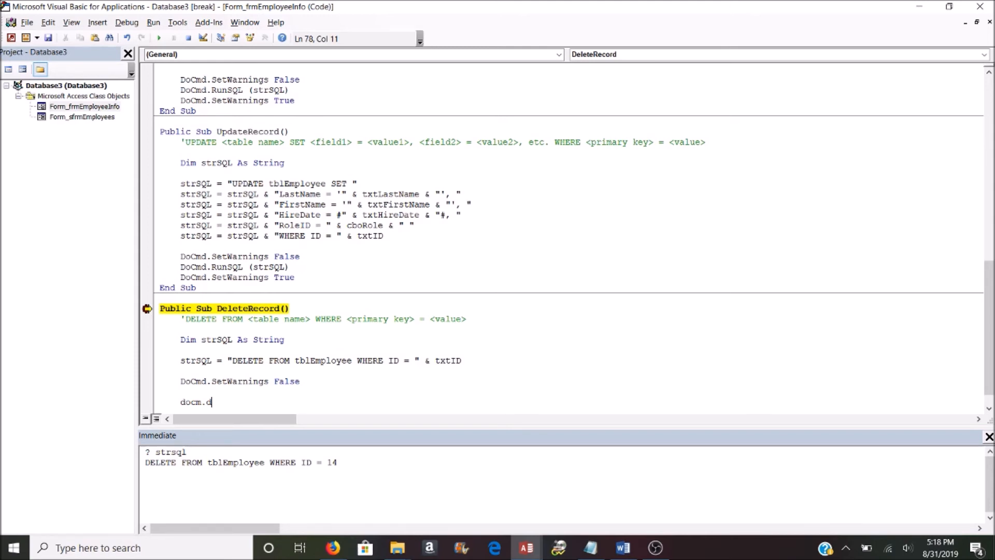
{"action": "key", "text": "BackSpace"}
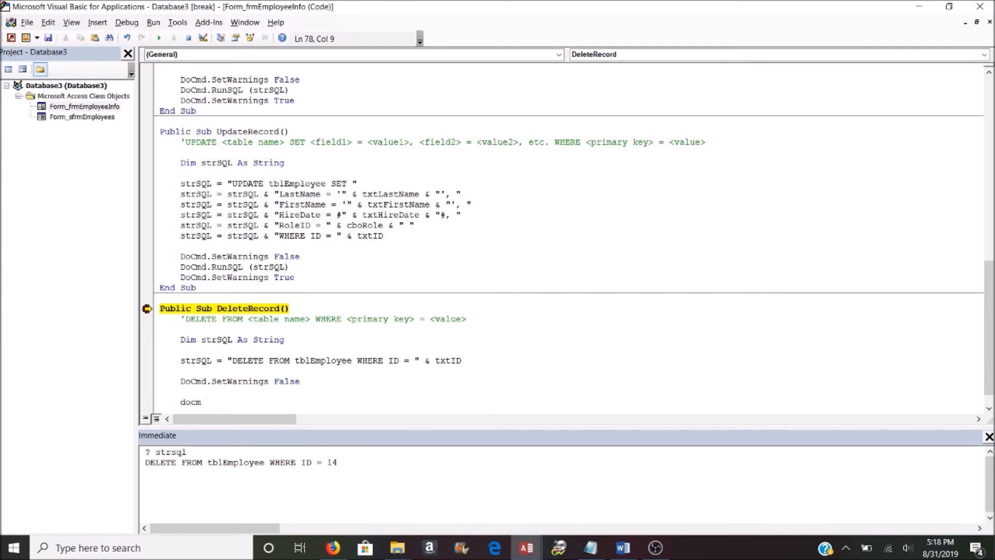
{"action": "type", "text": "d.SetWarnings True"}
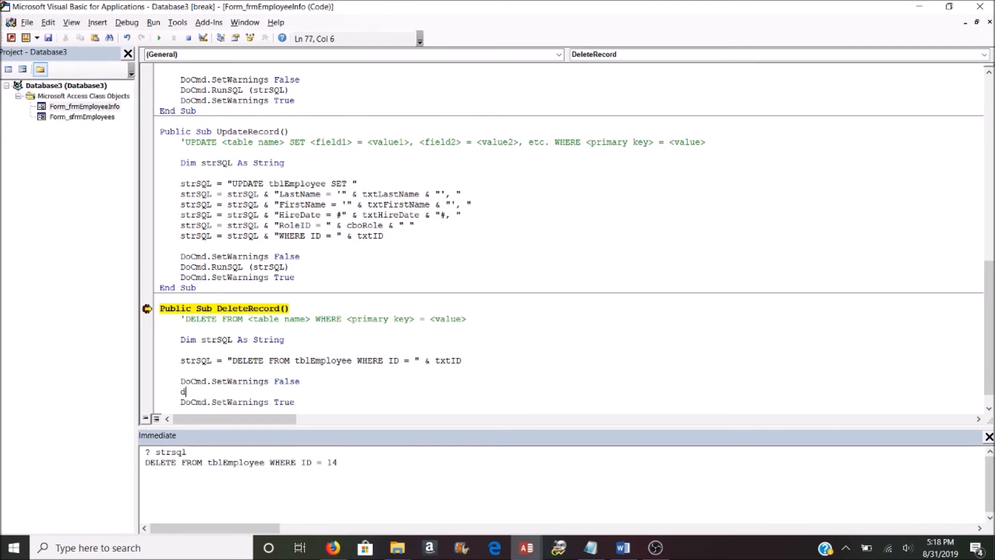
{"action": "type", "text": "ocmd.runSQL"}
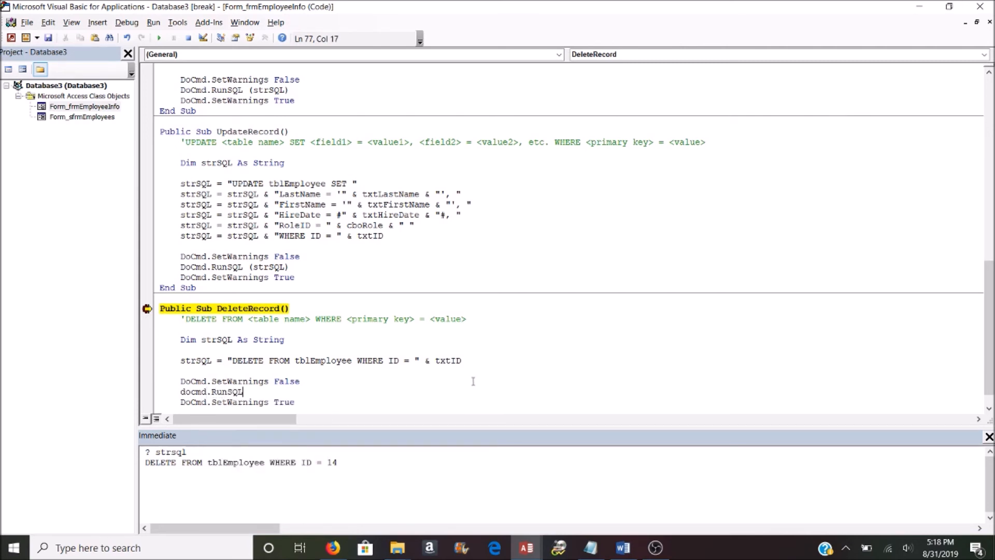
{"action": "type", "text": "(strsql)"}
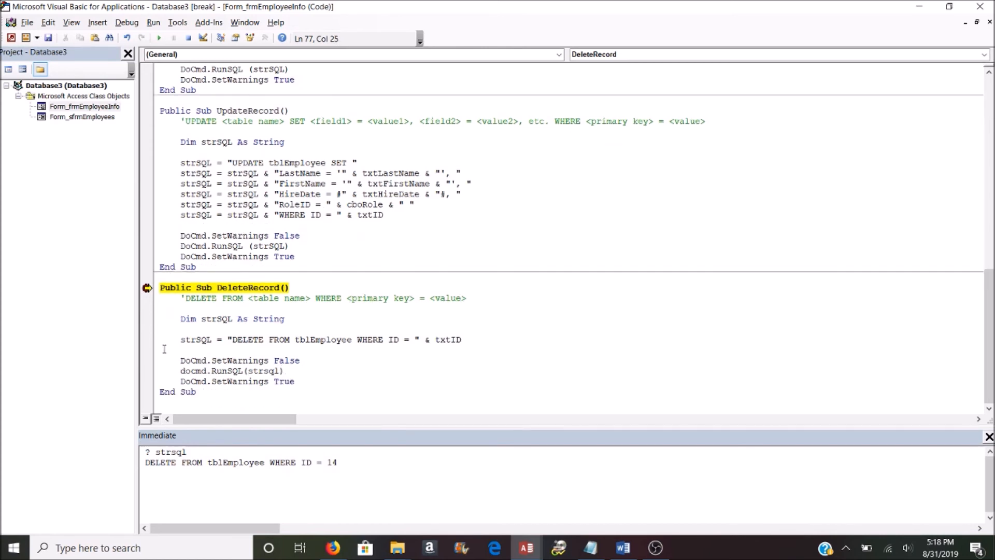
{"action": "left_click", "coordinate": [146, 361]}
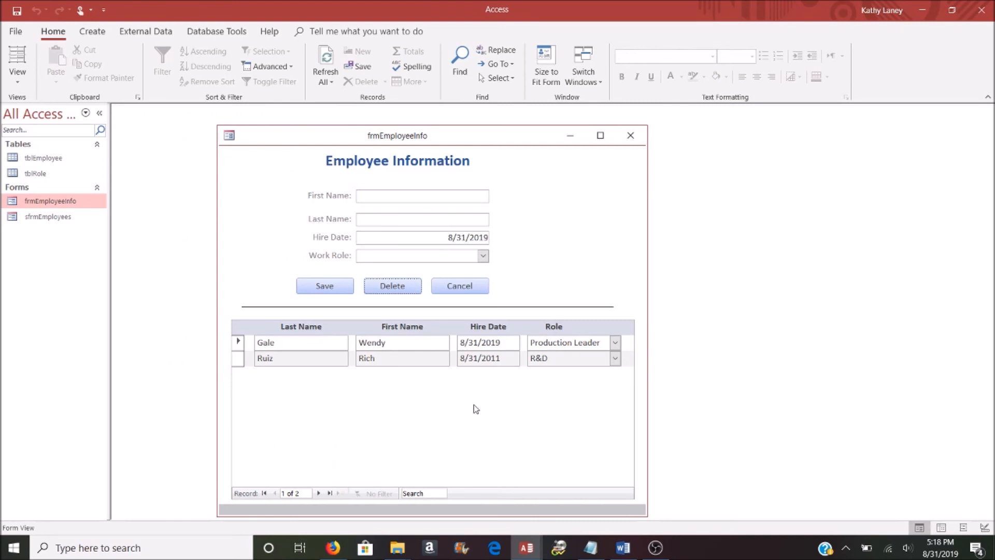
{"action": "mouse_move", "coordinate": [736, 404]}
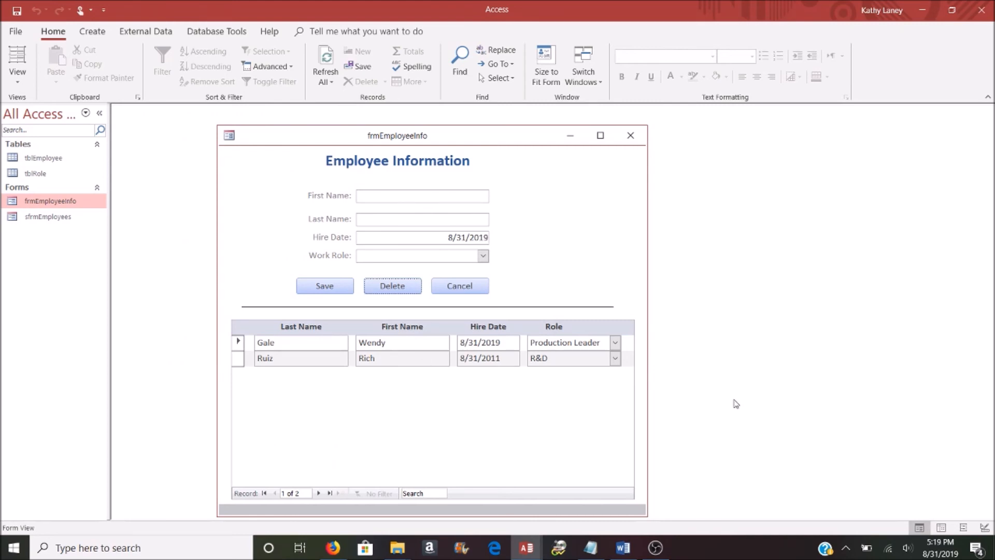